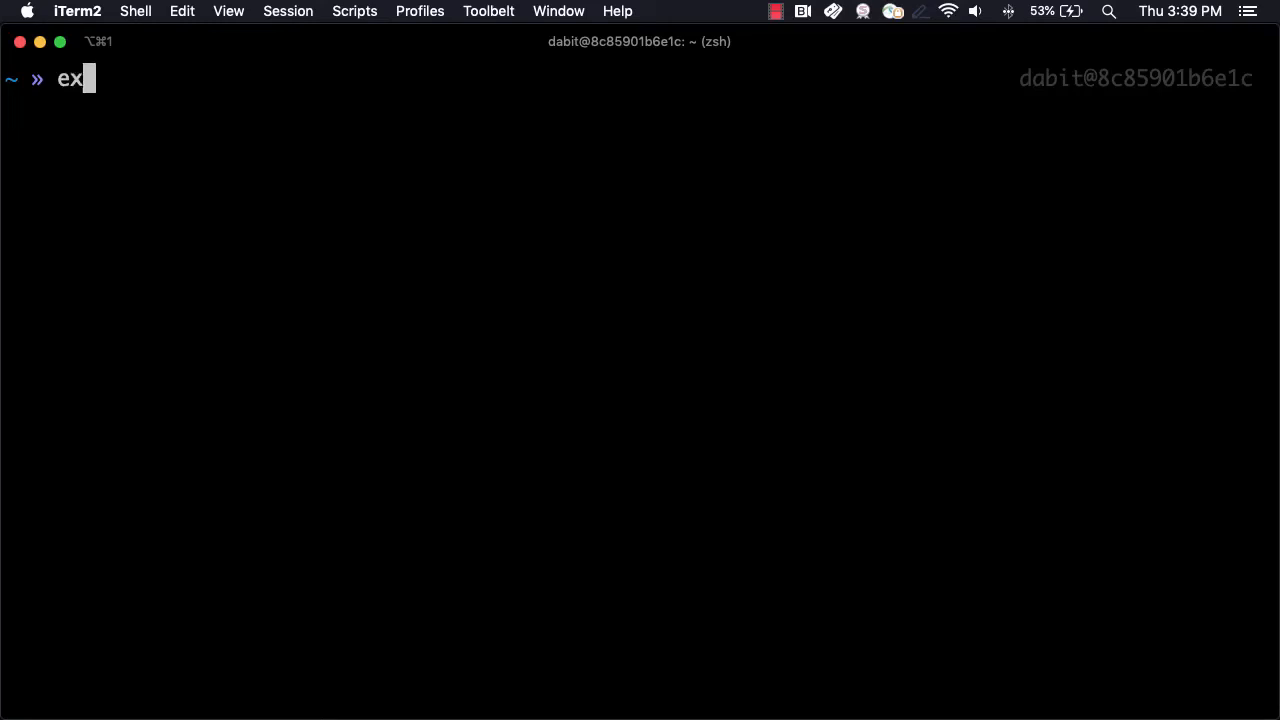
Step: Create a blank Expo project named offline-xp-app
type("po init")
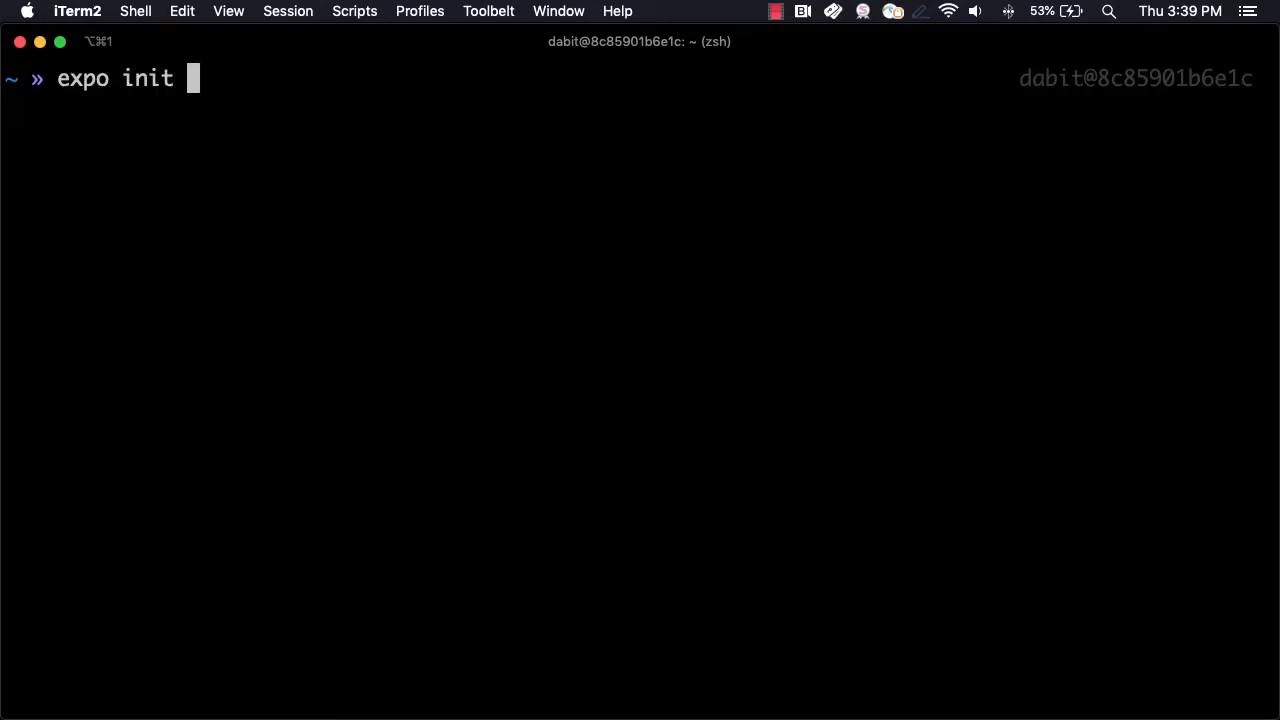
type("offline-xp-app")
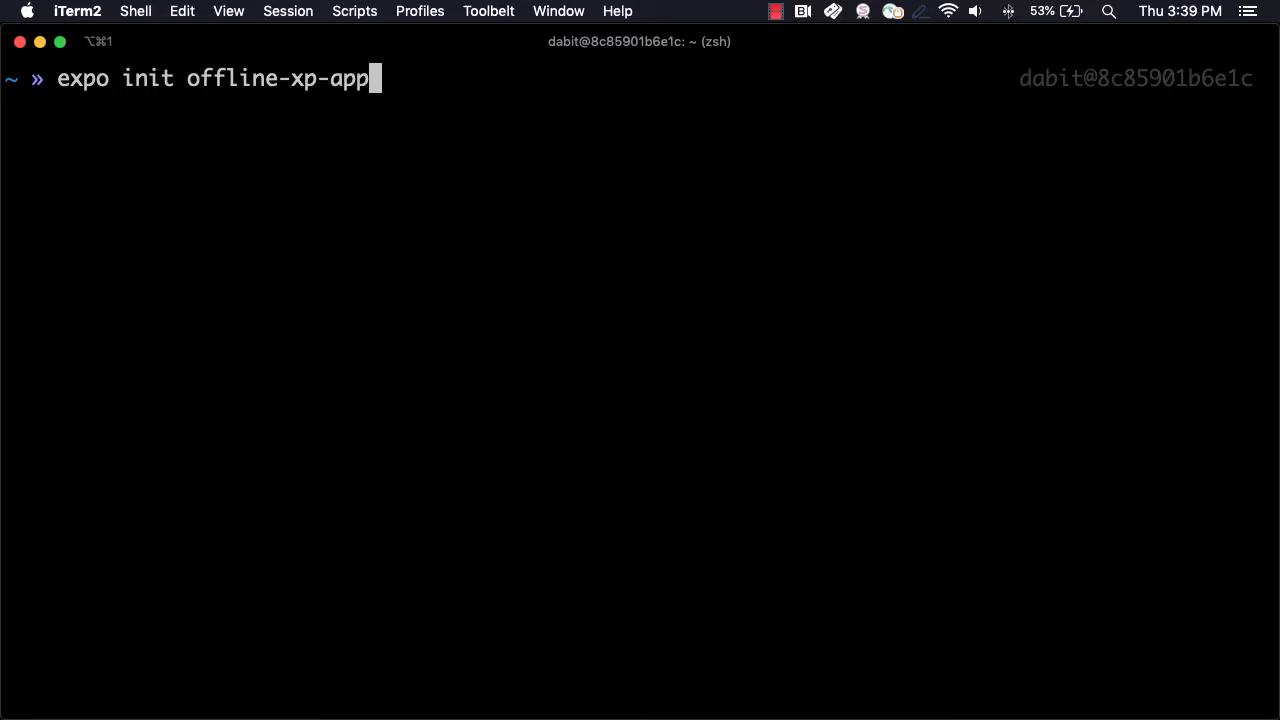
key("Return")
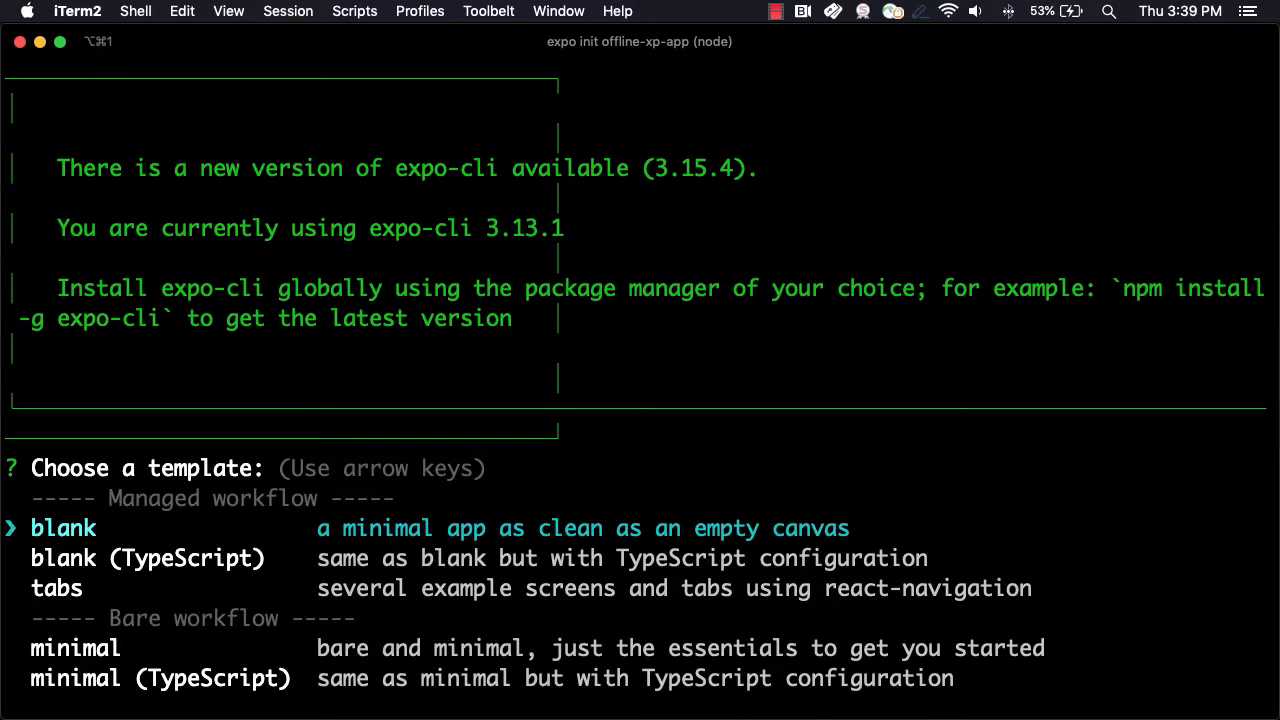
key("Return")
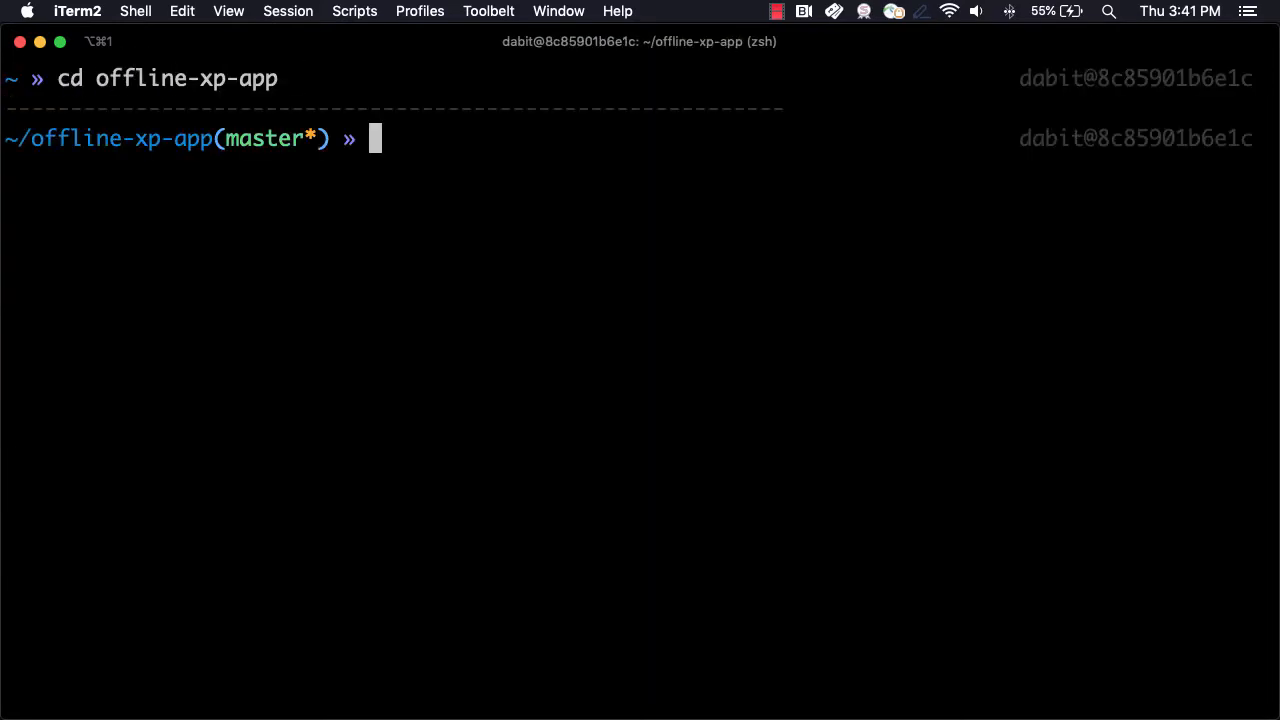
type("yarn add")
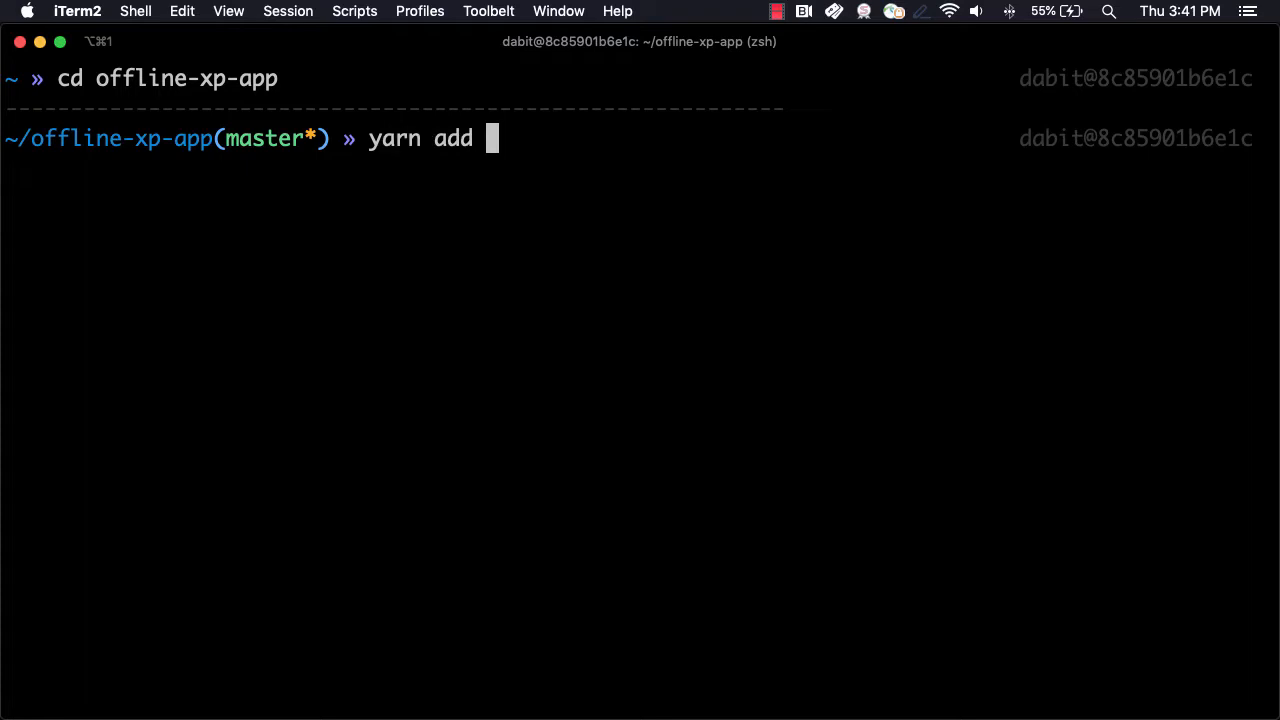
type("@aws-amplify/d")
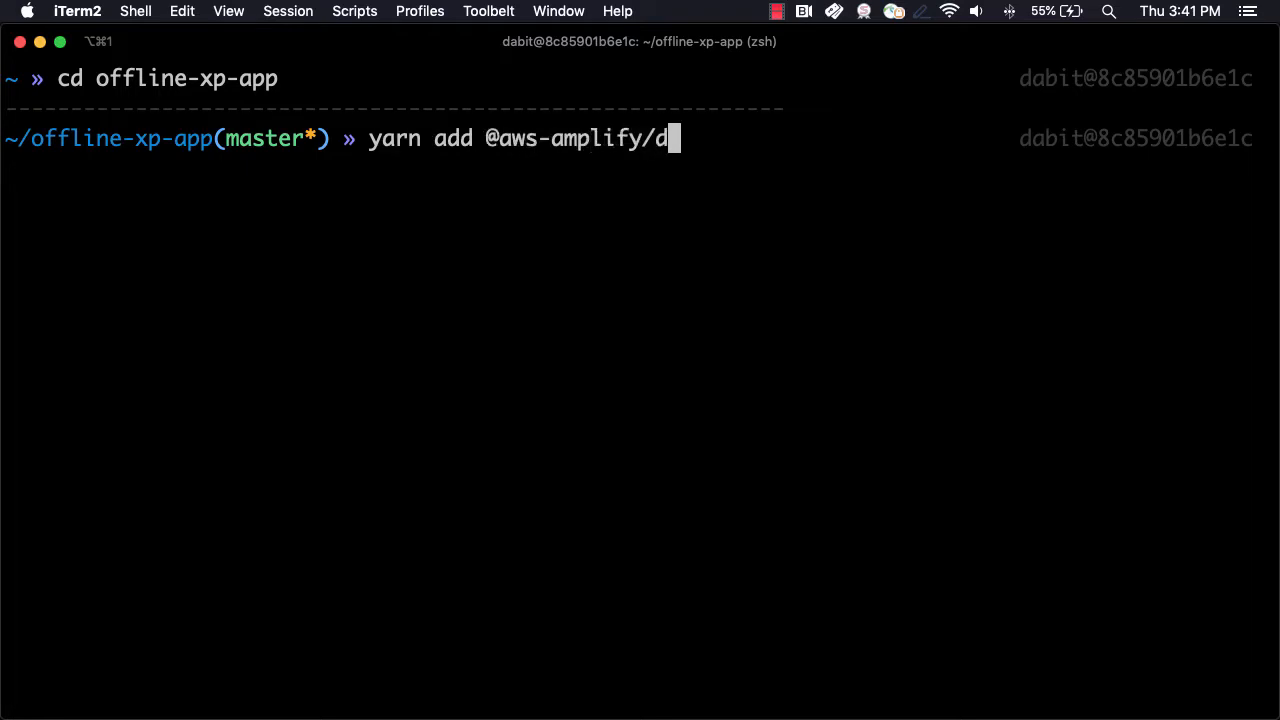
type("atastore @aws-amplify/core")
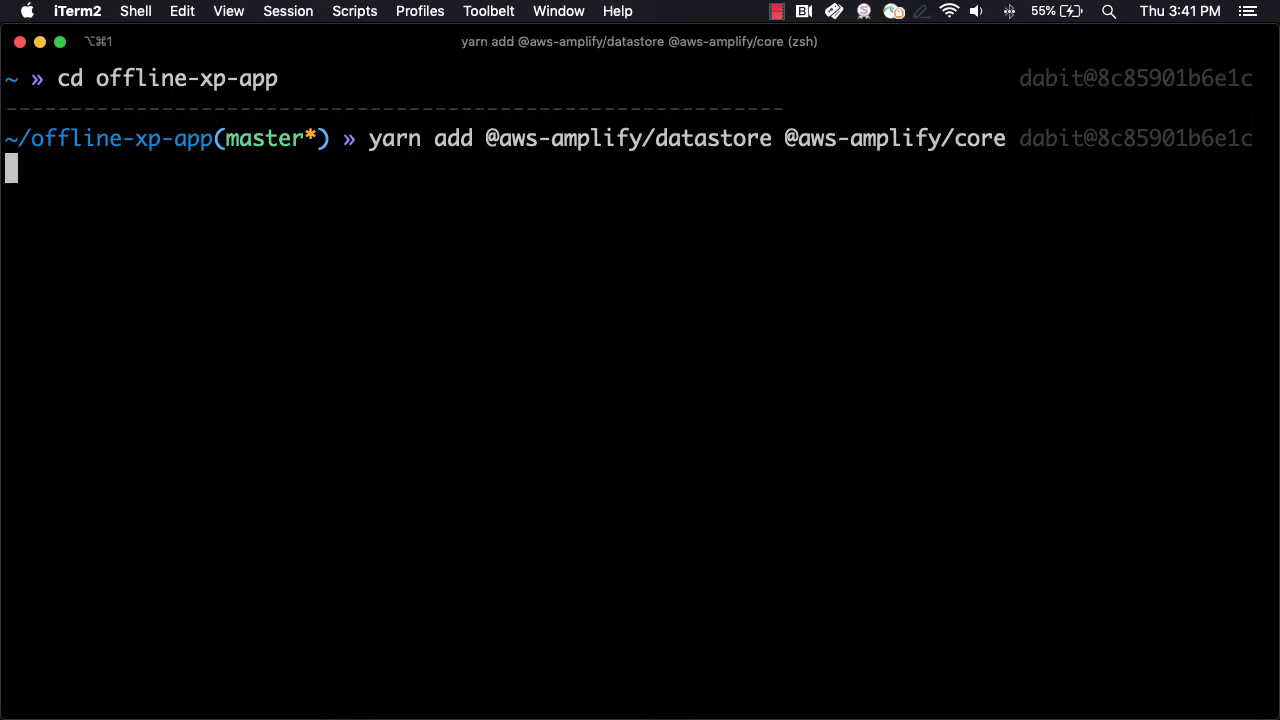
key("Return")
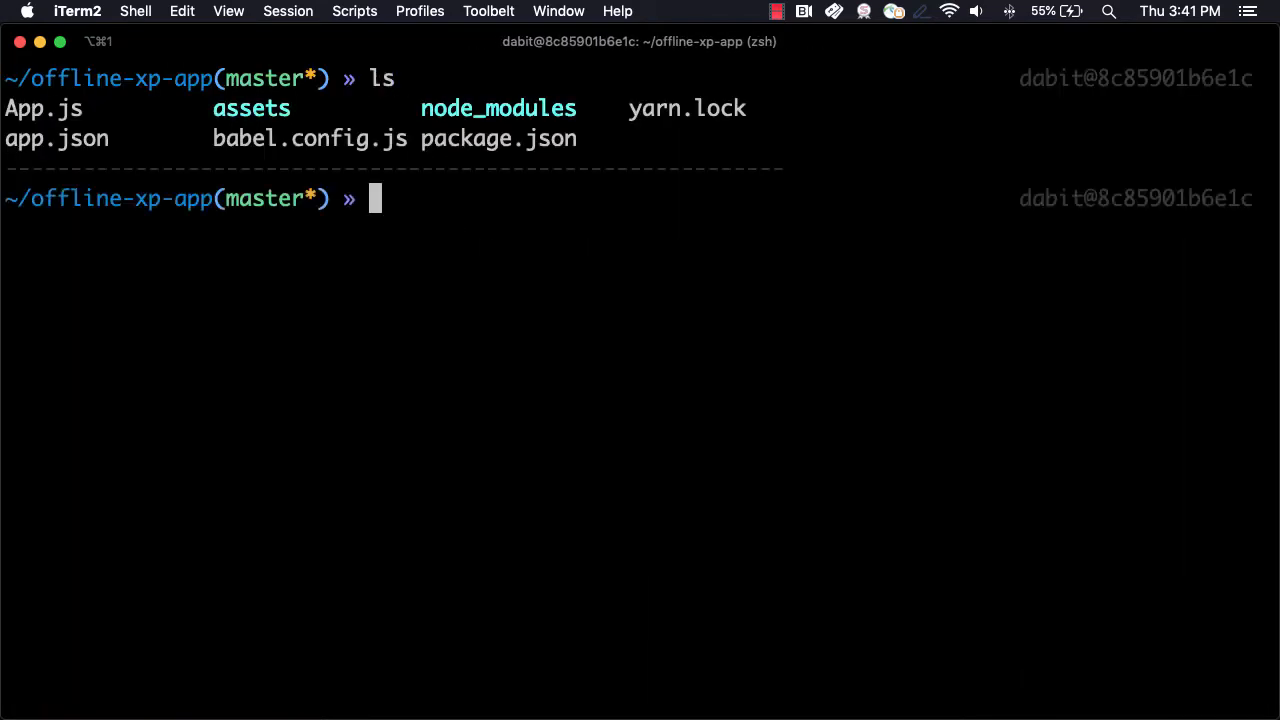
type("expo in")
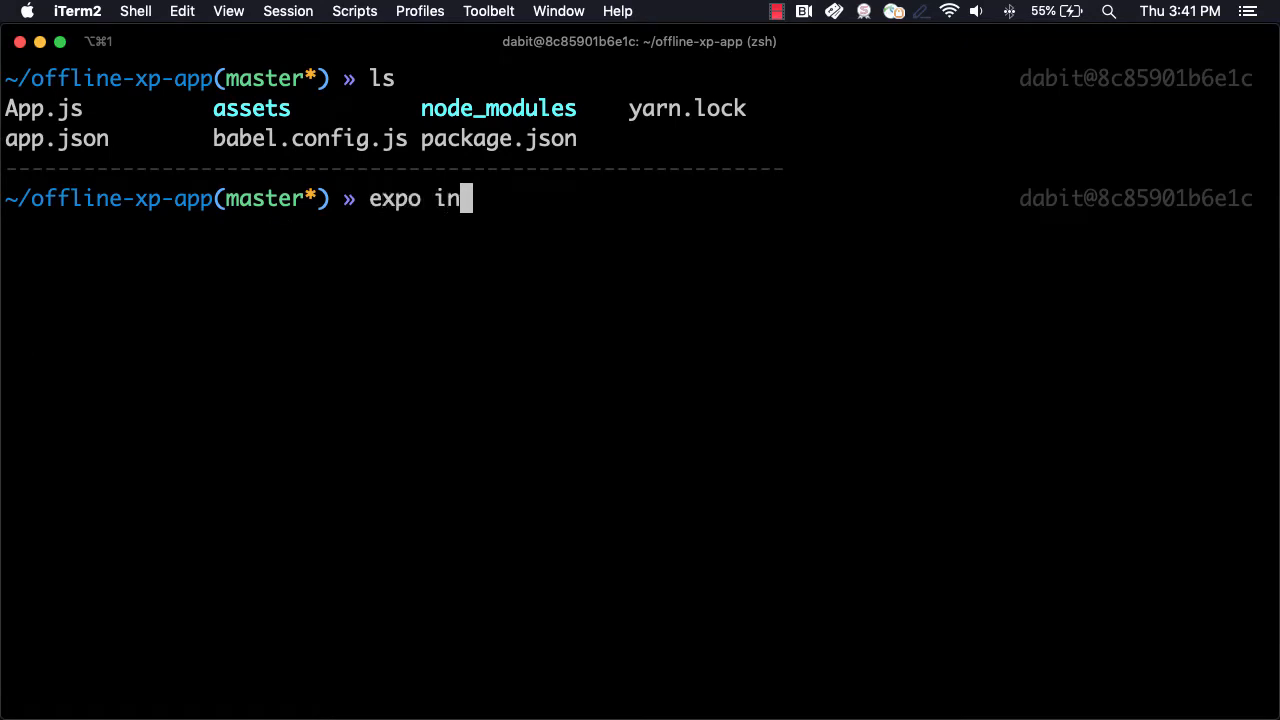
type("stall @reac")
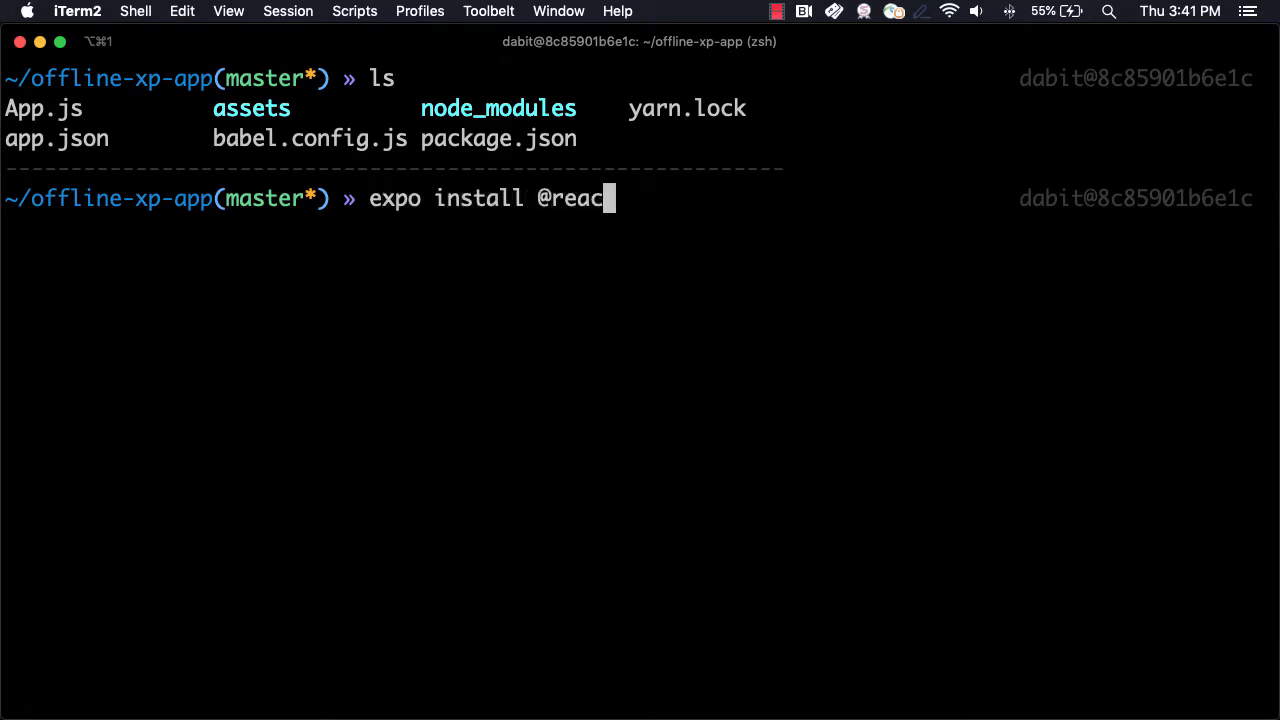
type("t-native-comm")
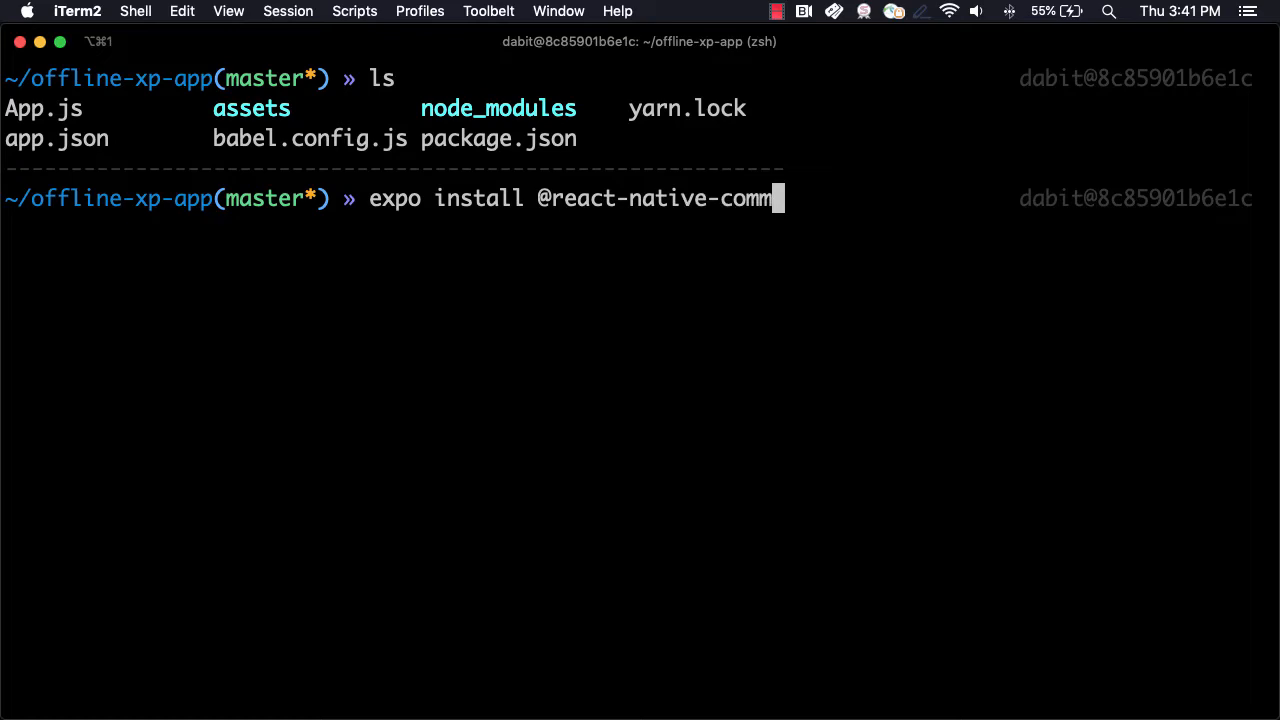
type("unity/")
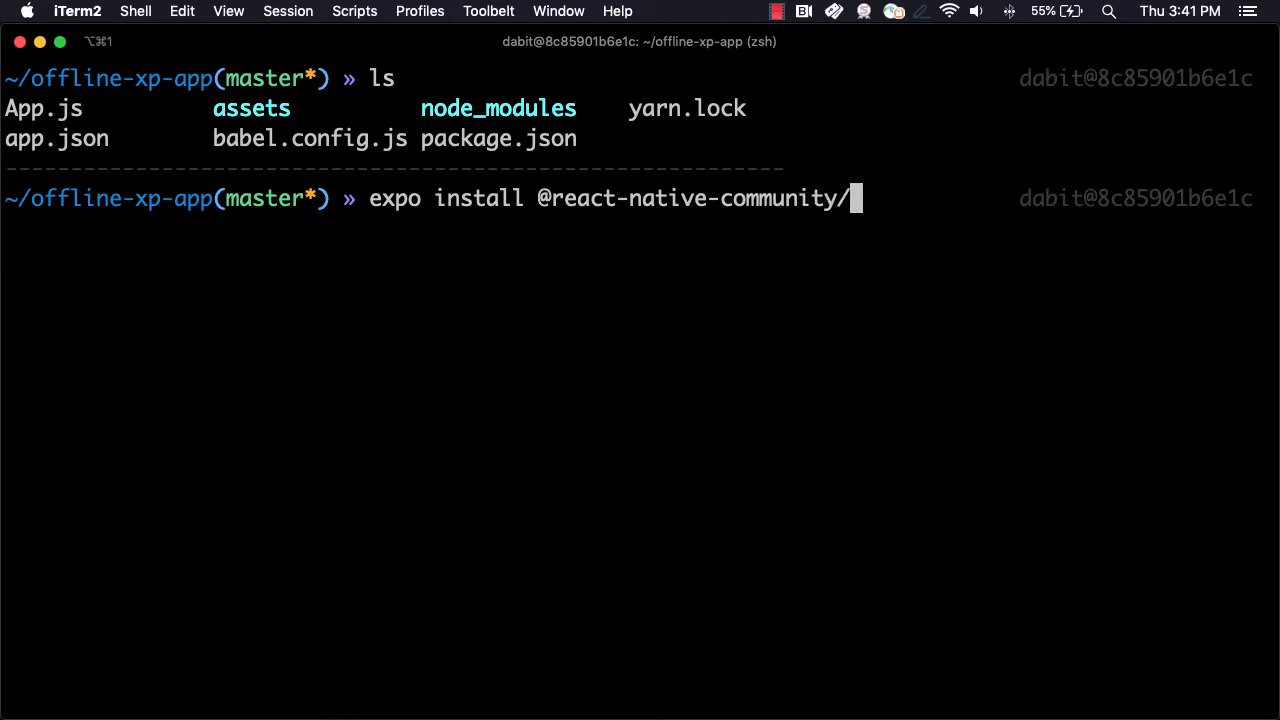
key("Return")
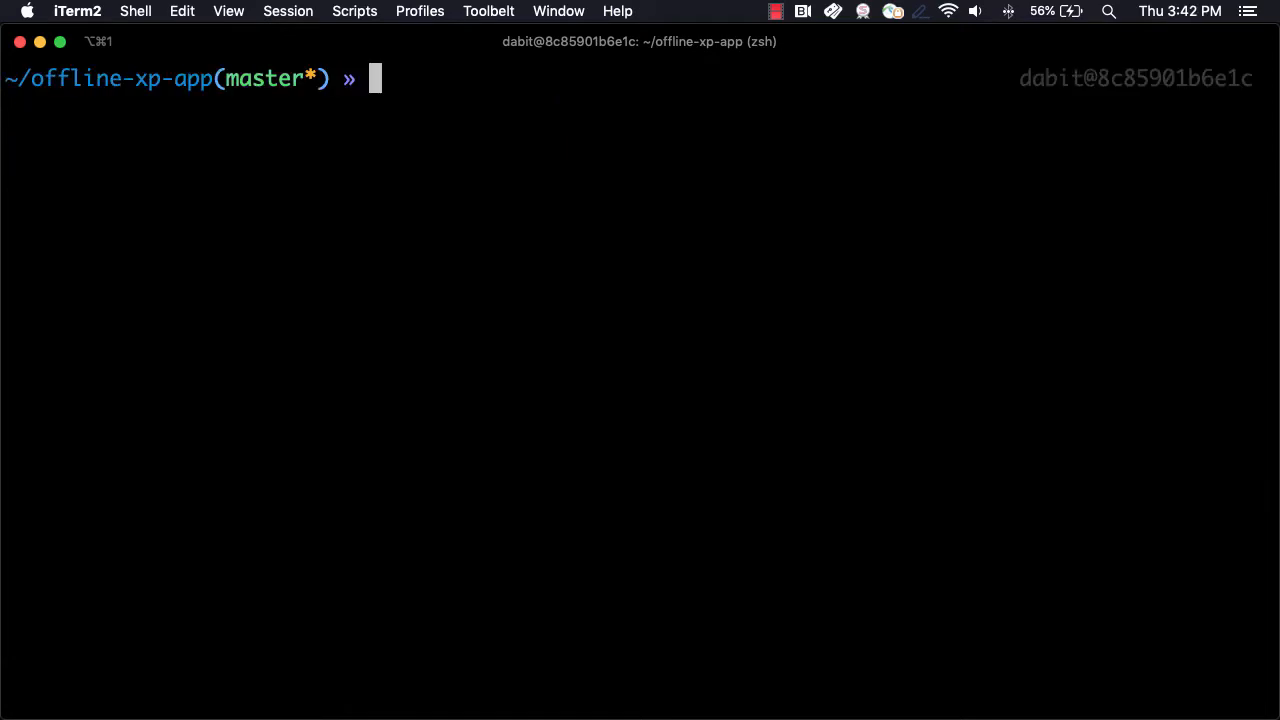
type("npx amplify-")
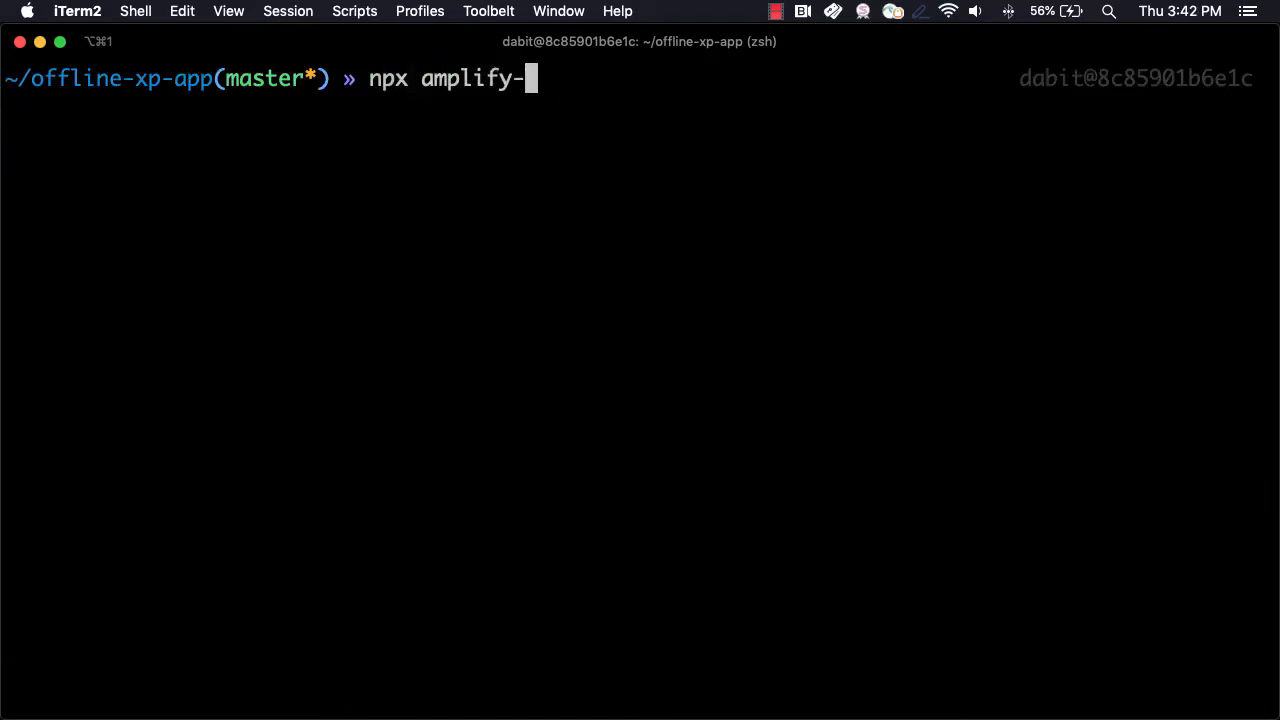
key("Return")
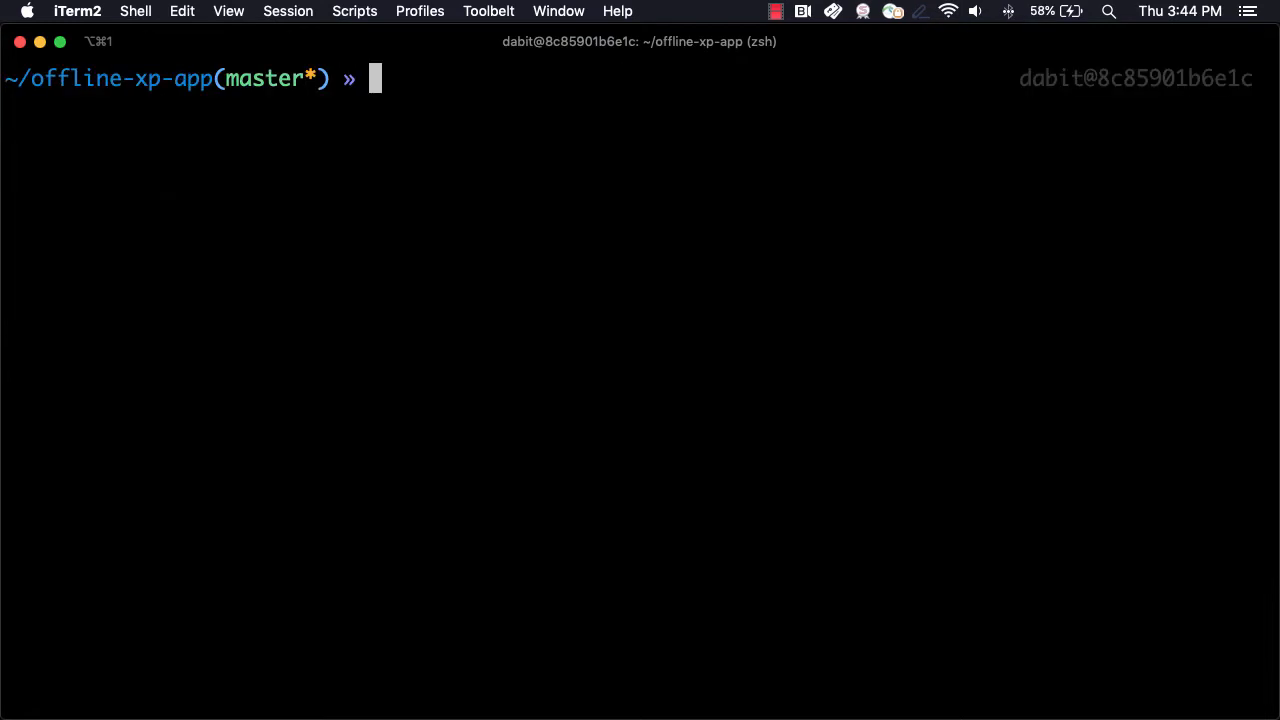
Step: Open the project with code . and expand the amplify folder to show config, backend and scripts
type("code .")
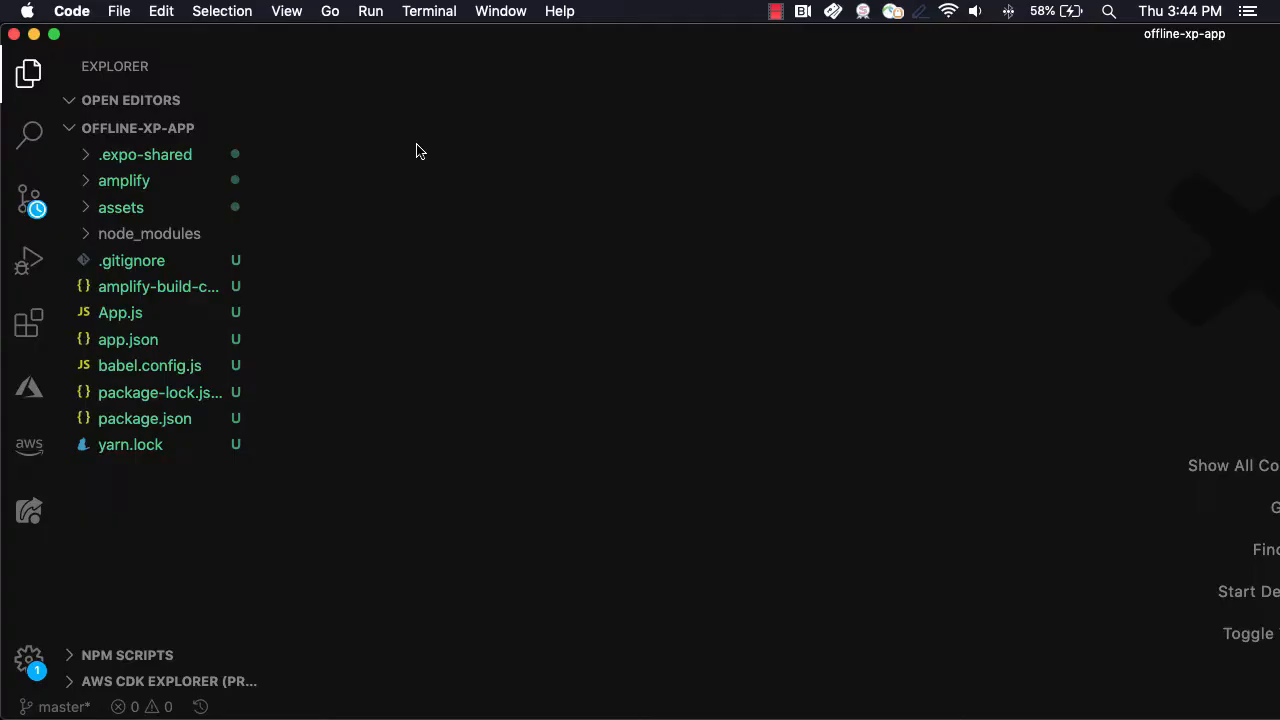
left_click(124, 180)
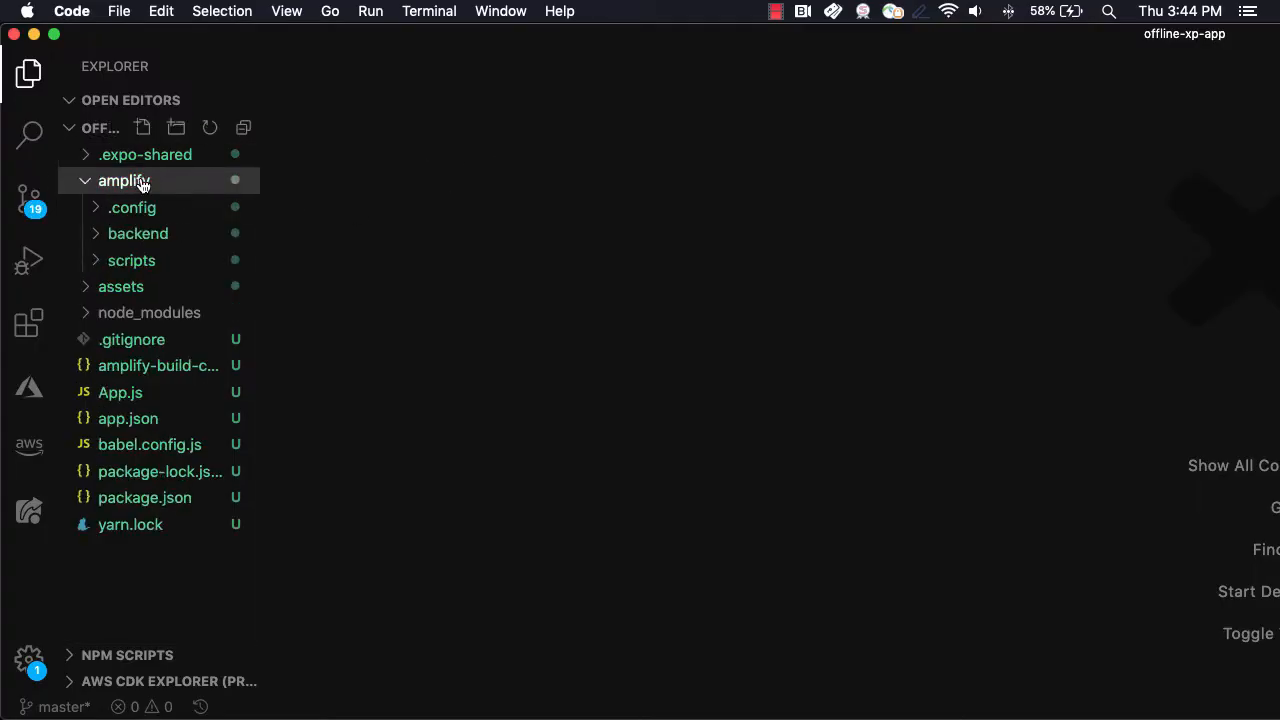
left_click(138, 232)
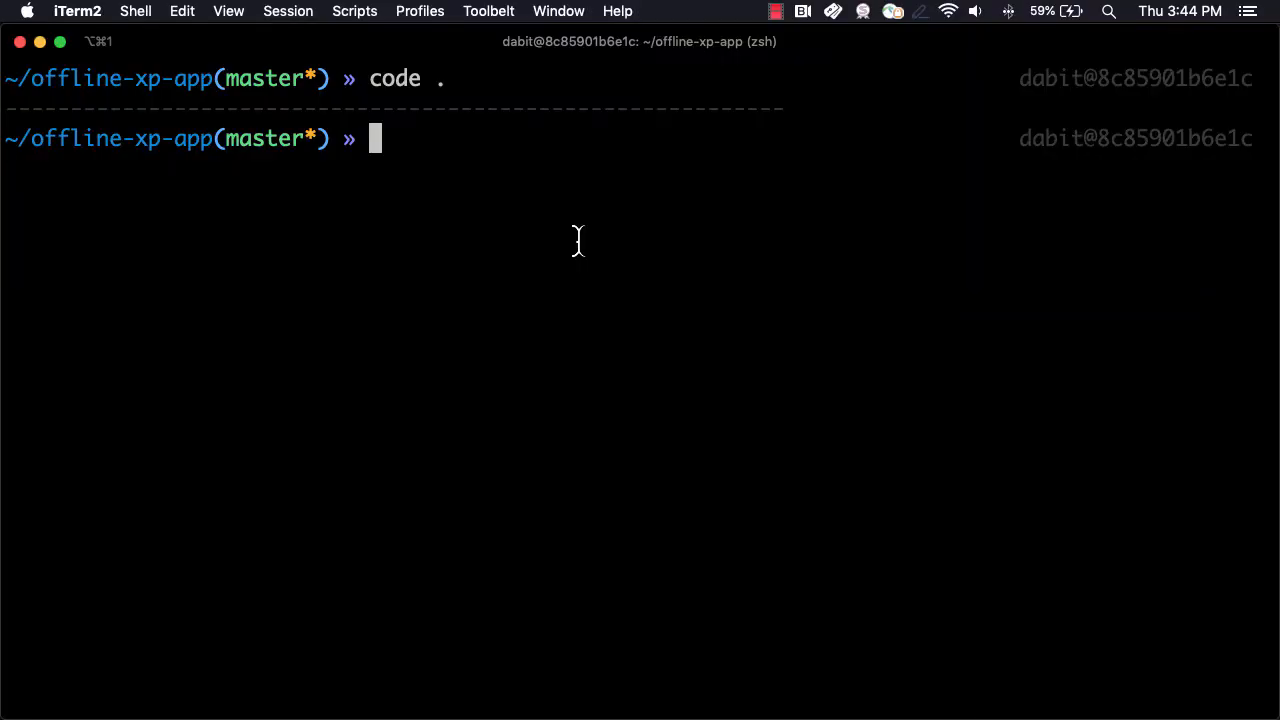
Step: Run npm run amplify-modelgen and amplify init with Visual Studio Code as editor, producing src models and aws-exports.js
type("np")
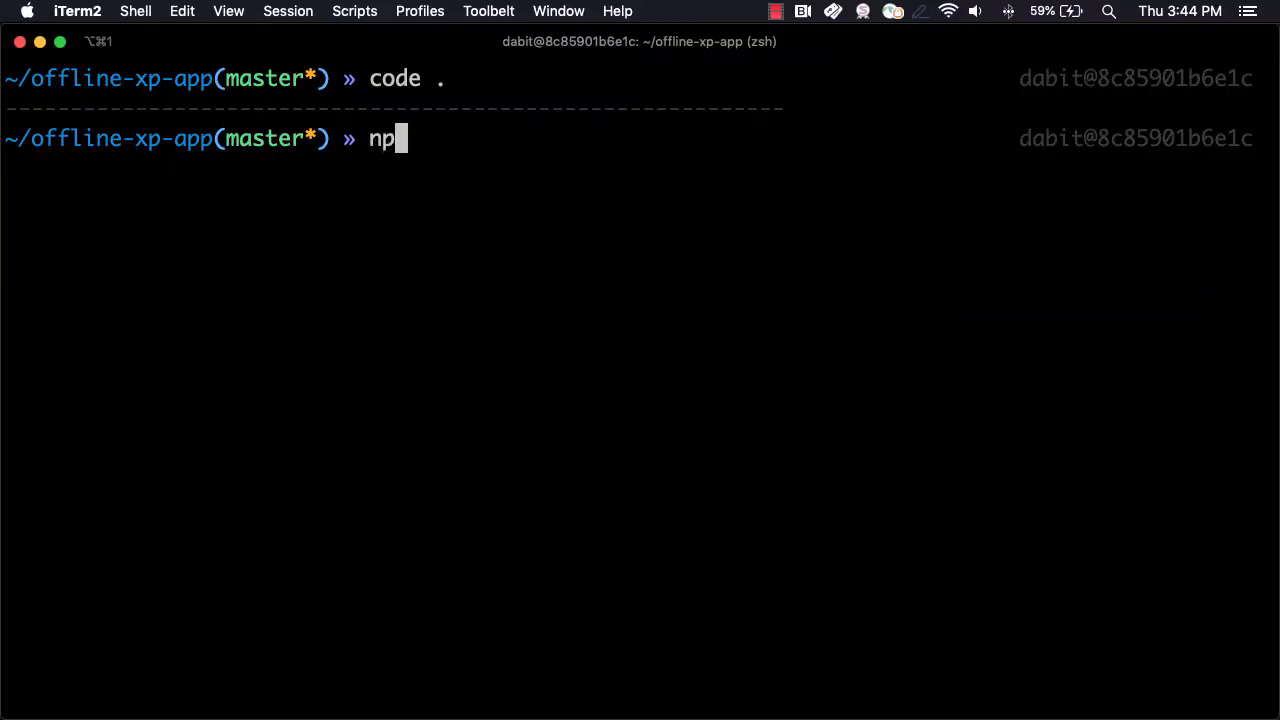
type("m run amplify-mo")
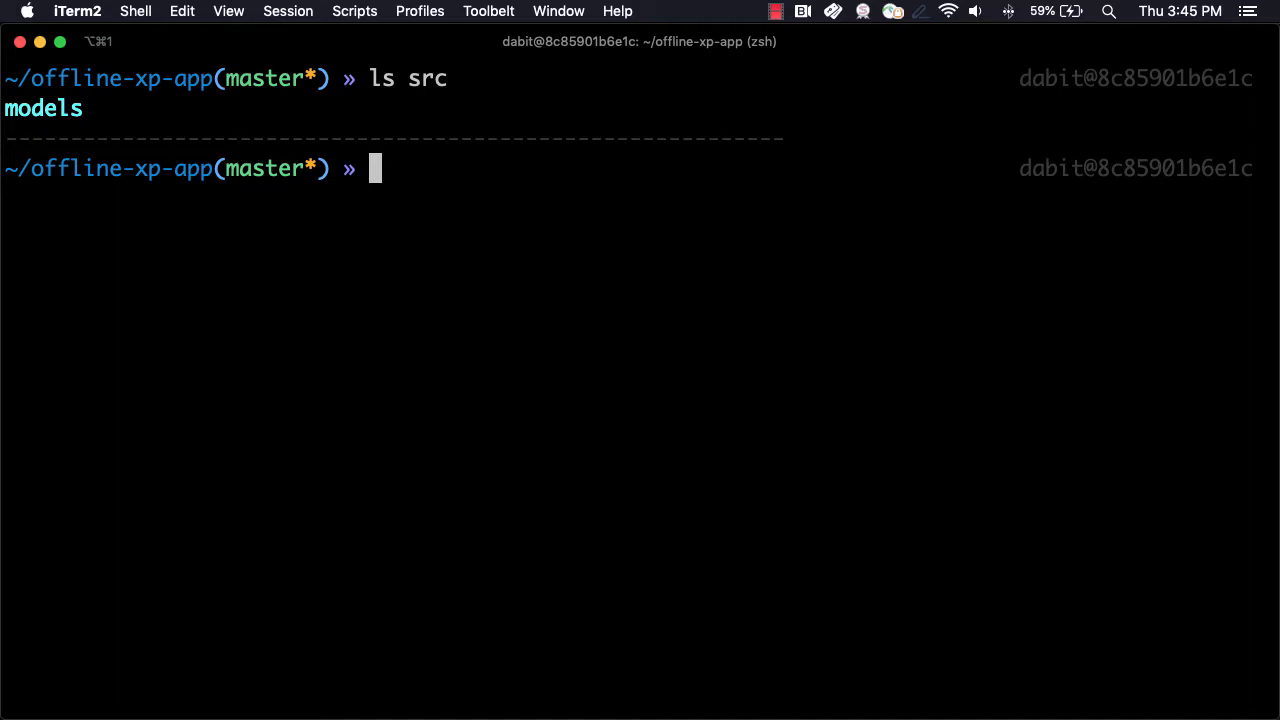
mouse_move(496, 290)
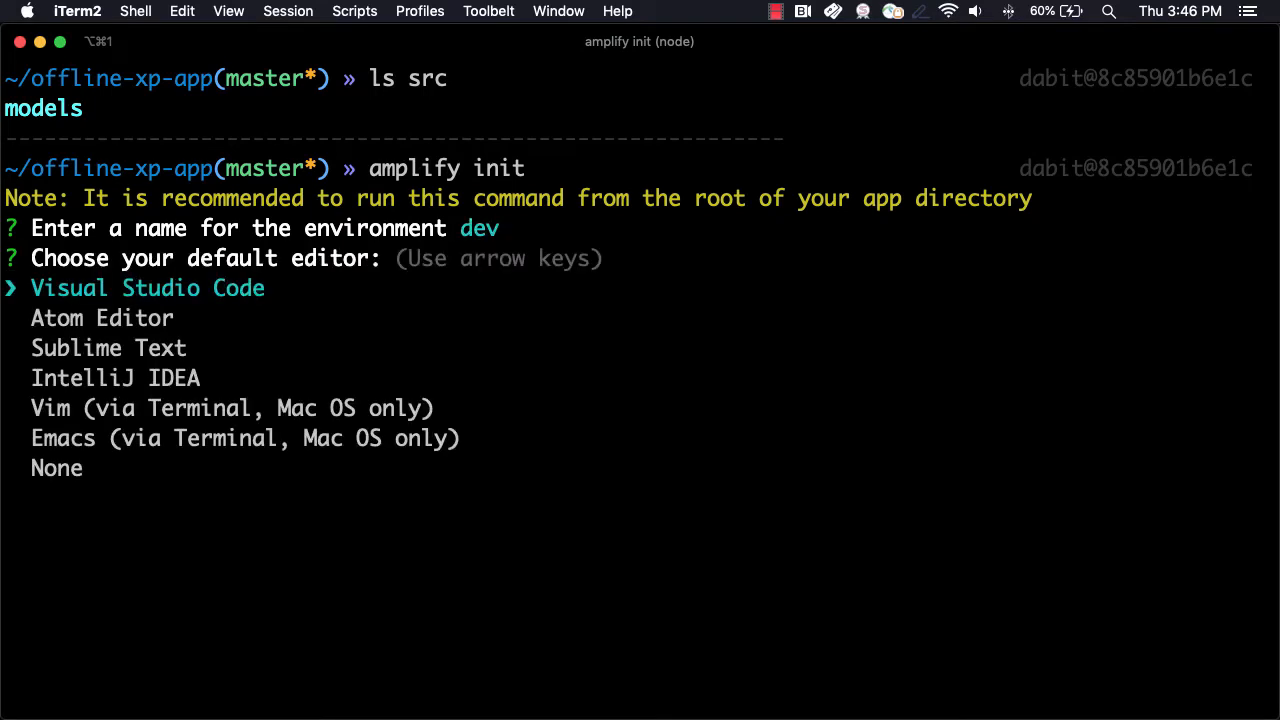
key("return")
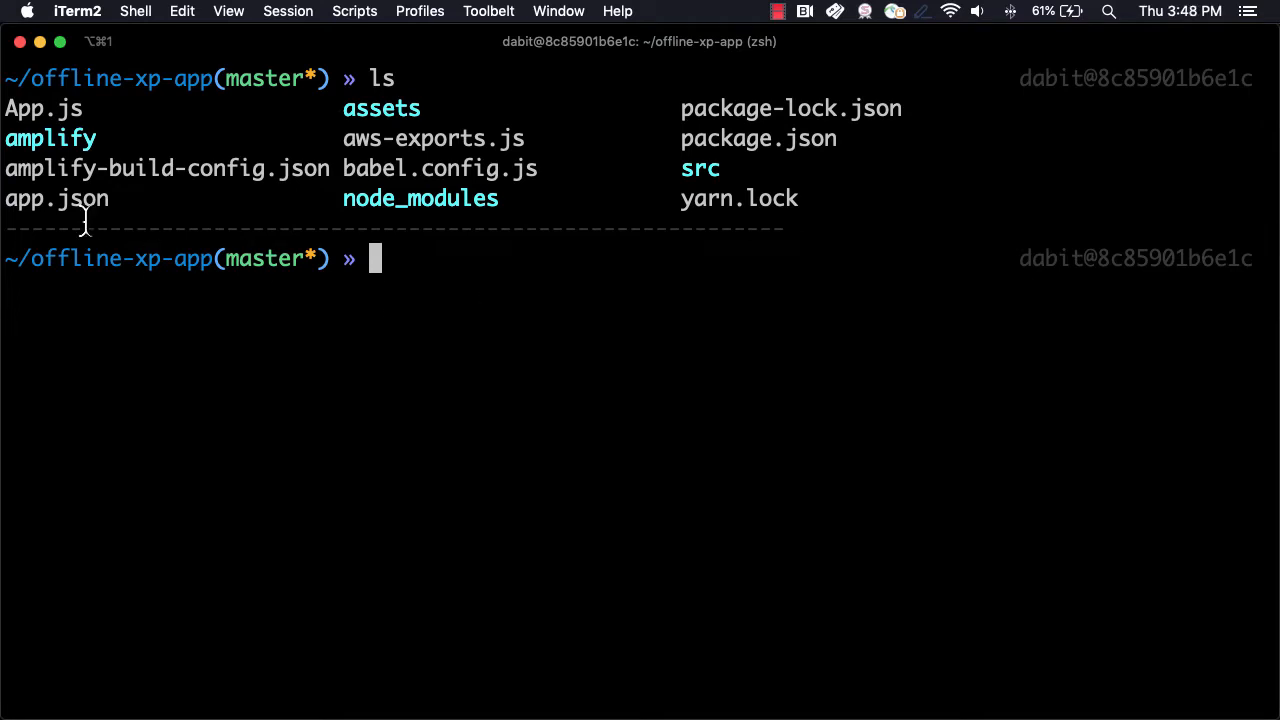
double_click(50, 138)
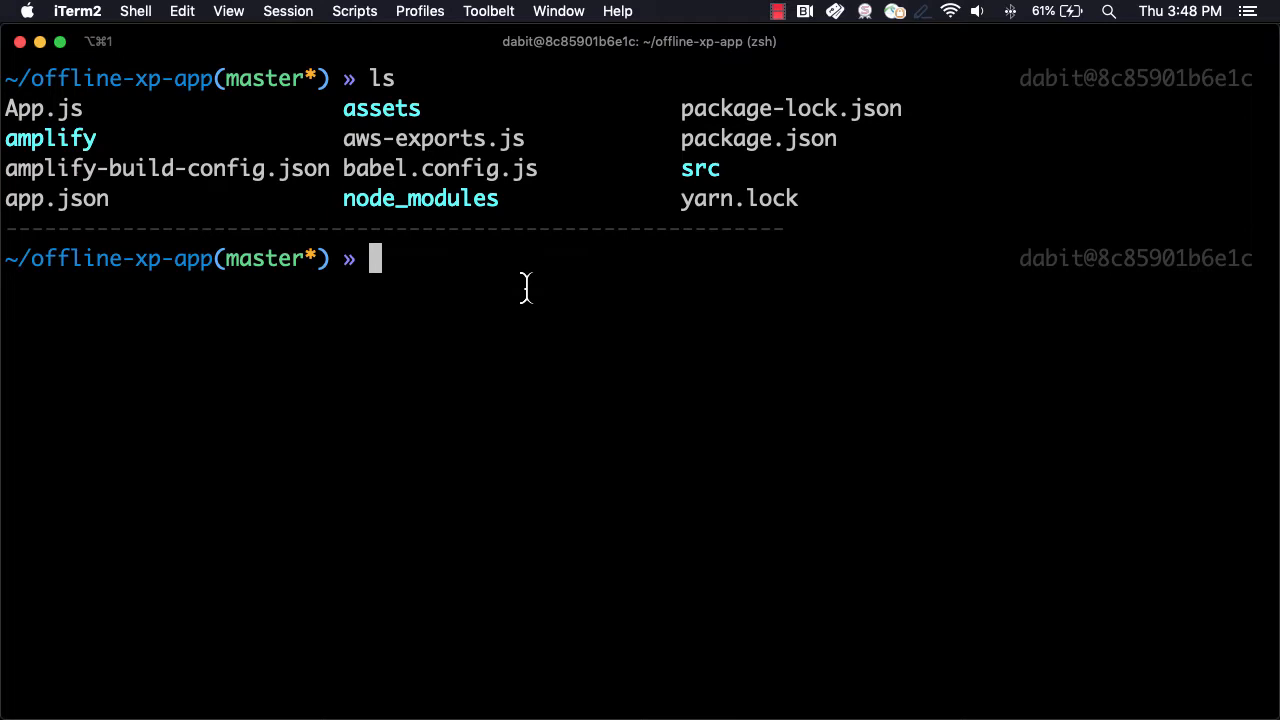
Step: Run amplify push declining code generation to create the GraphQL API, then reopen the project with code
type("amplify push")
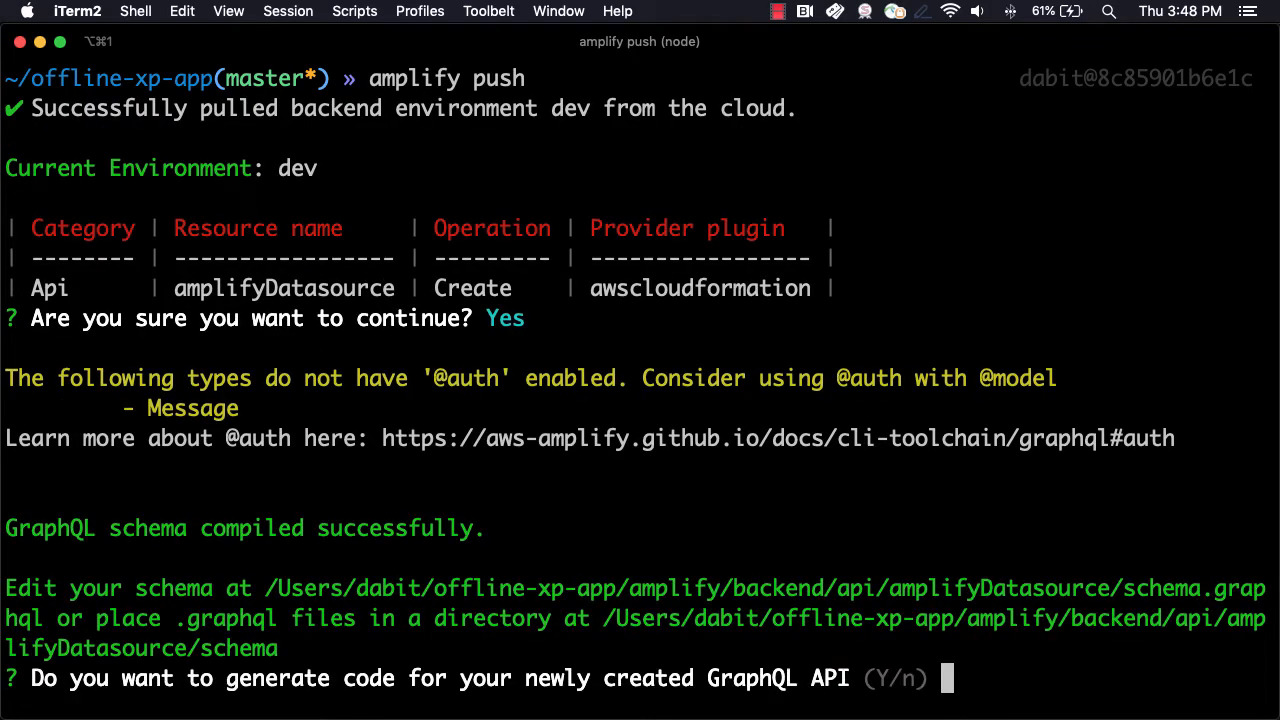
type("n")
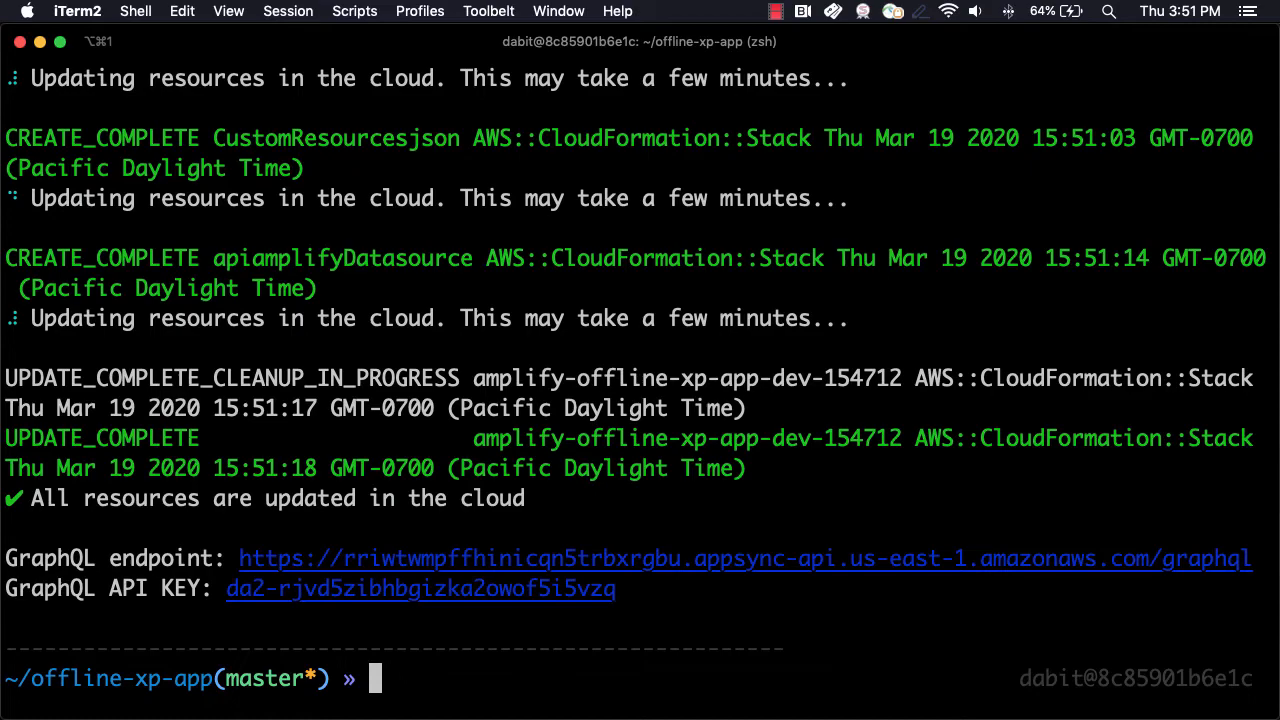
type("code .")
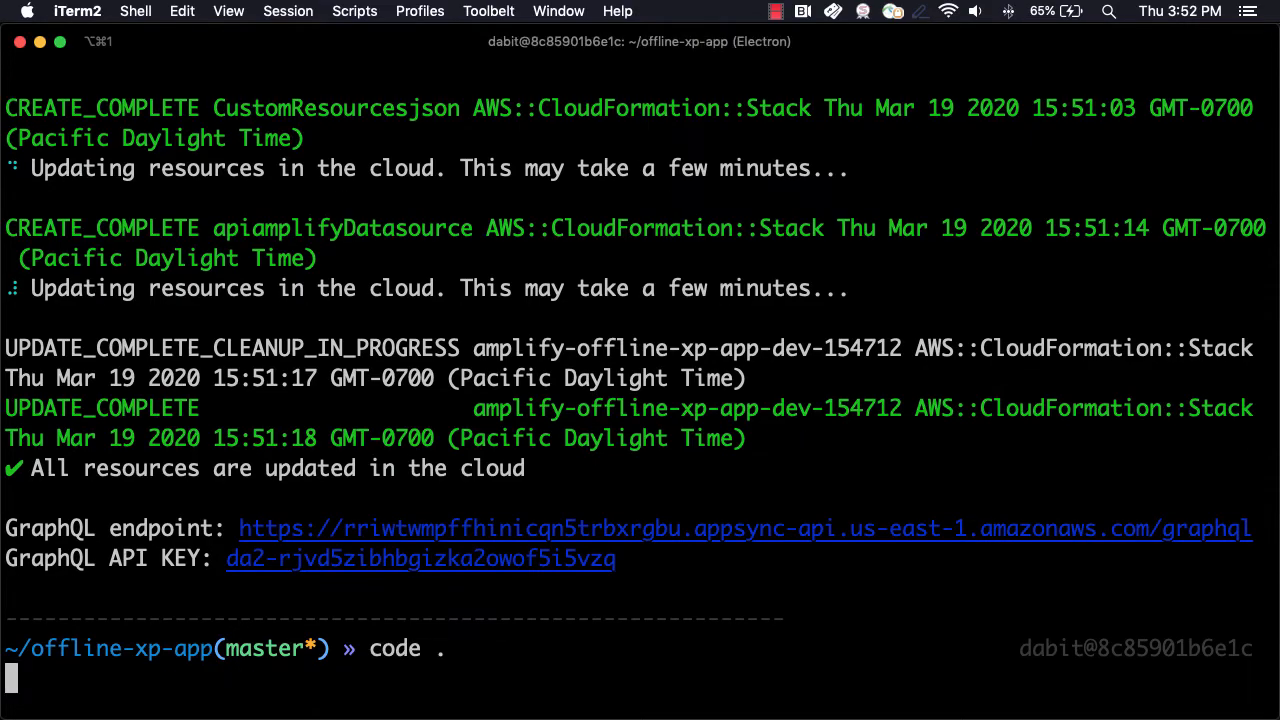
key("Return")
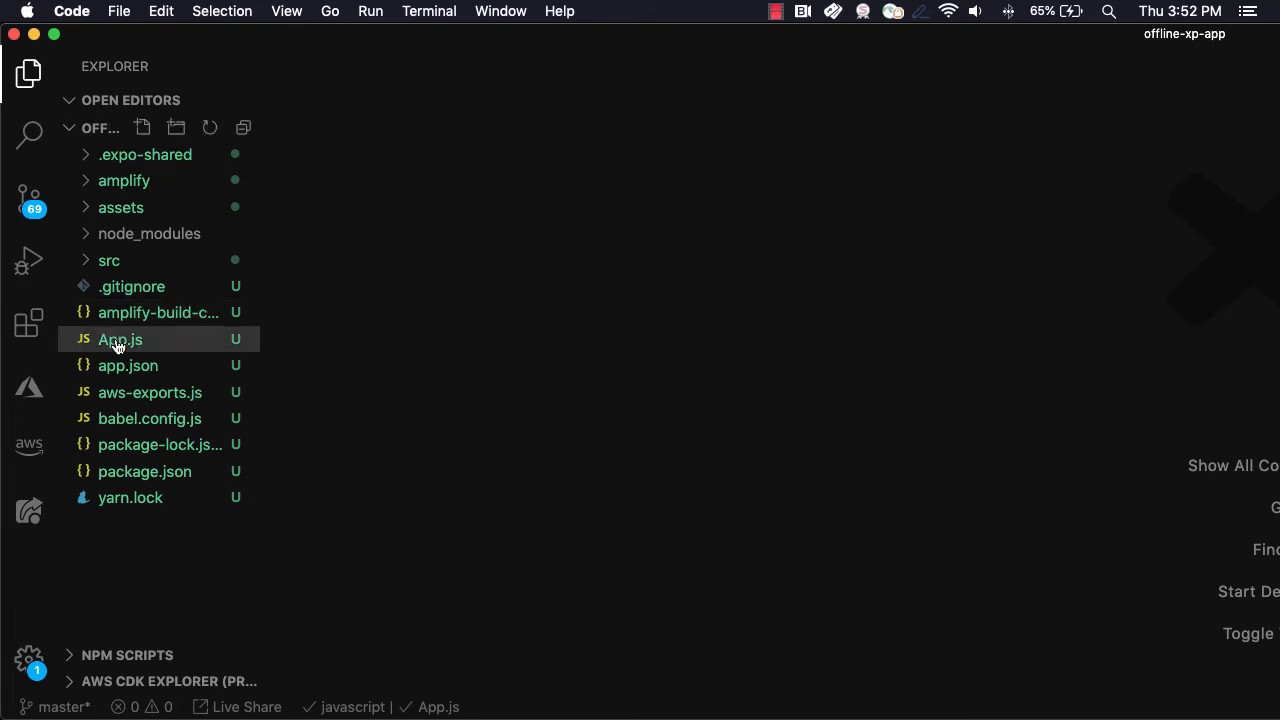
Step: Add App.js imports for React hooks, react-native, DataStore and Message, plus initialState { color: 'black', title: '' }
left_click(120, 340)
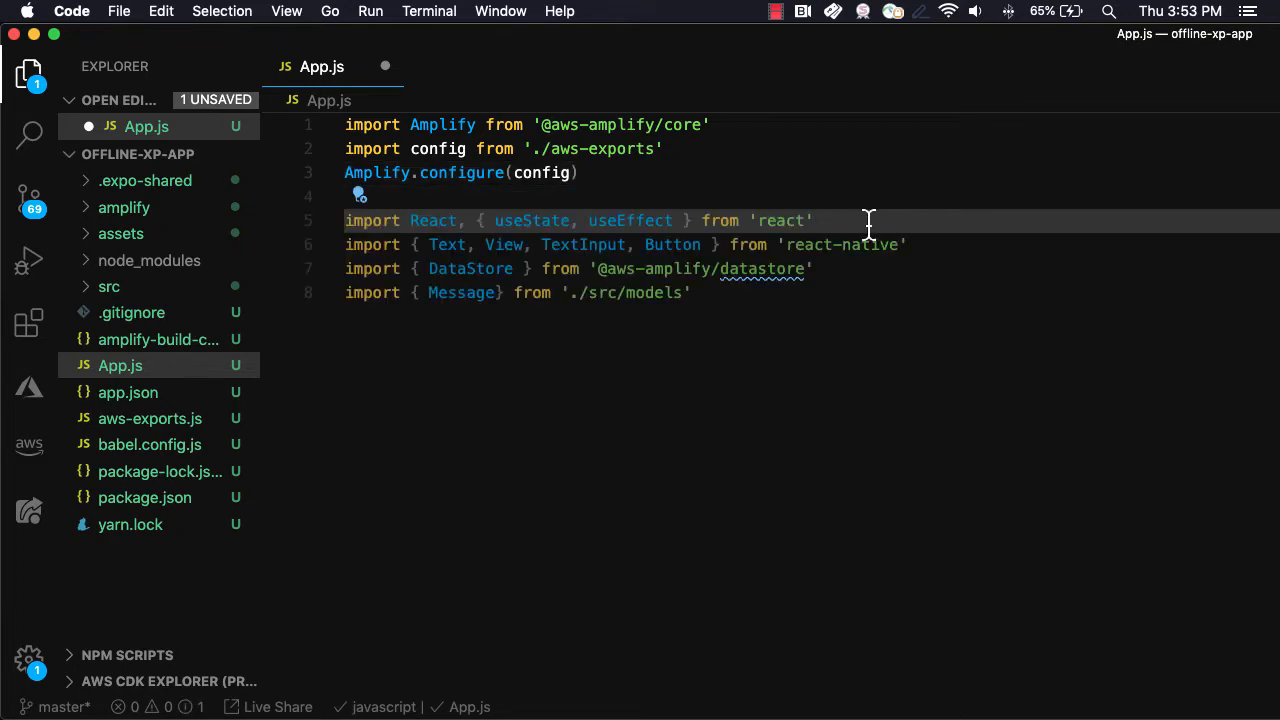
left_click(908, 244)
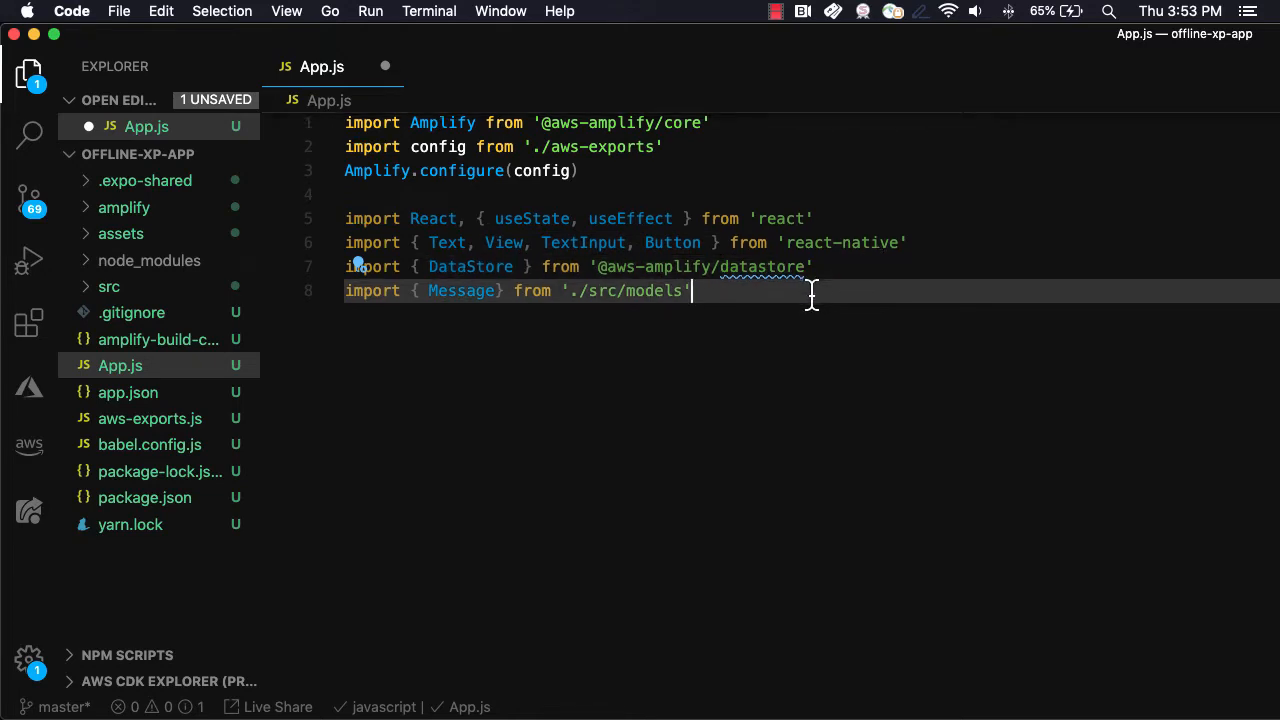
scroll("down", 3)
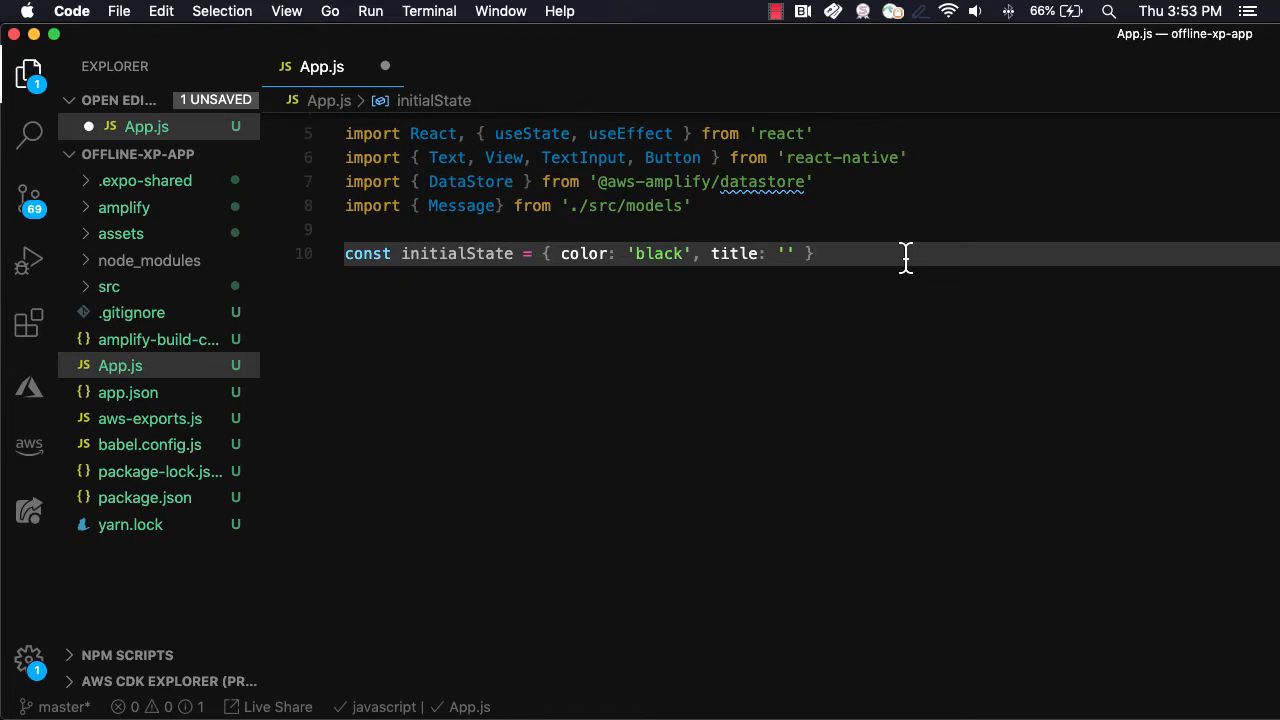
Step: Define function App with formState and messages useState hooks and an onChangeText handler
key("Enter")
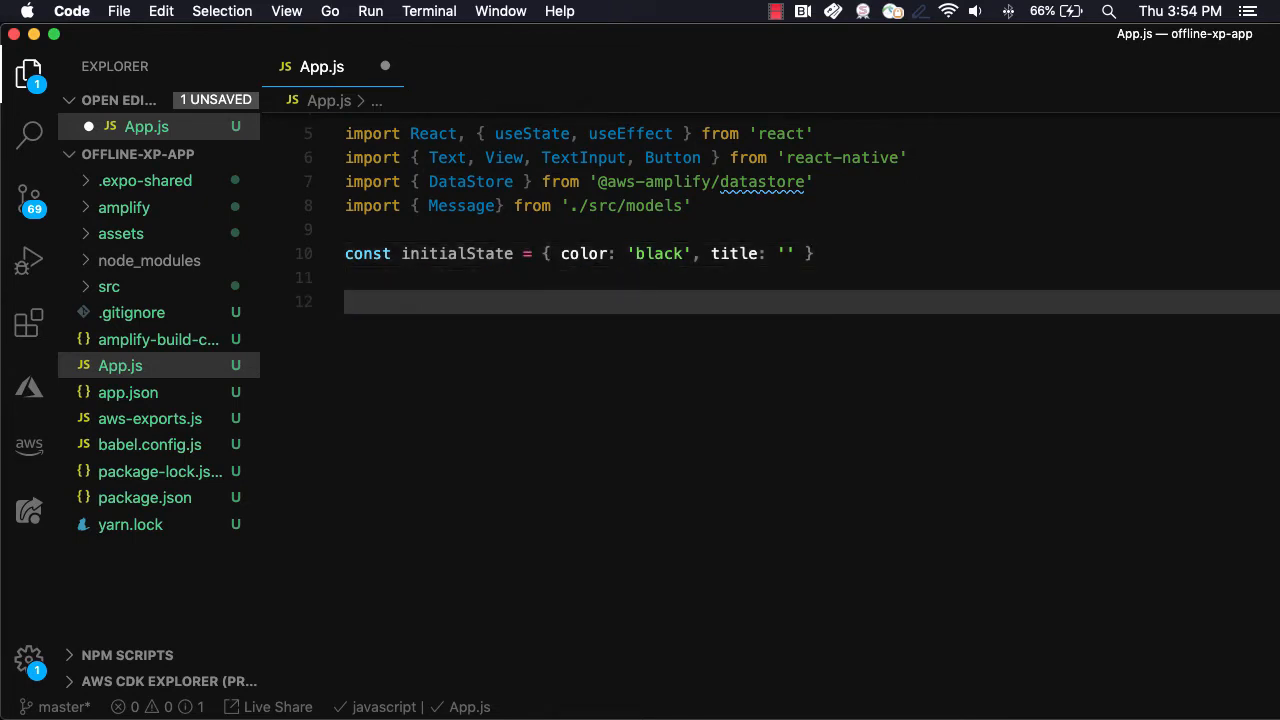
type("function App() {")
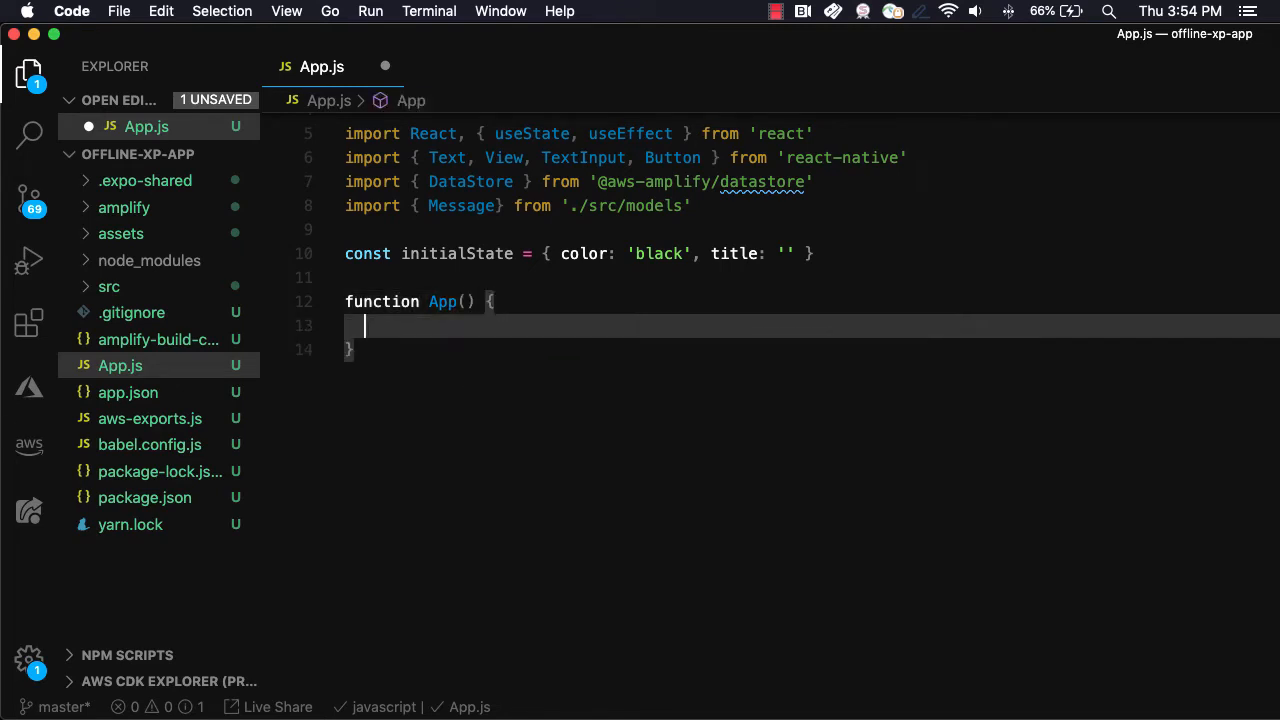
type("const [formState, updateFormState] = useState(initialState)")
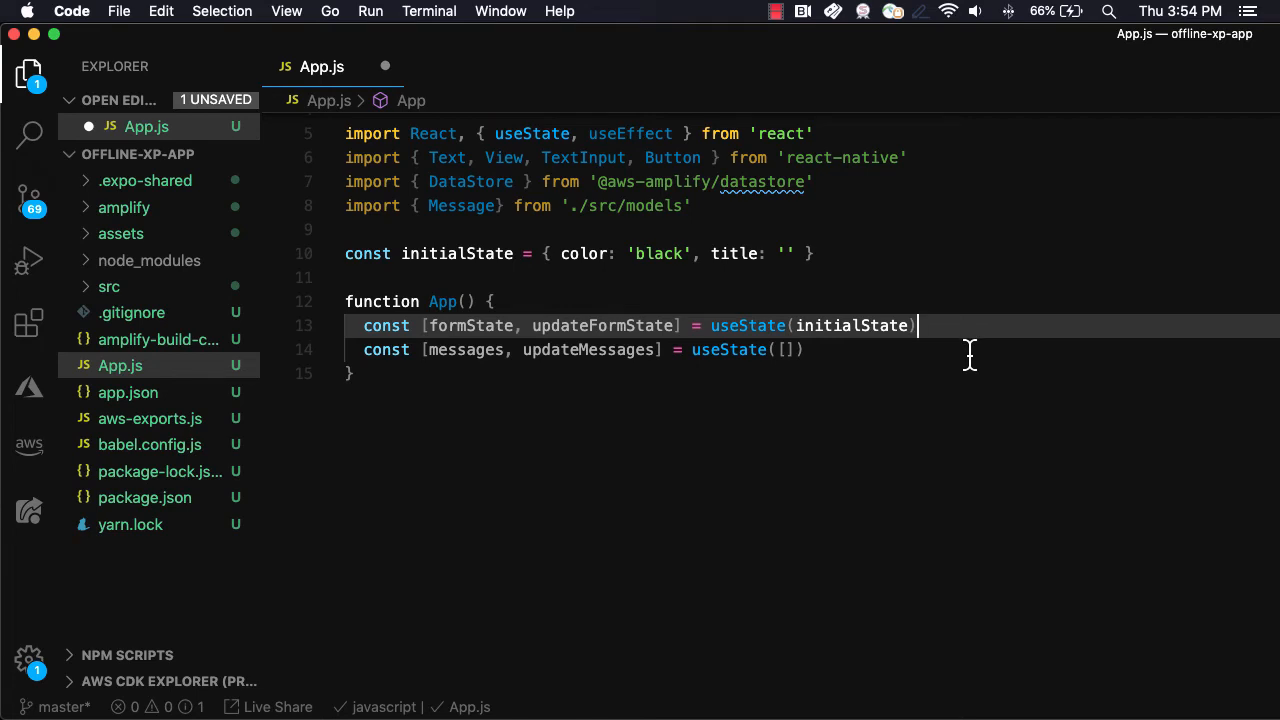
mouse_move(928, 356)
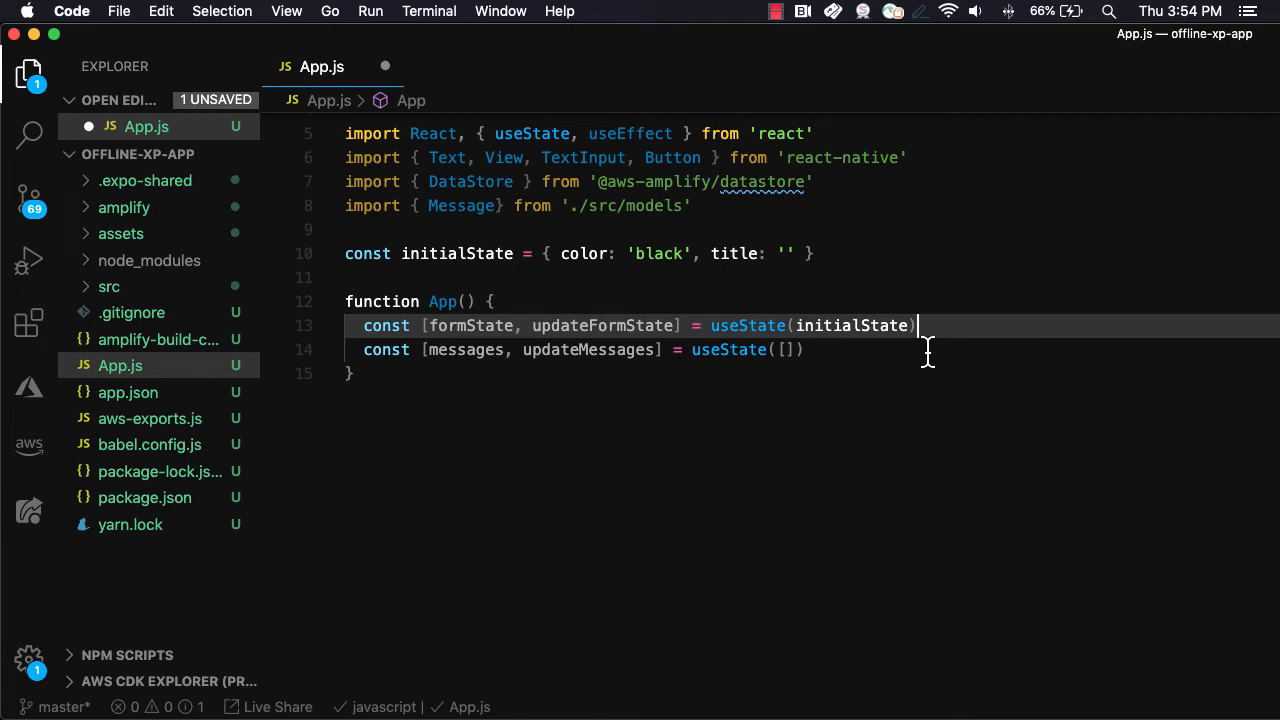
left_click(804, 348)
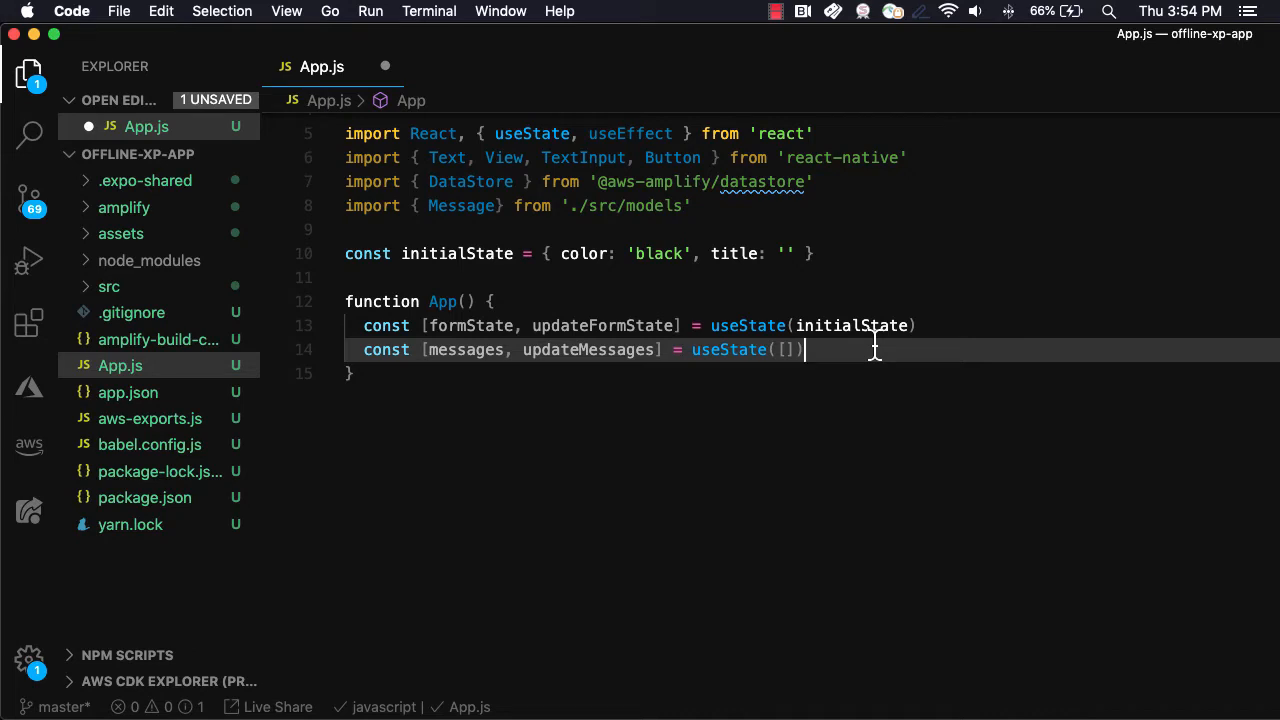
scroll("down", 3)
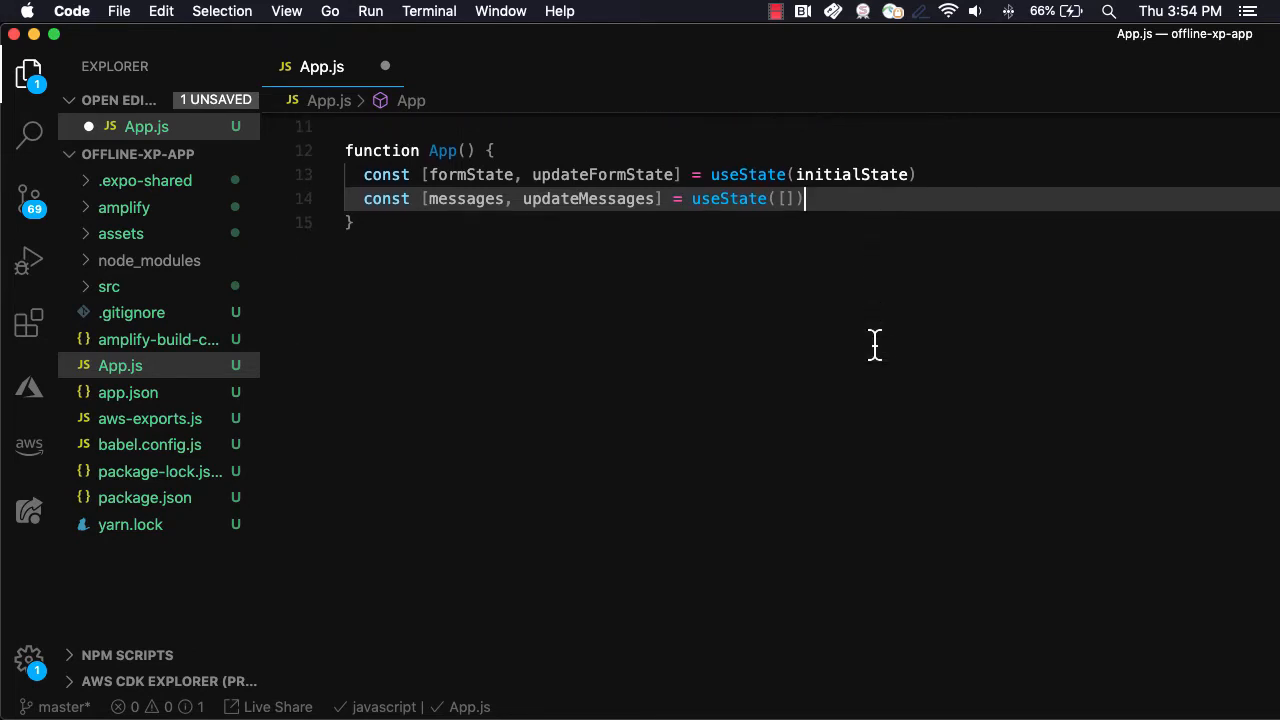
key("Enter")
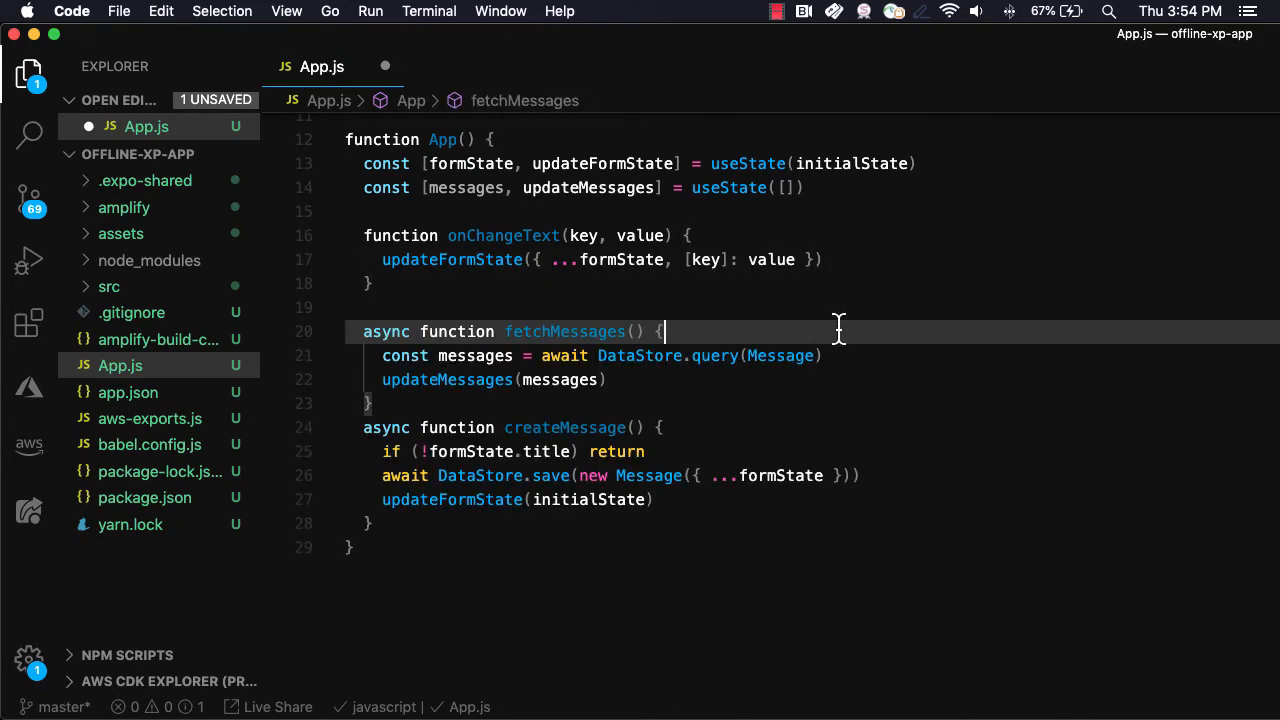
mouse_move(892, 356)
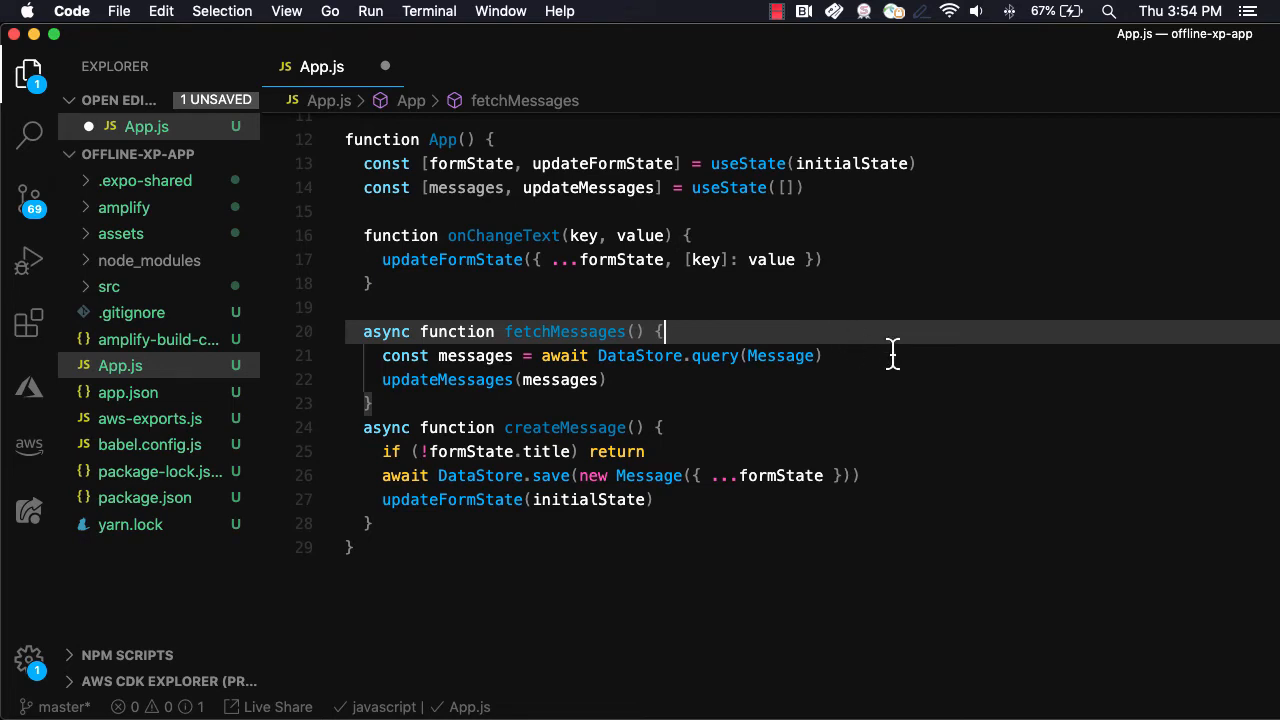
Step: Add async fetchMessages and createMessage using DataStore, and a useEffect observing Message changes
left_click(824, 356)
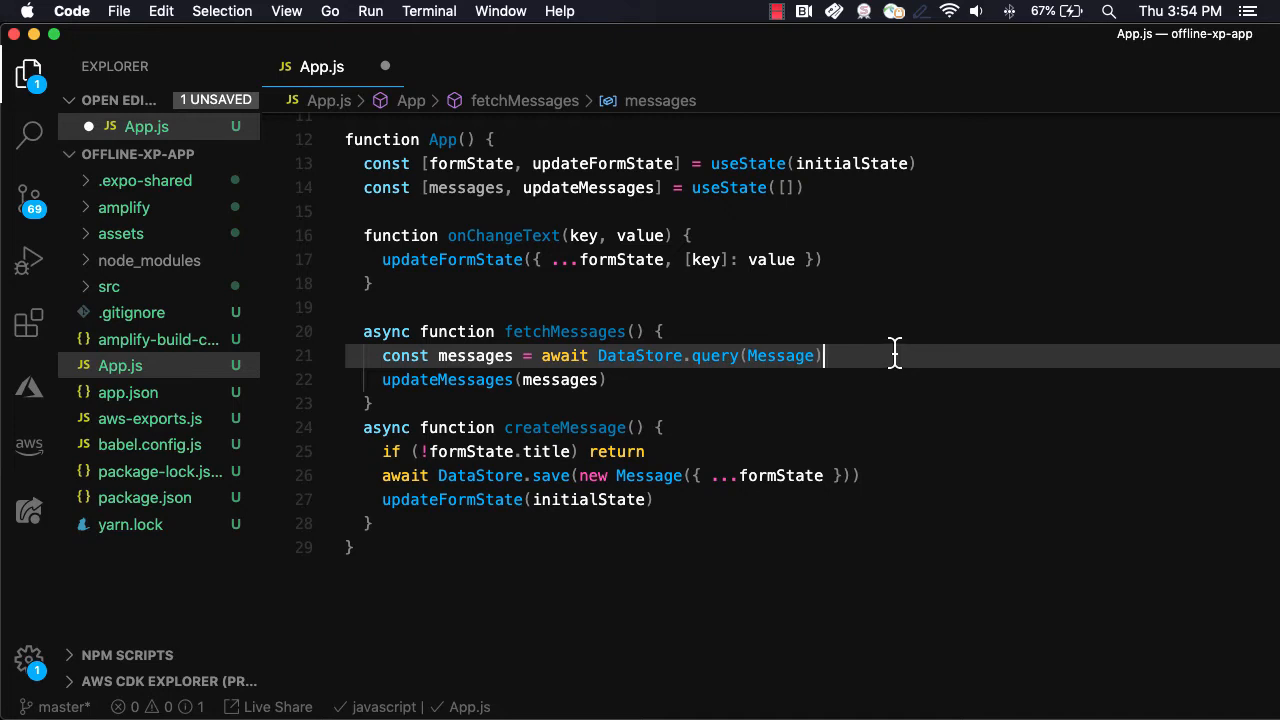
mouse_move(872, 380)
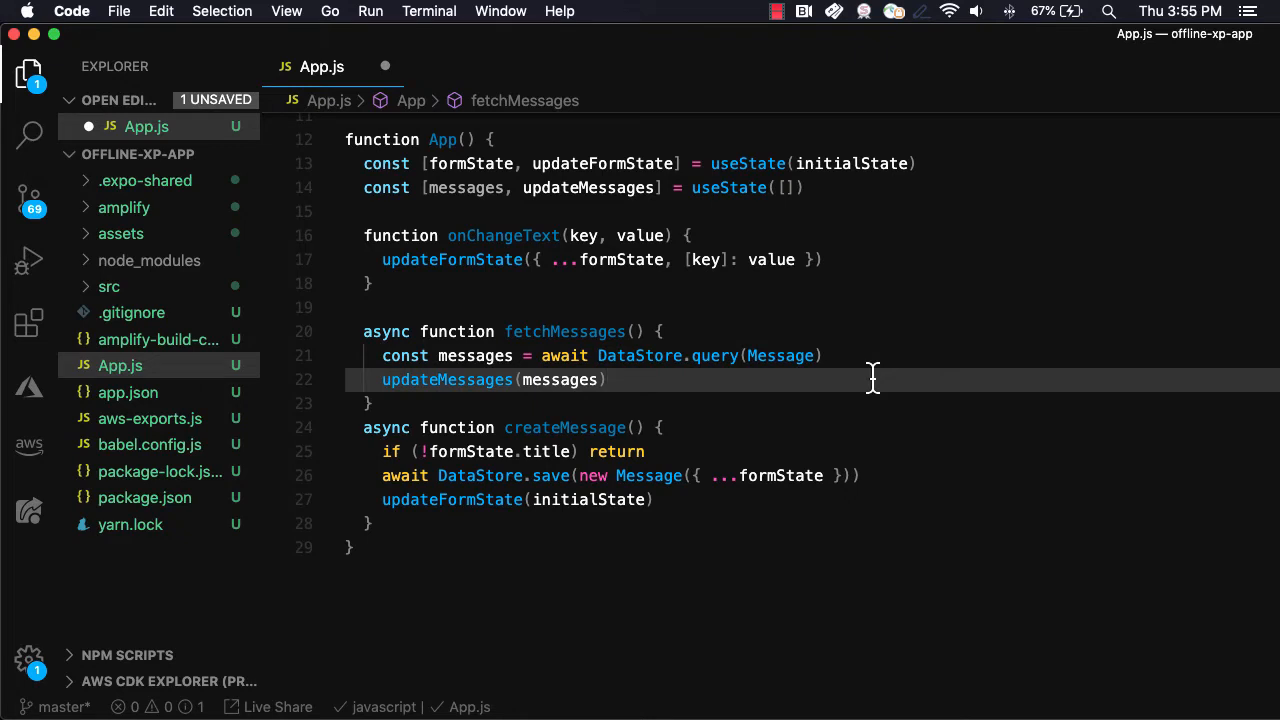
mouse_move(880, 380)
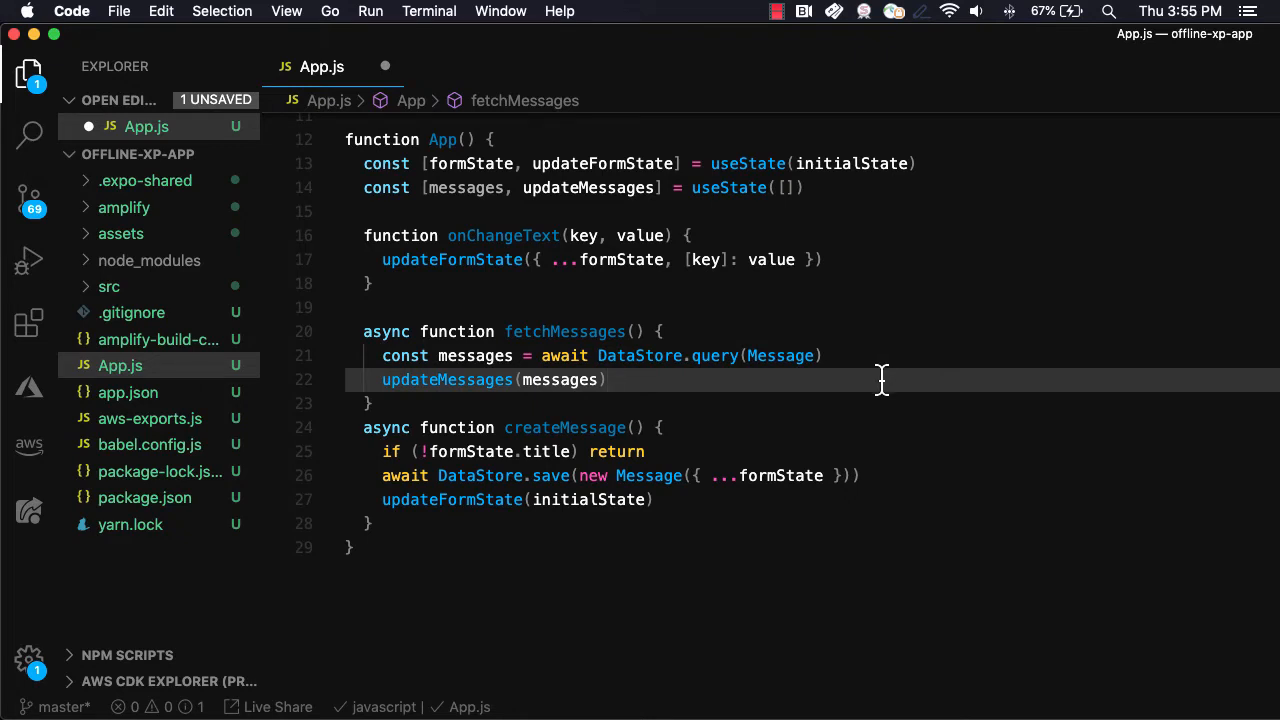
left_click(980, 428)
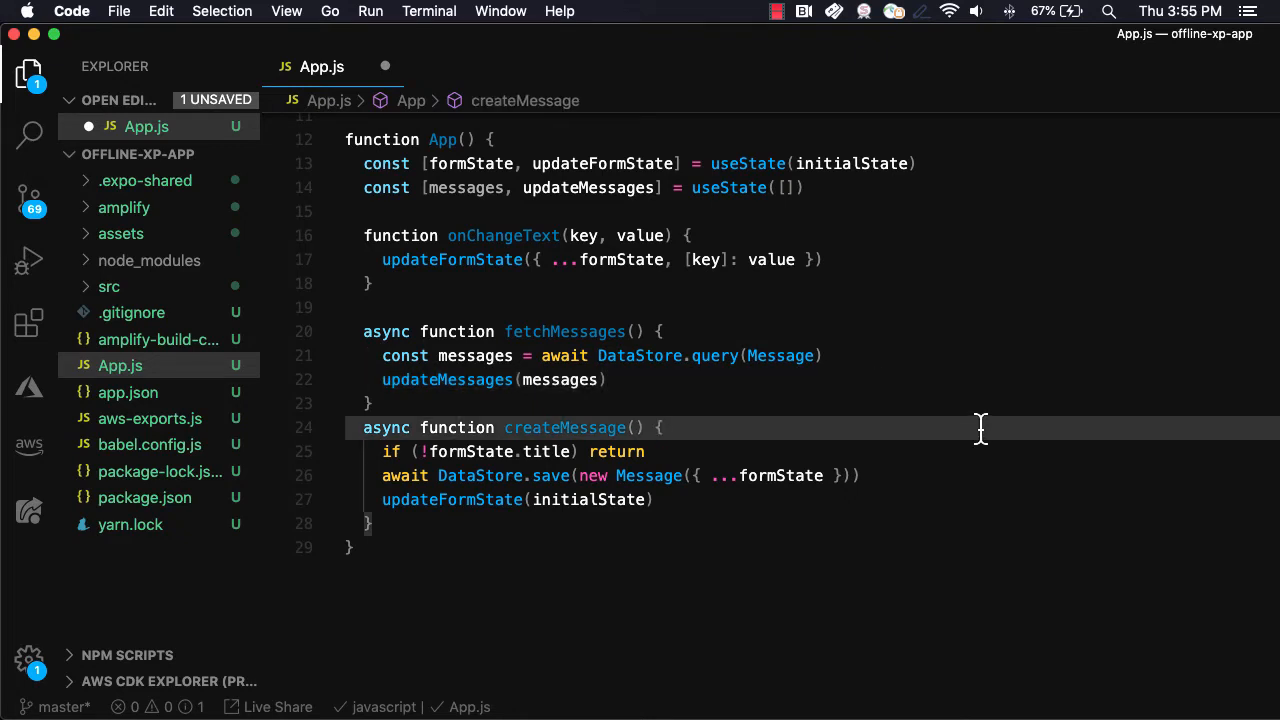
left_click(644, 452)
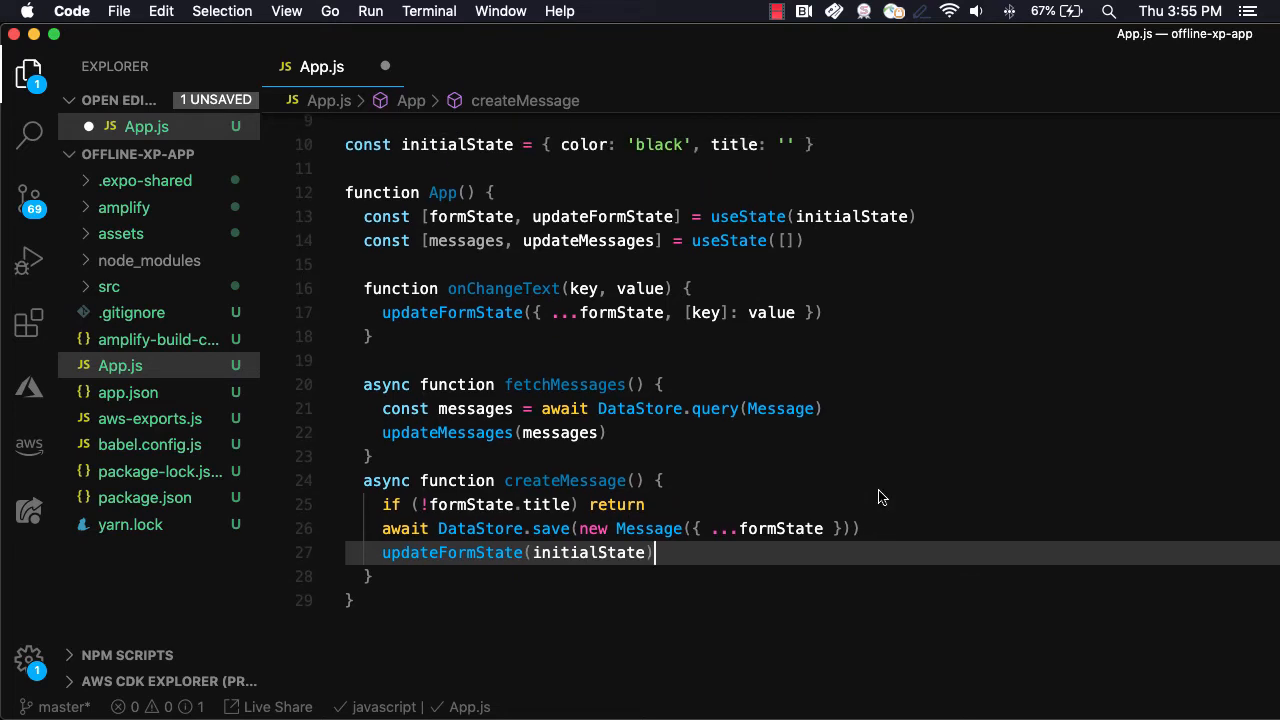
scroll("up", 3)
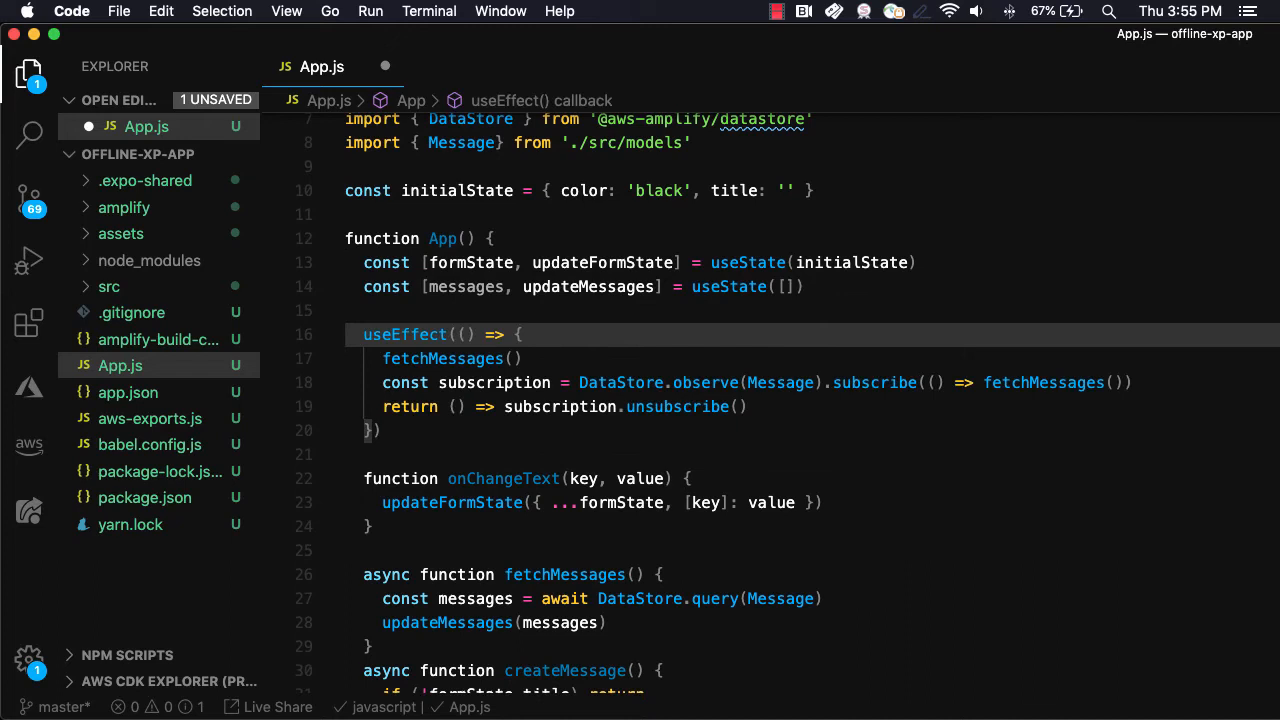
mouse_move(940, 368)
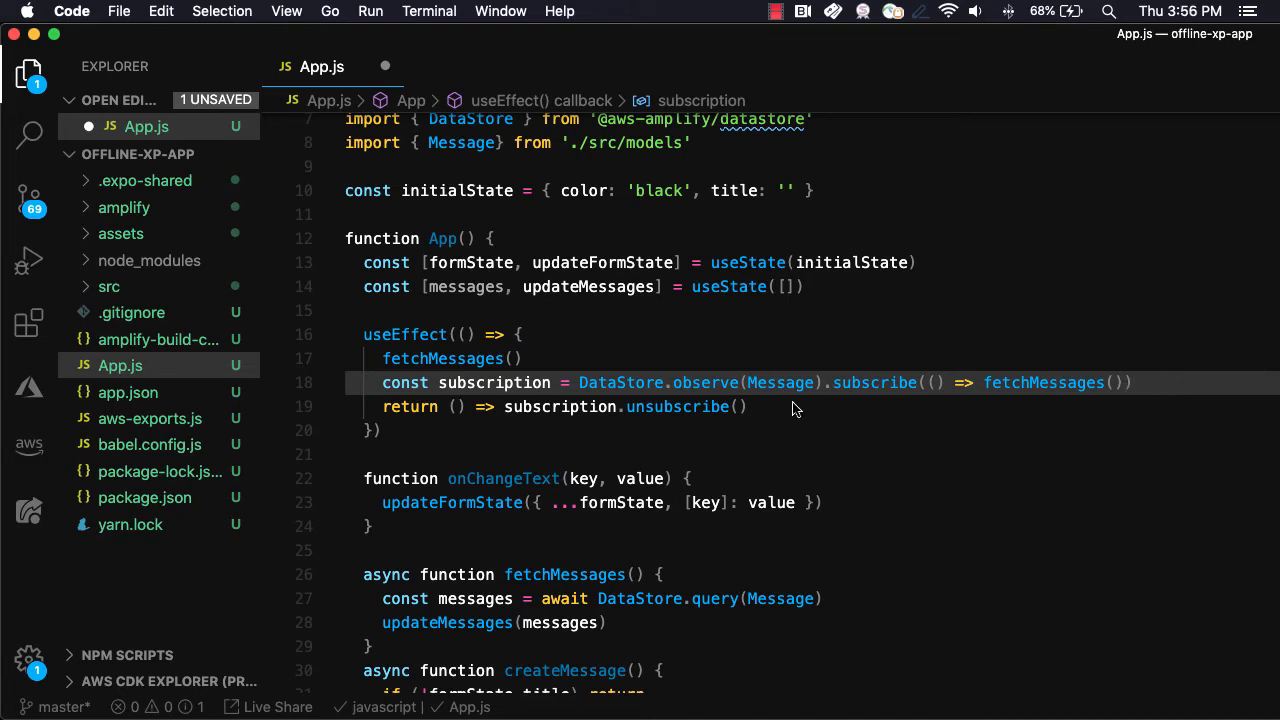
scroll("down", 3)
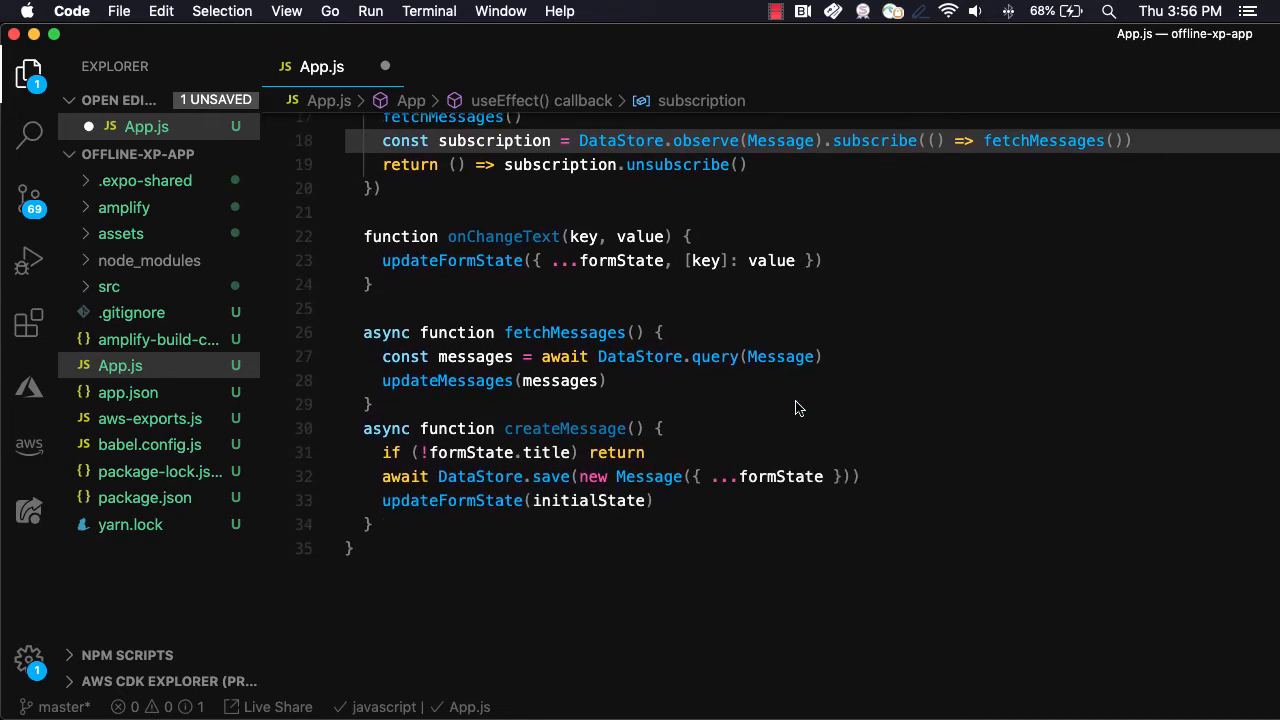
scroll("down", 3)
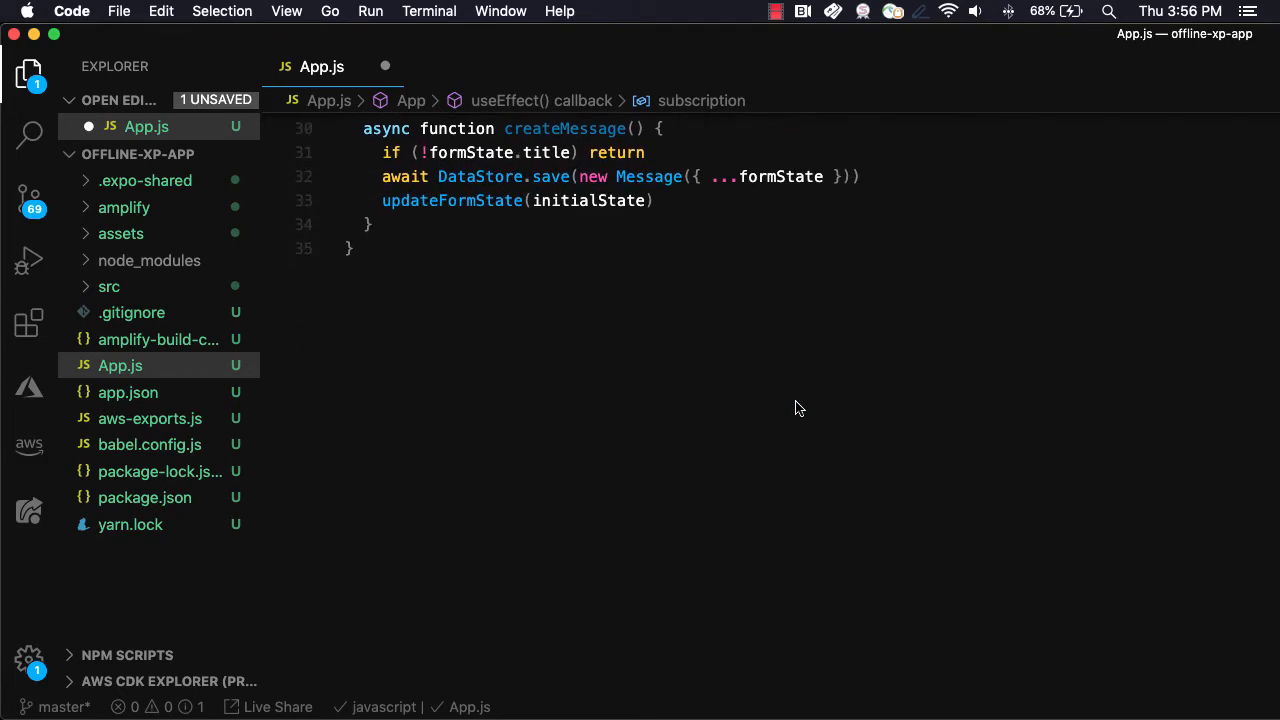
scroll("up", 3)
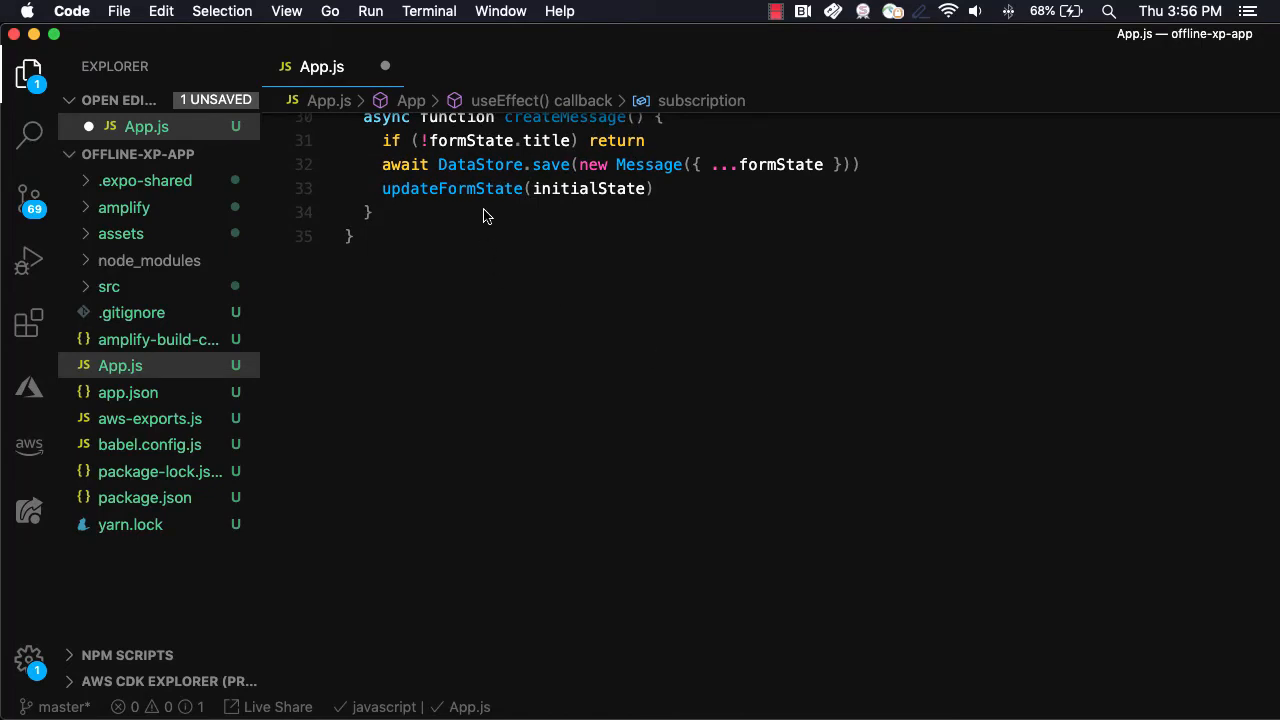
Step: Return a View with Real Time Message Board heading, title and colour TextInputs, Create Message button and coloured messages.map list
key("enter")
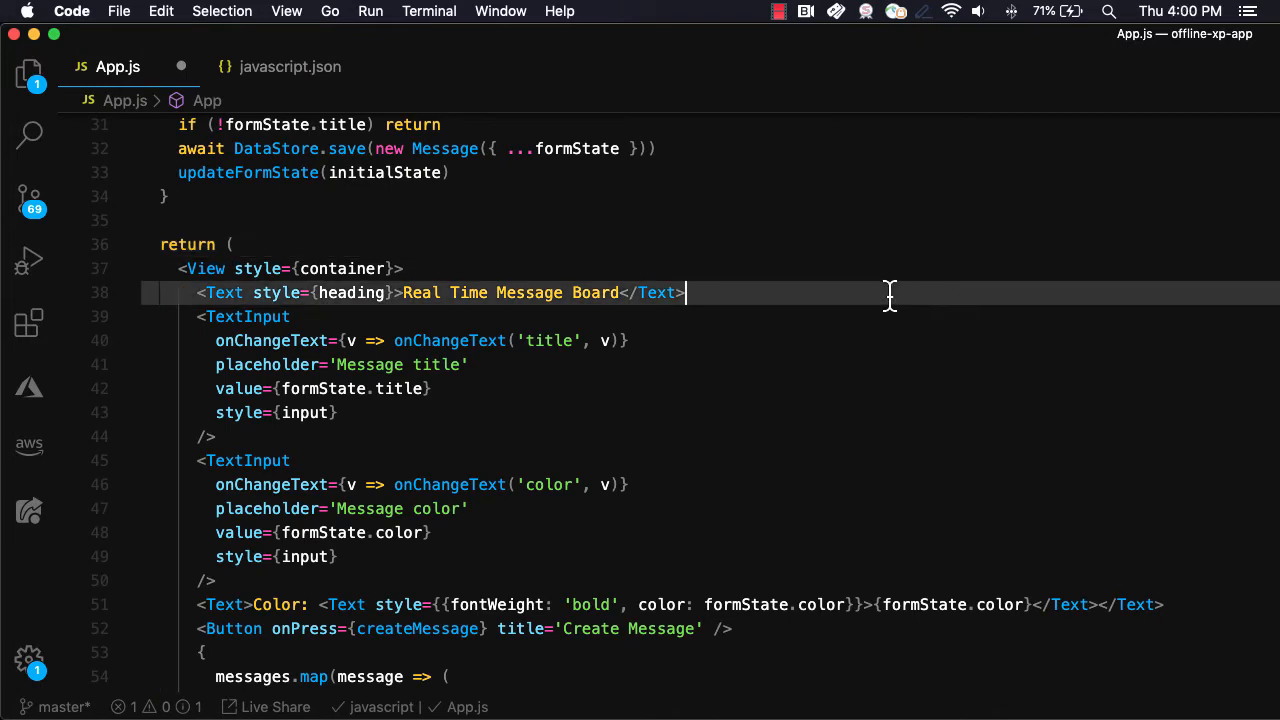
mouse_move(876, 280)
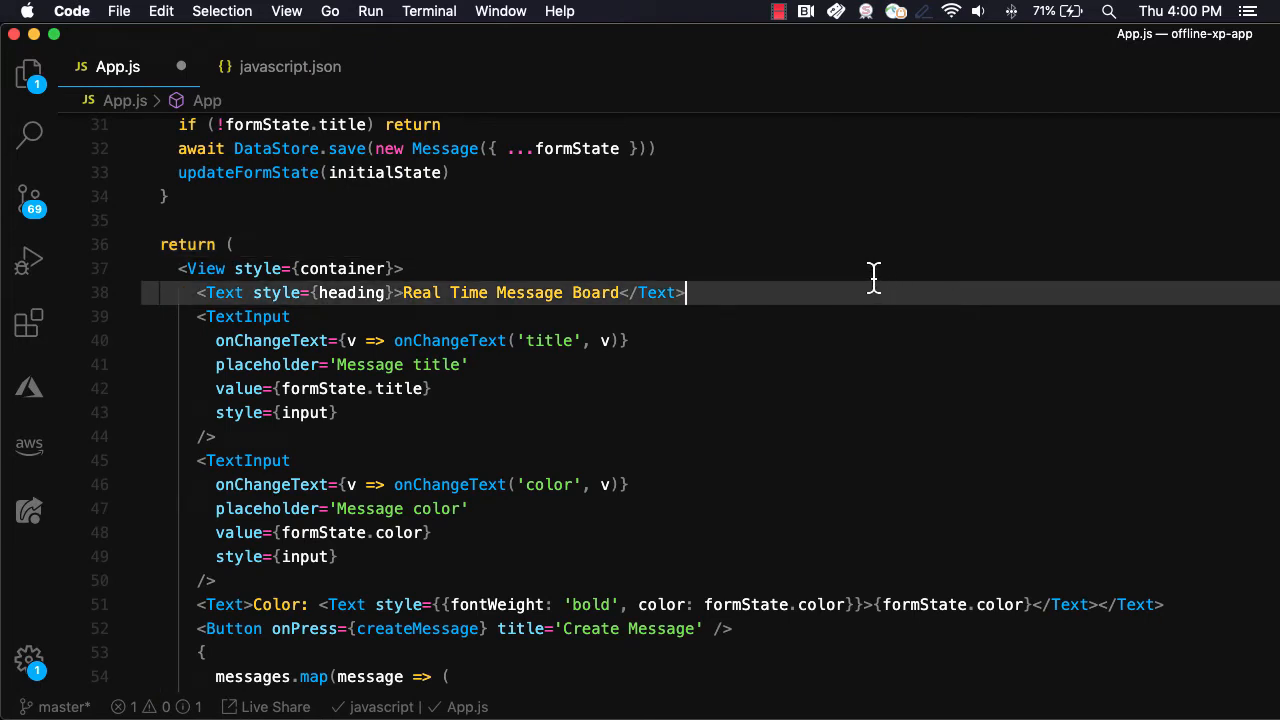
left_click(292, 316)
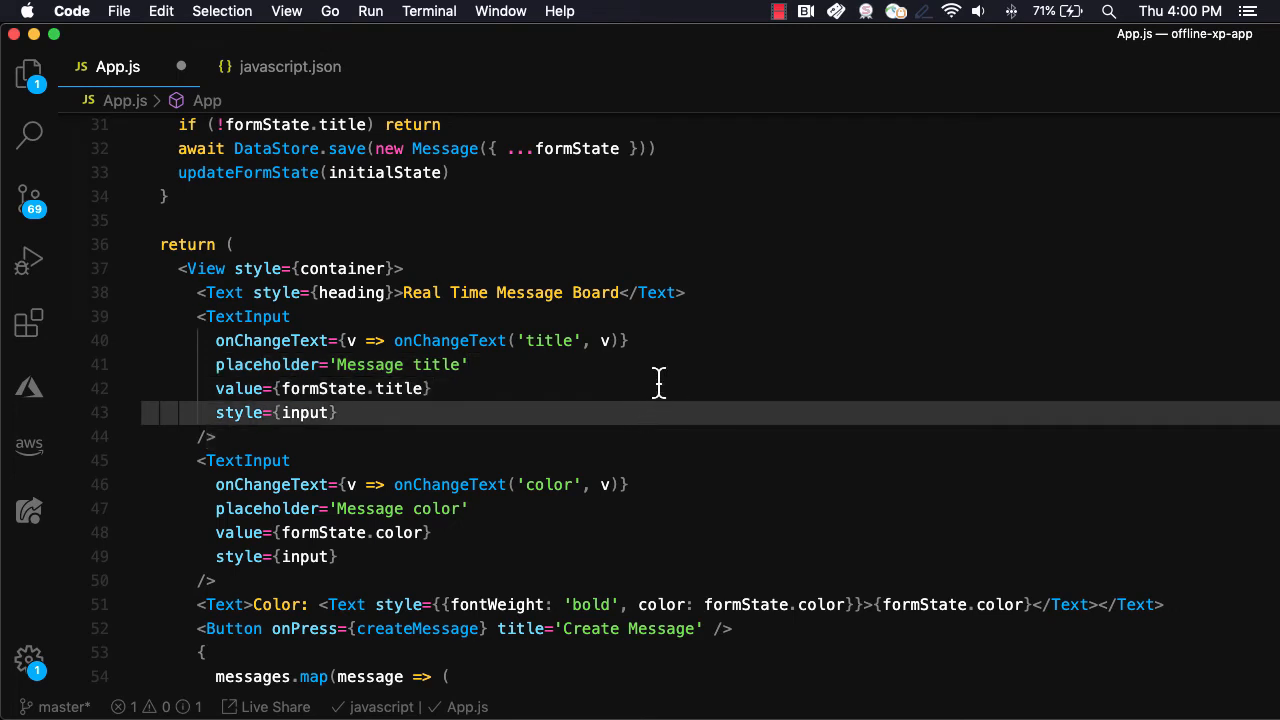
scroll("down", 3)
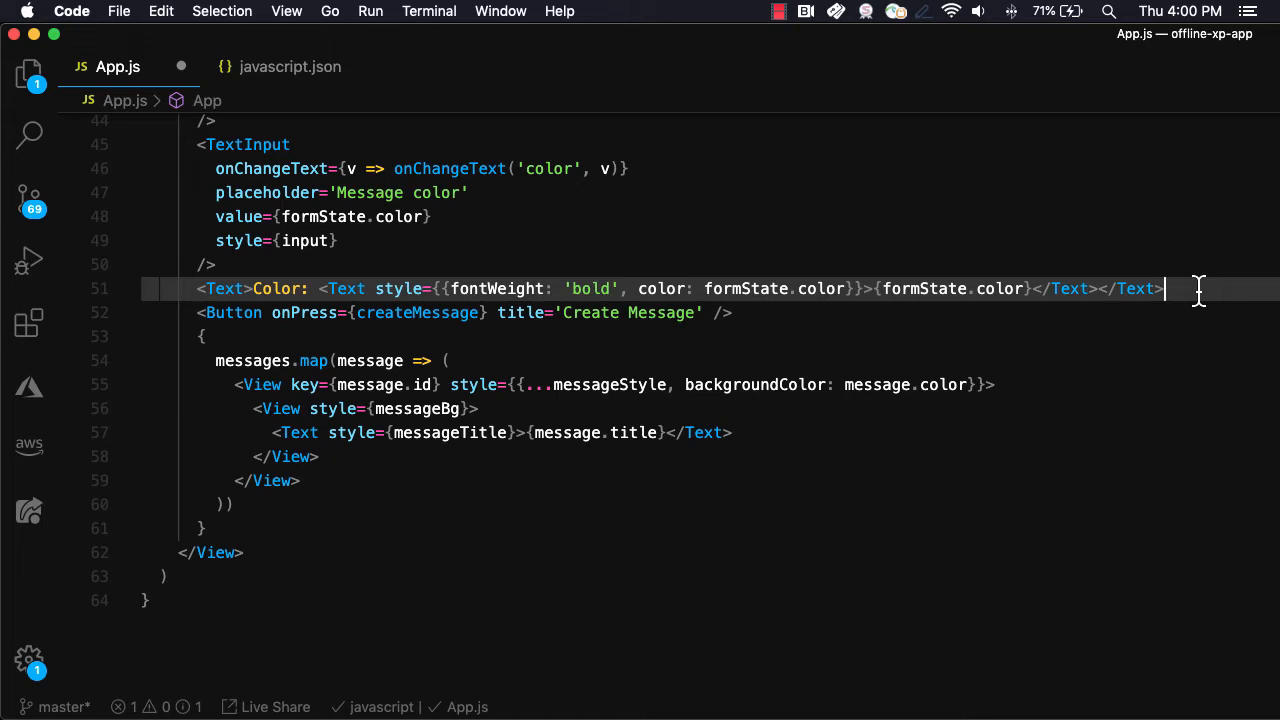
left_click(800, 312)
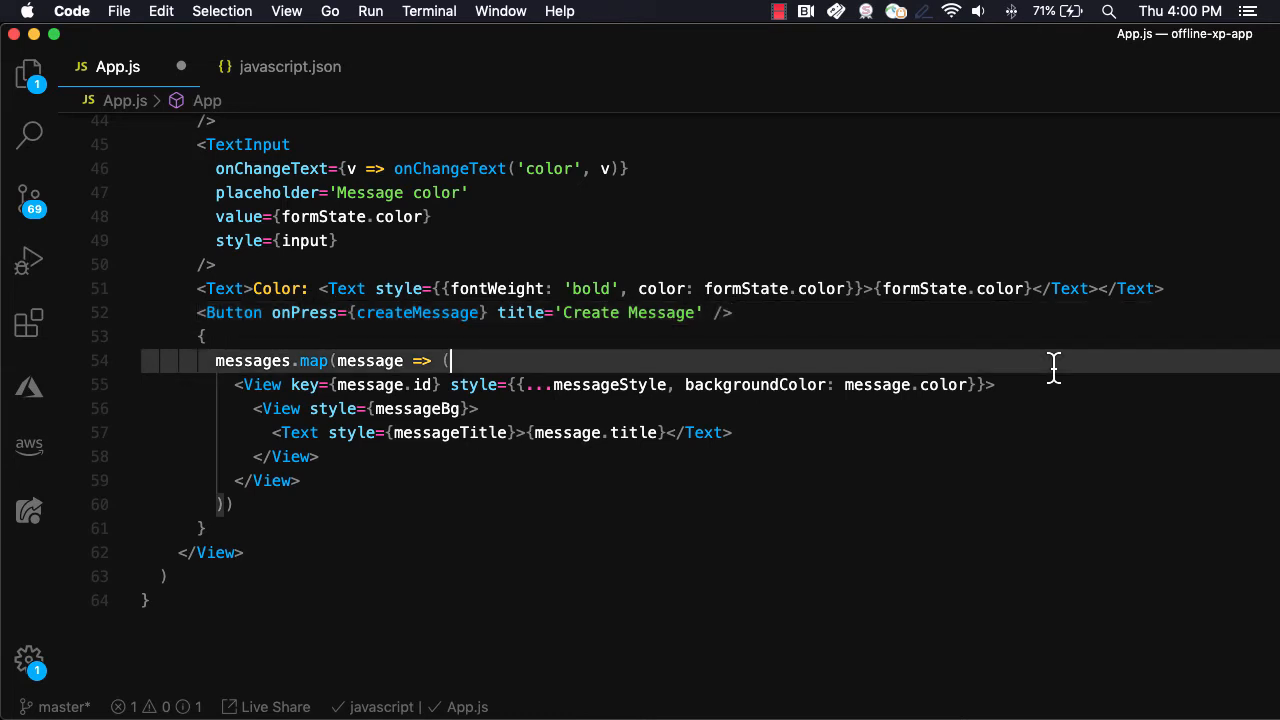
left_click(600, 384)
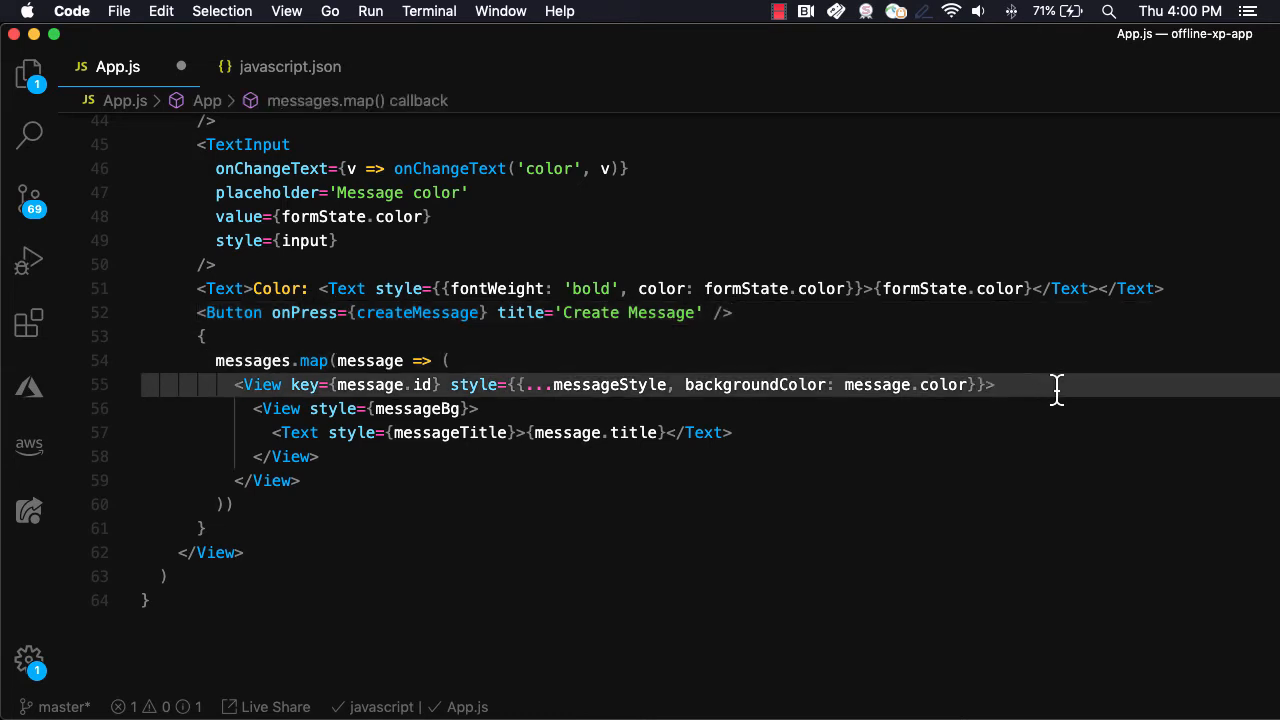
mouse_move(816, 436)
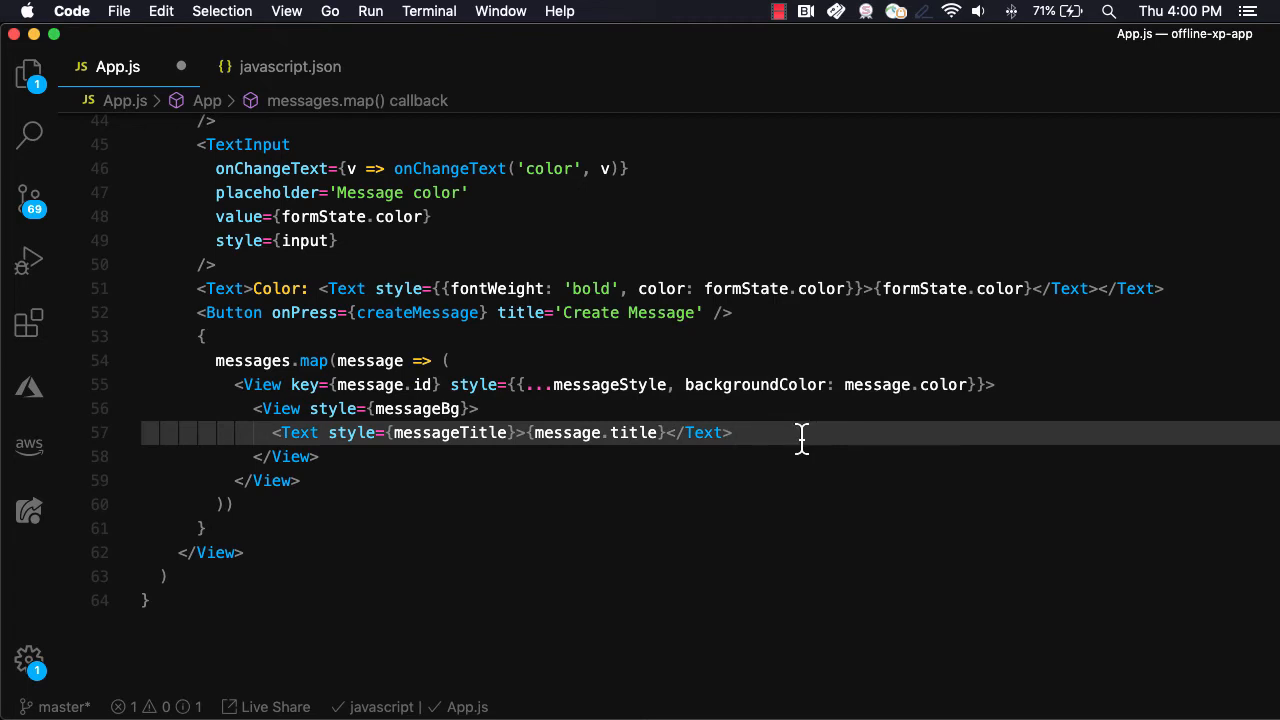
scroll("down", 3)
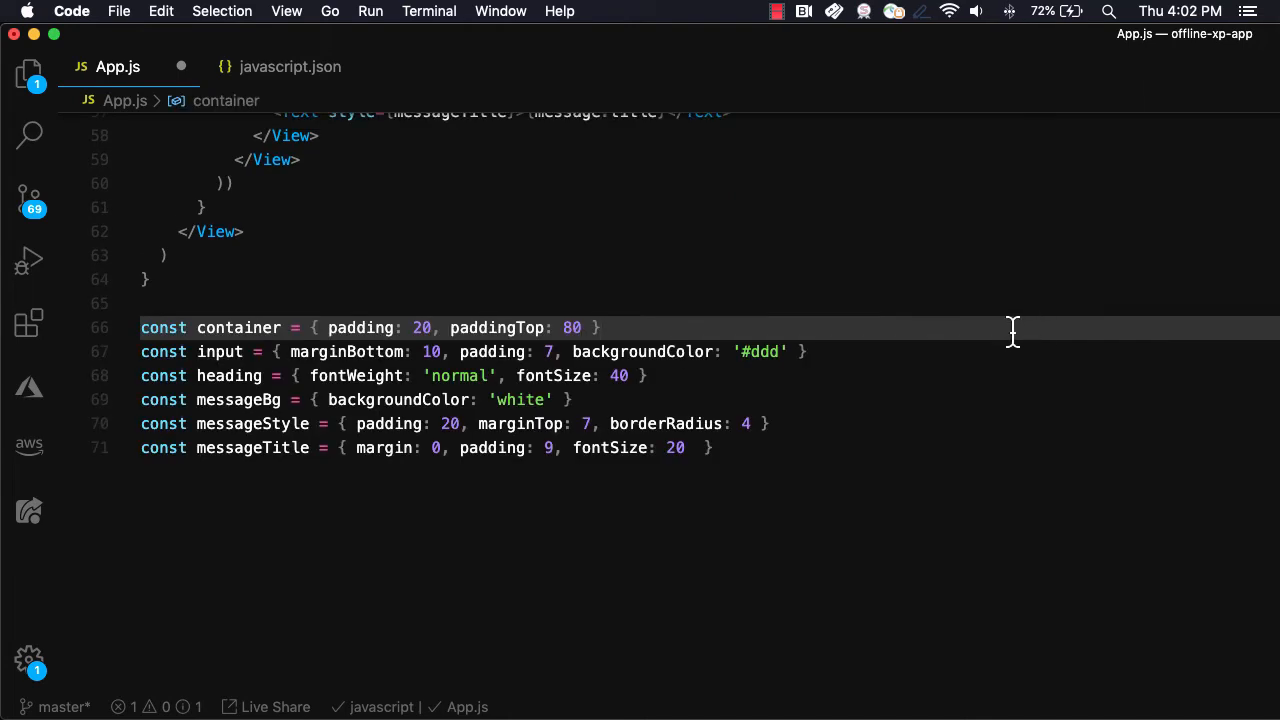
mouse_move(984, 356)
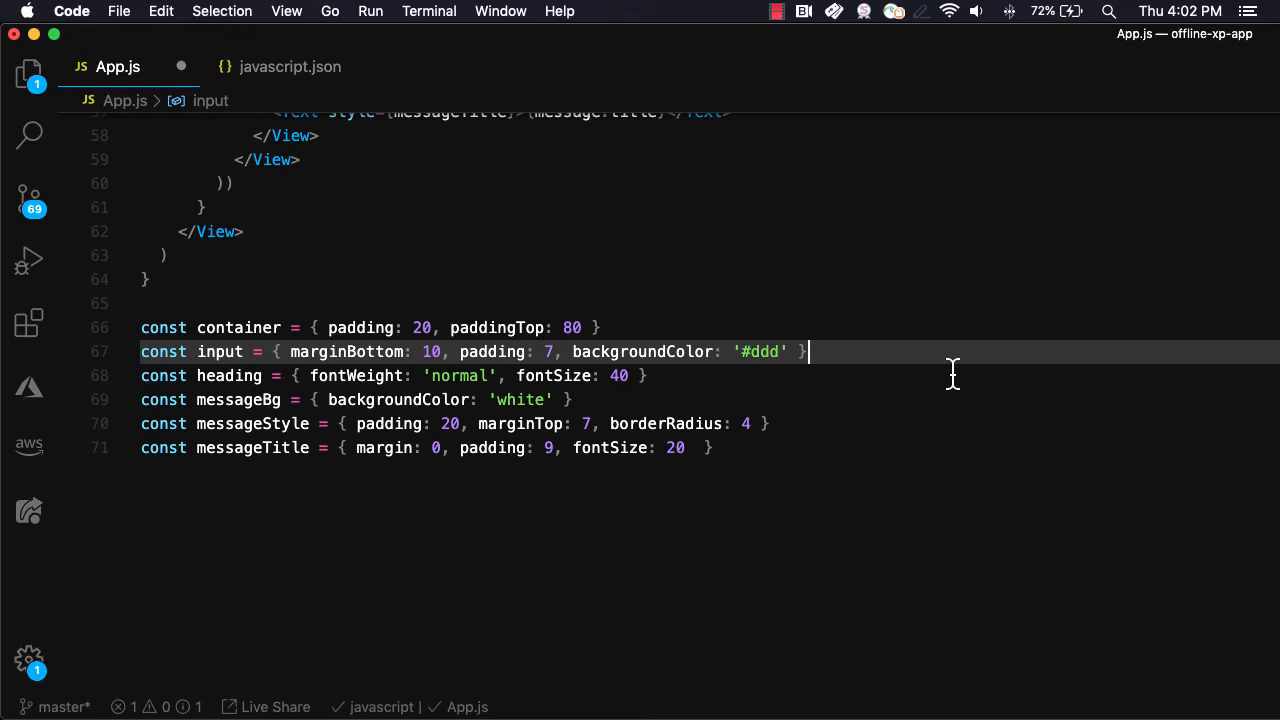
Step: Finish the style constants and begin an export default line at the end of App.js
left_click(648, 376)
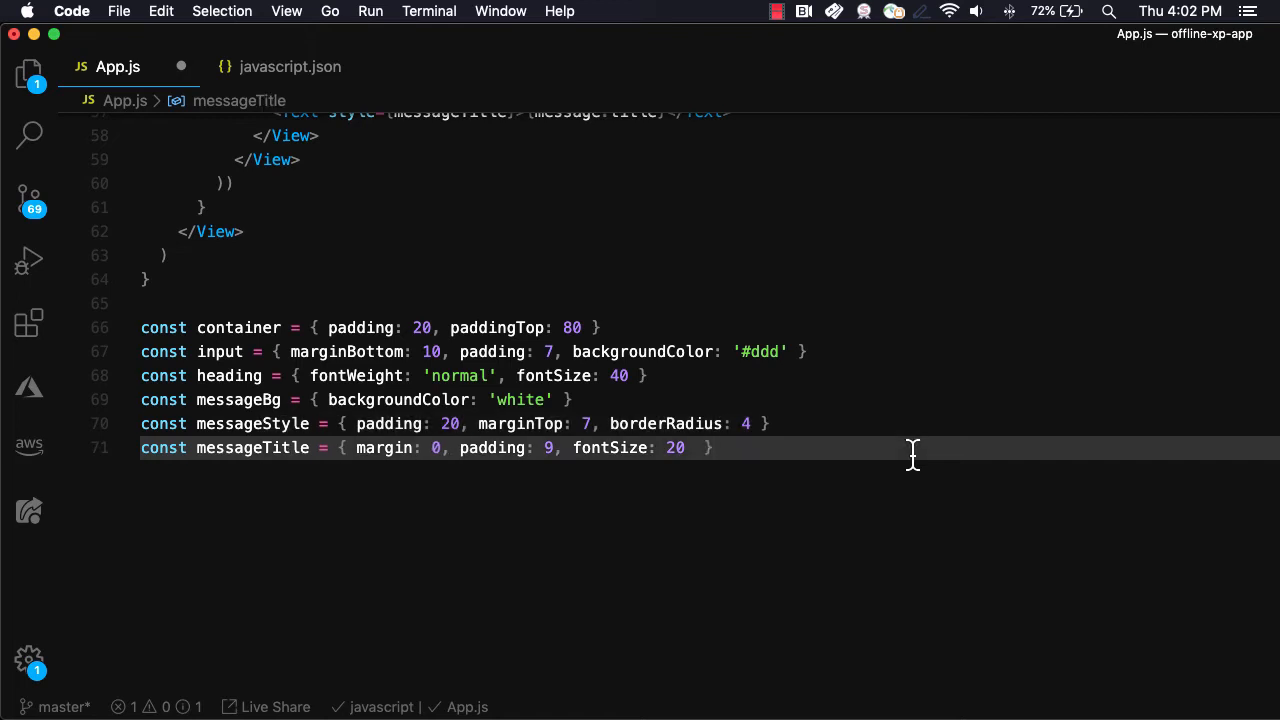
key("enter")
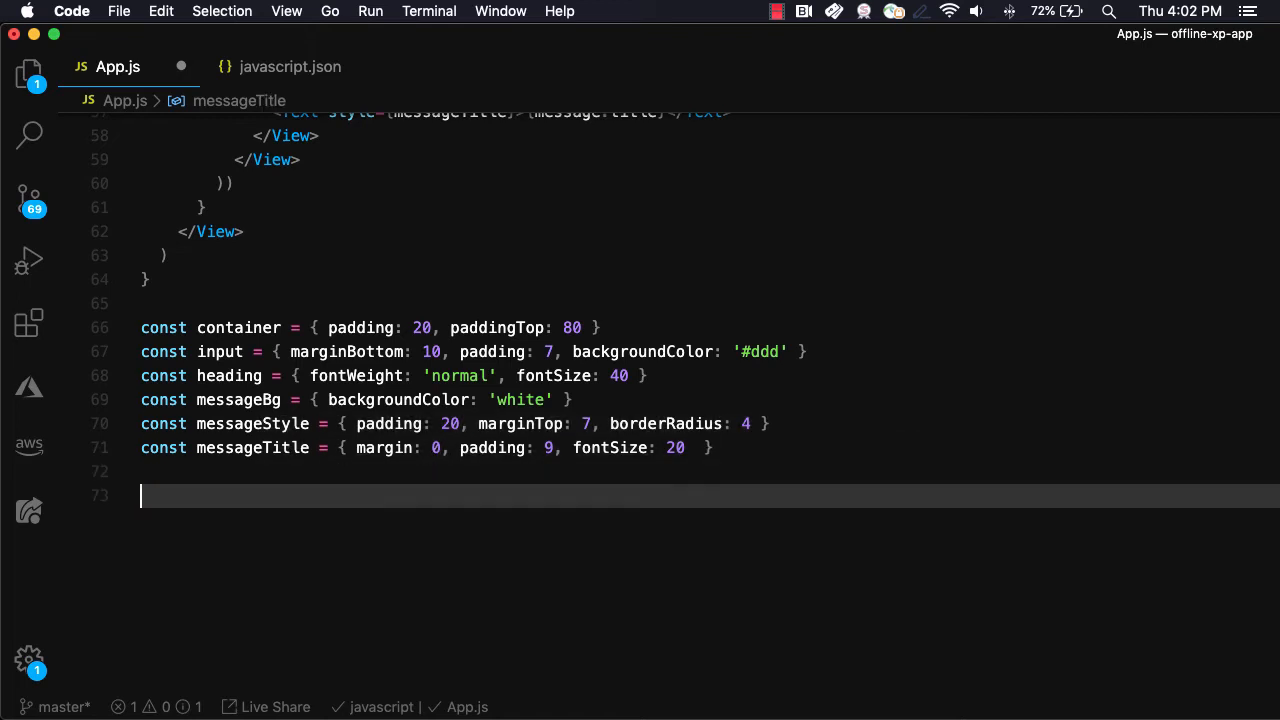
type("export defau")
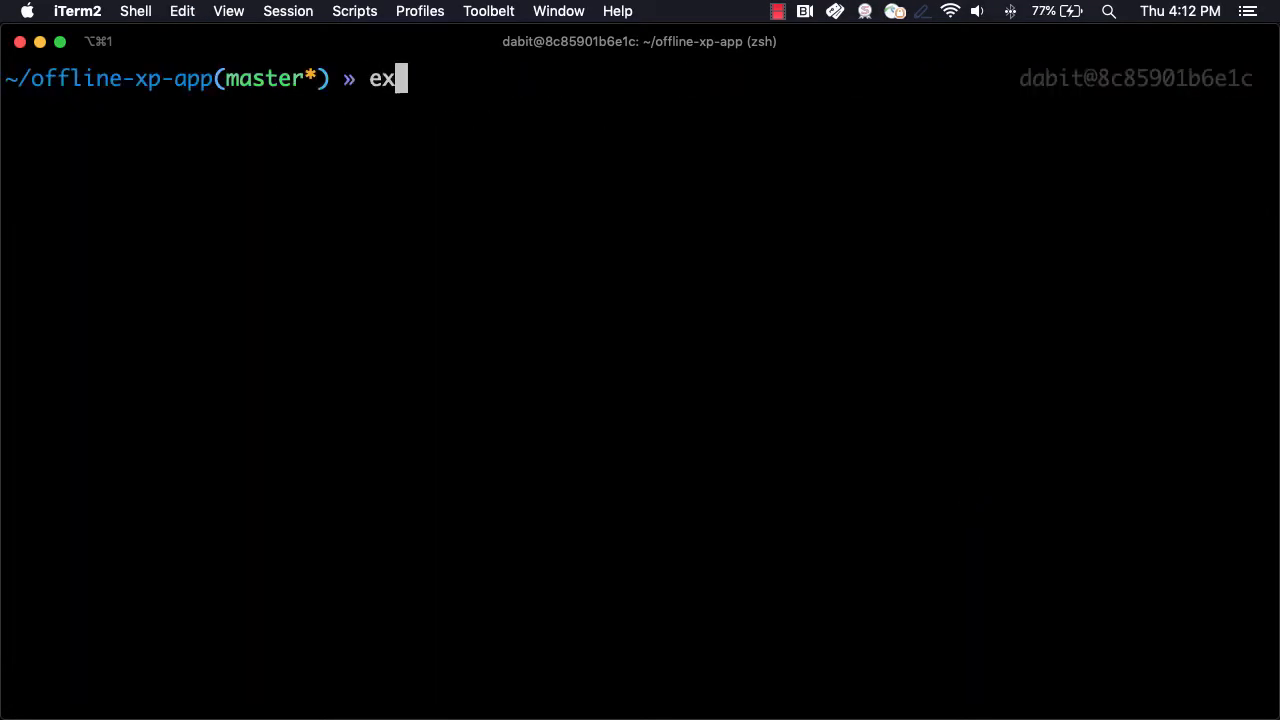
Step: Run expo start and launch the app in the iOS simulator
key("Return")
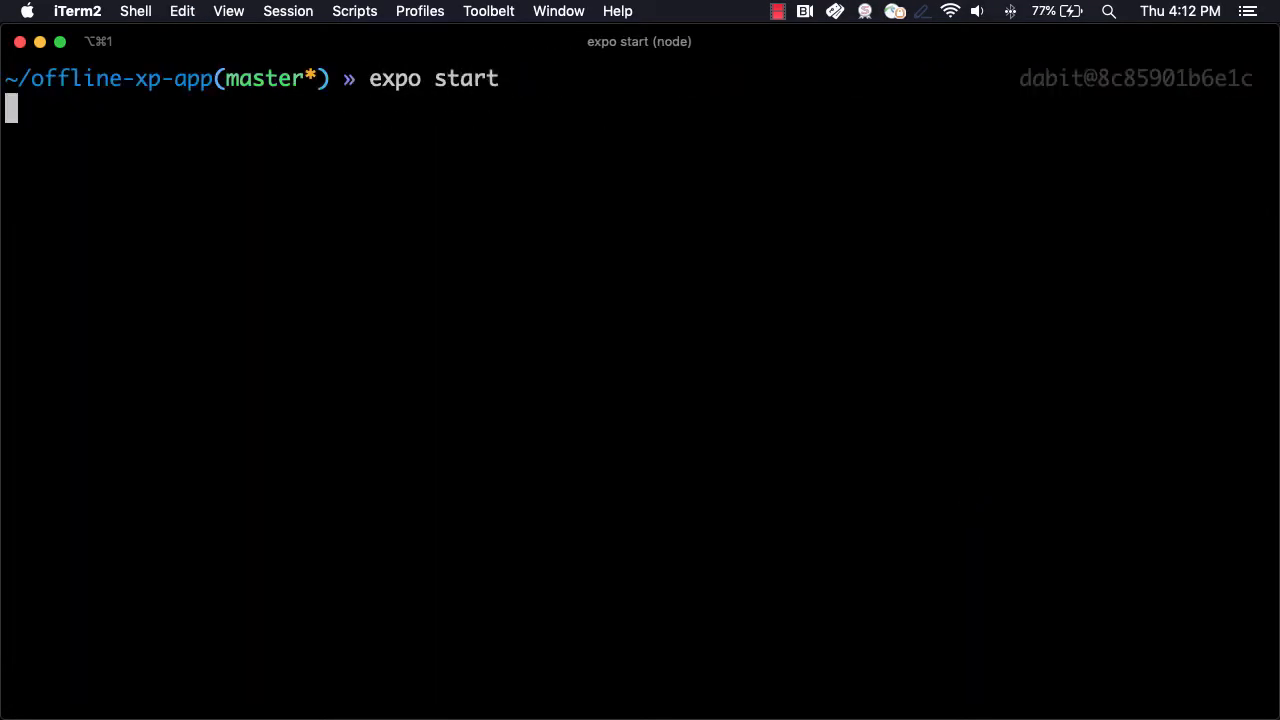
key("Return")
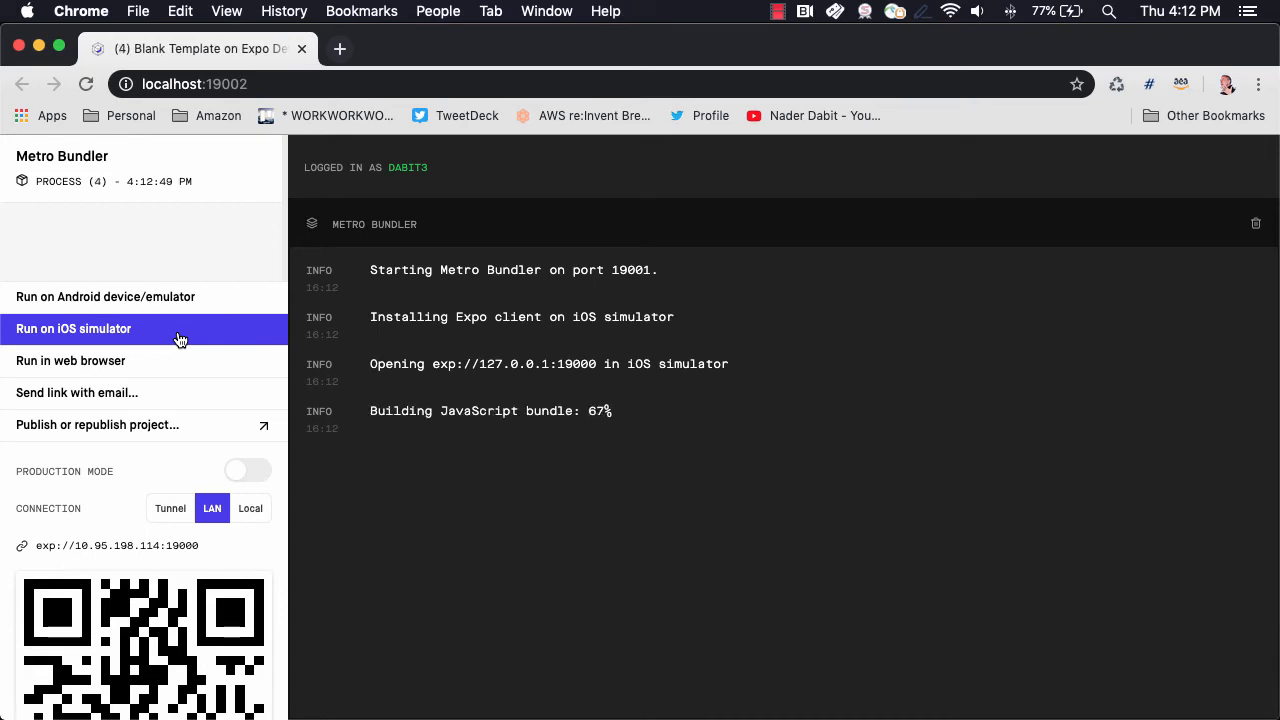
left_click(72, 328)
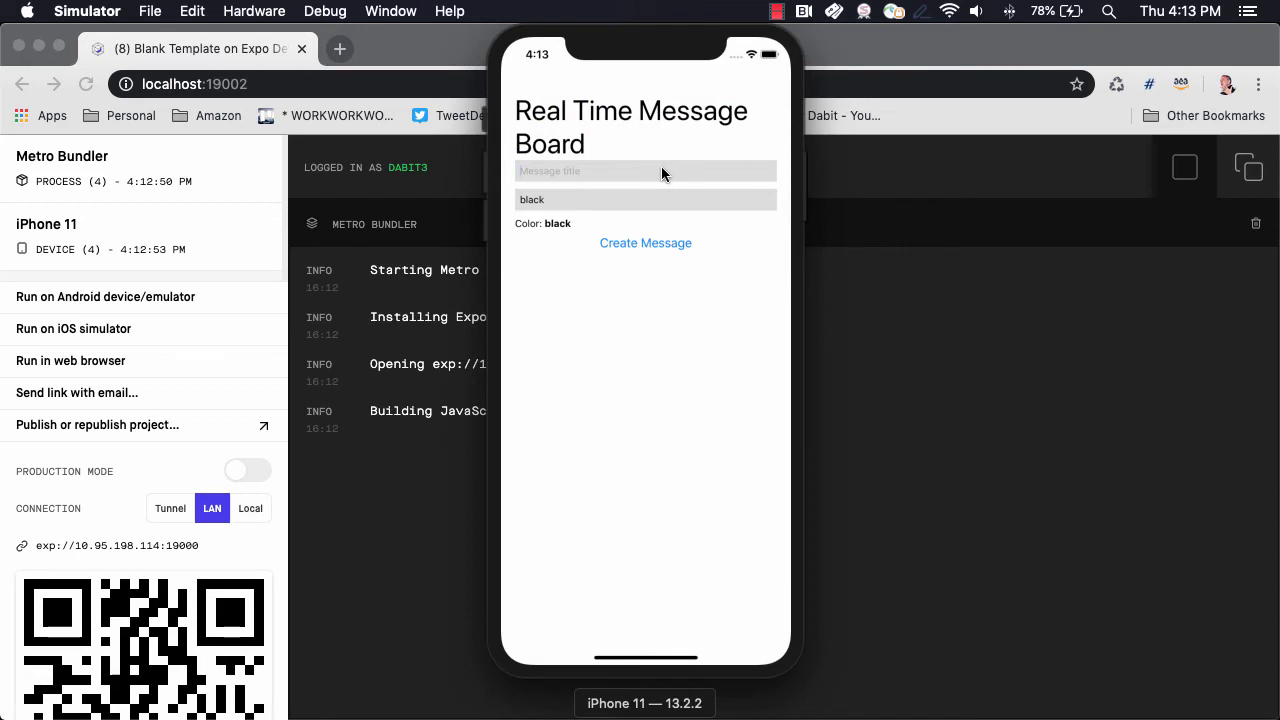
Step: Post a Hello world! message and a second message from the simulator's message board
type("Hello w")
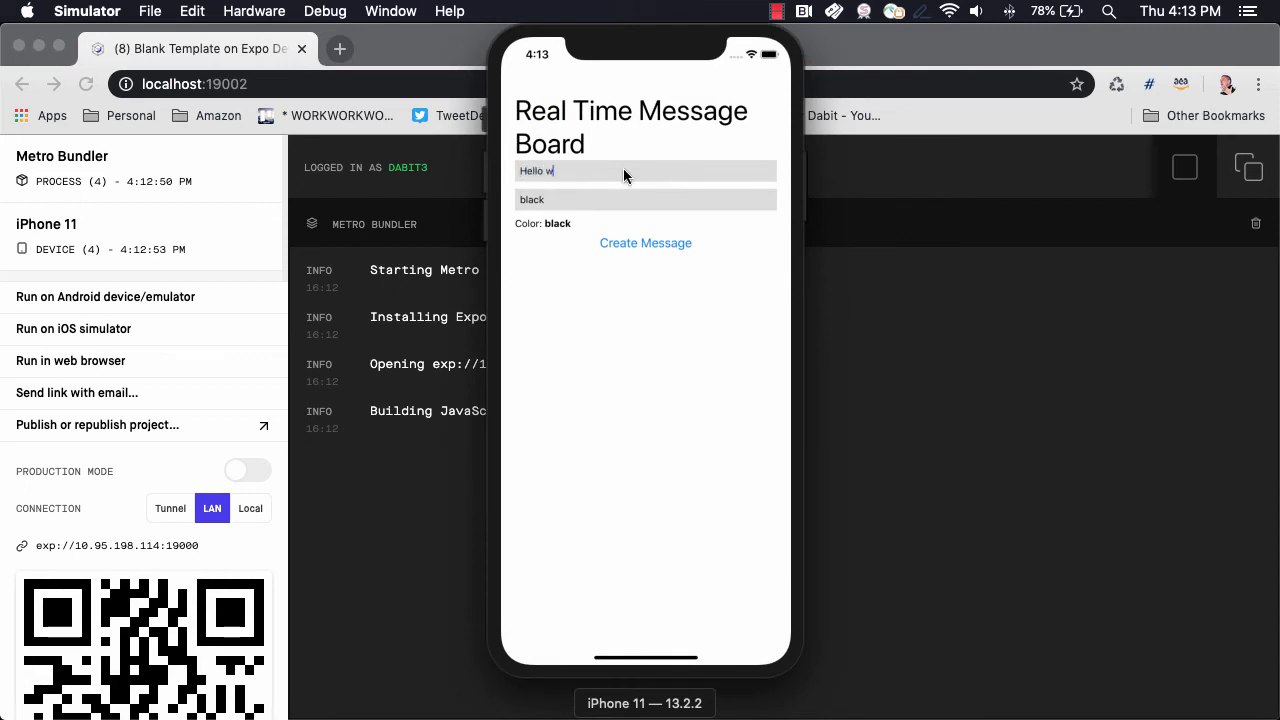
left_click(644, 242)
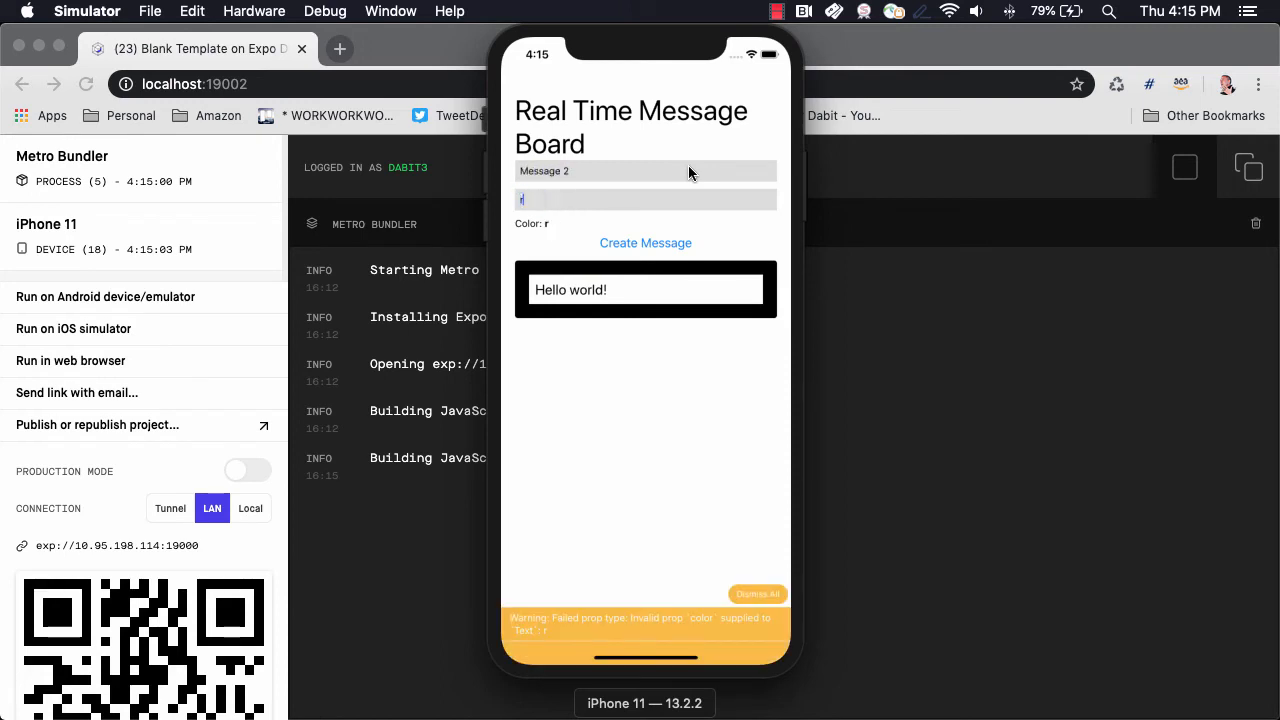
left_click(644, 242)
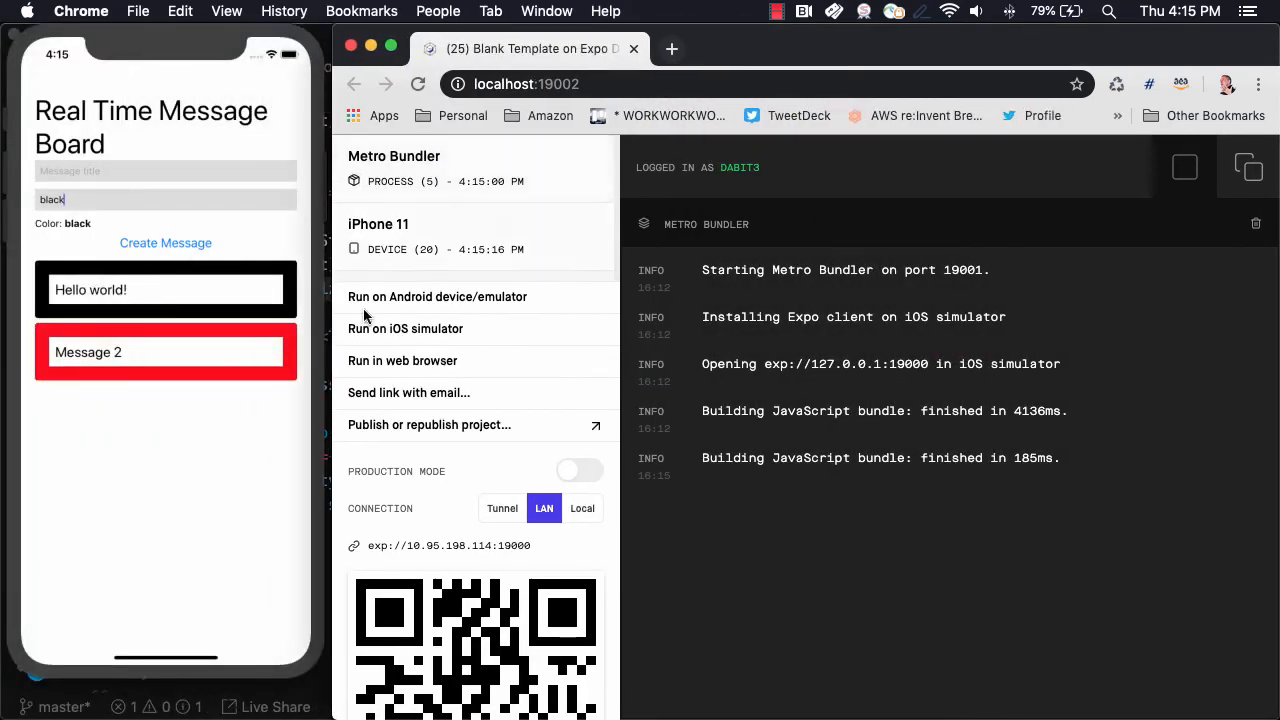
Step: Run the board in the web browser and post a purple 'Real-time message' that appears on web and simulator
left_click(404, 360)
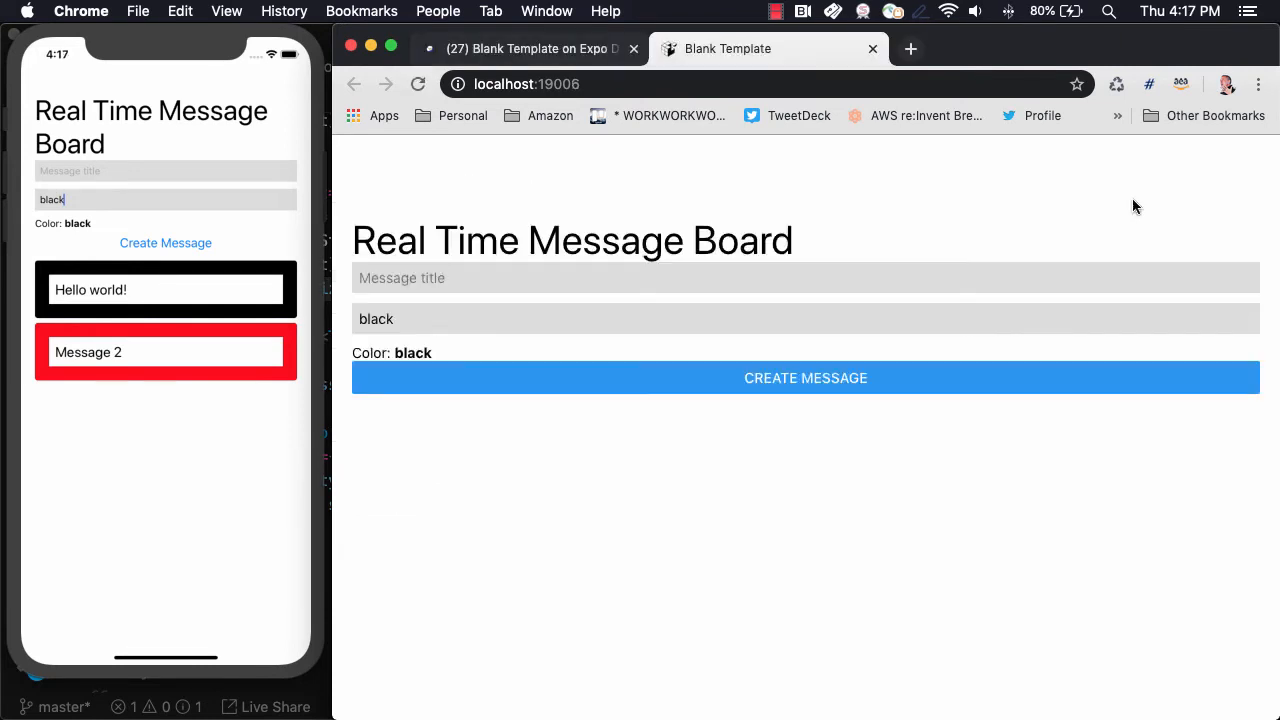
type("Real-time mes")
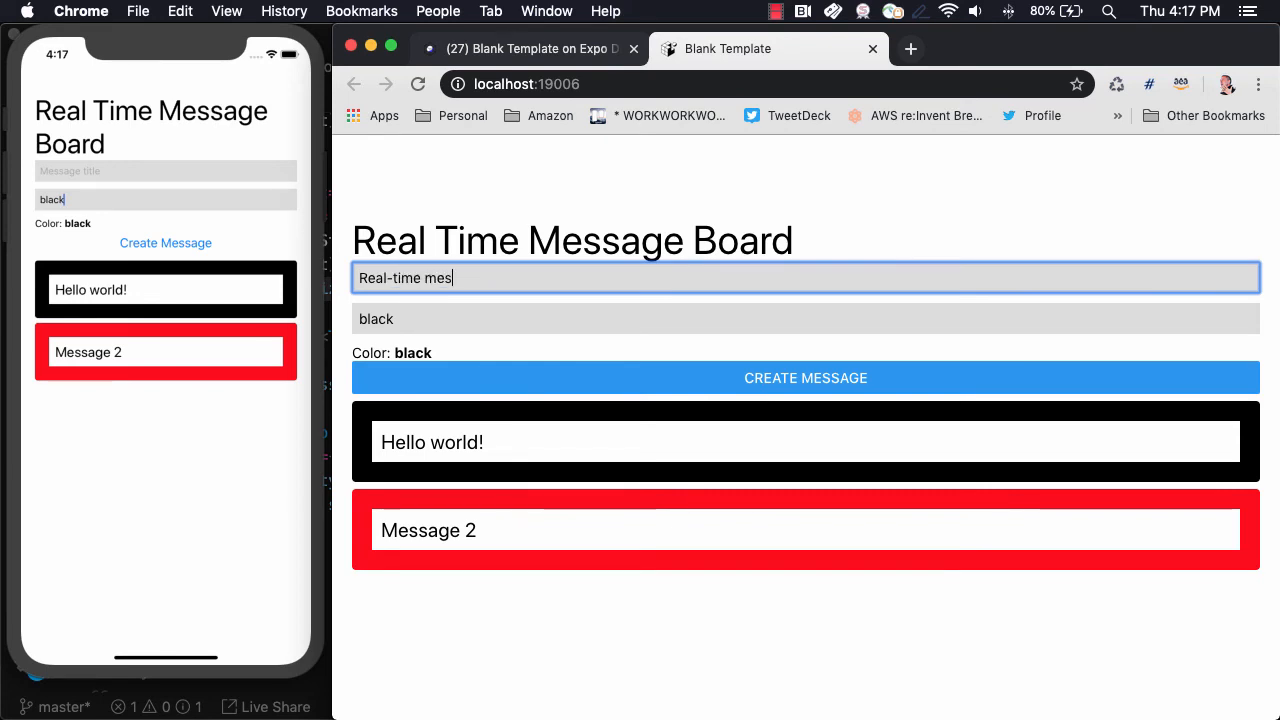
type("purp")
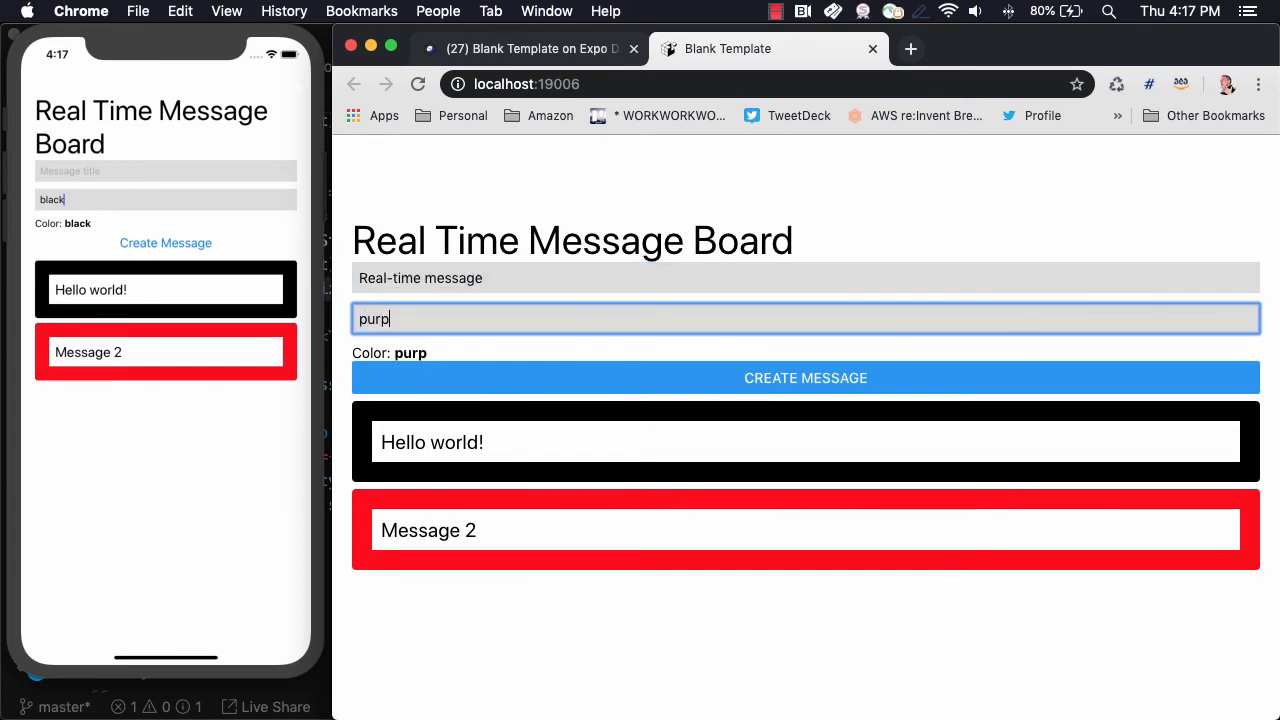
left_click(804, 378)
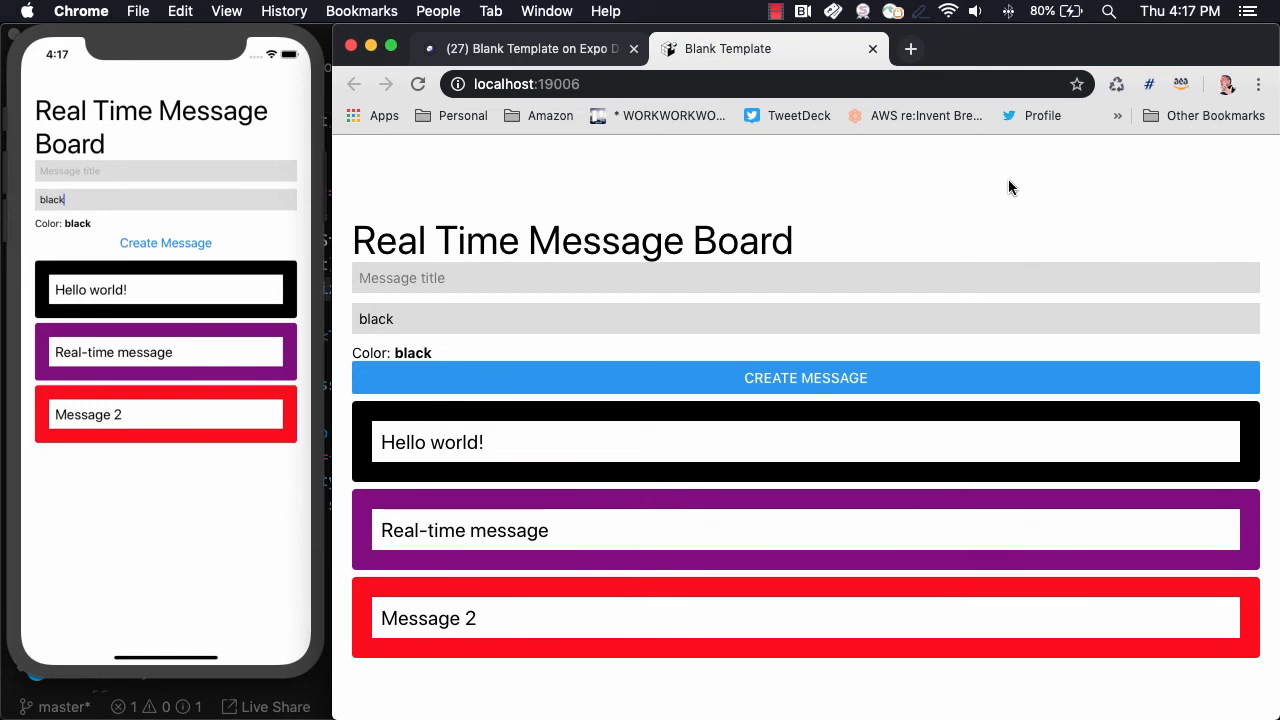
Step: Set the page's network throttling to Offline in the DevTools Network panel
right_click(1010, 188)
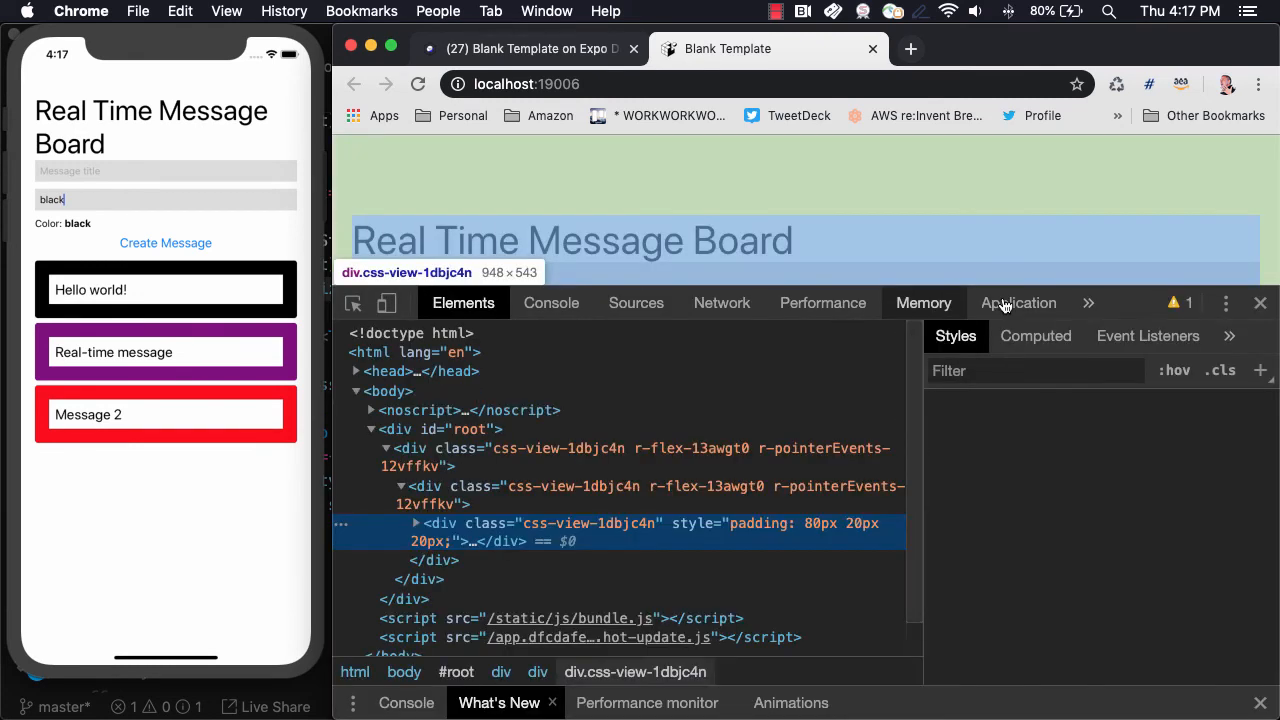
left_click(720, 304)
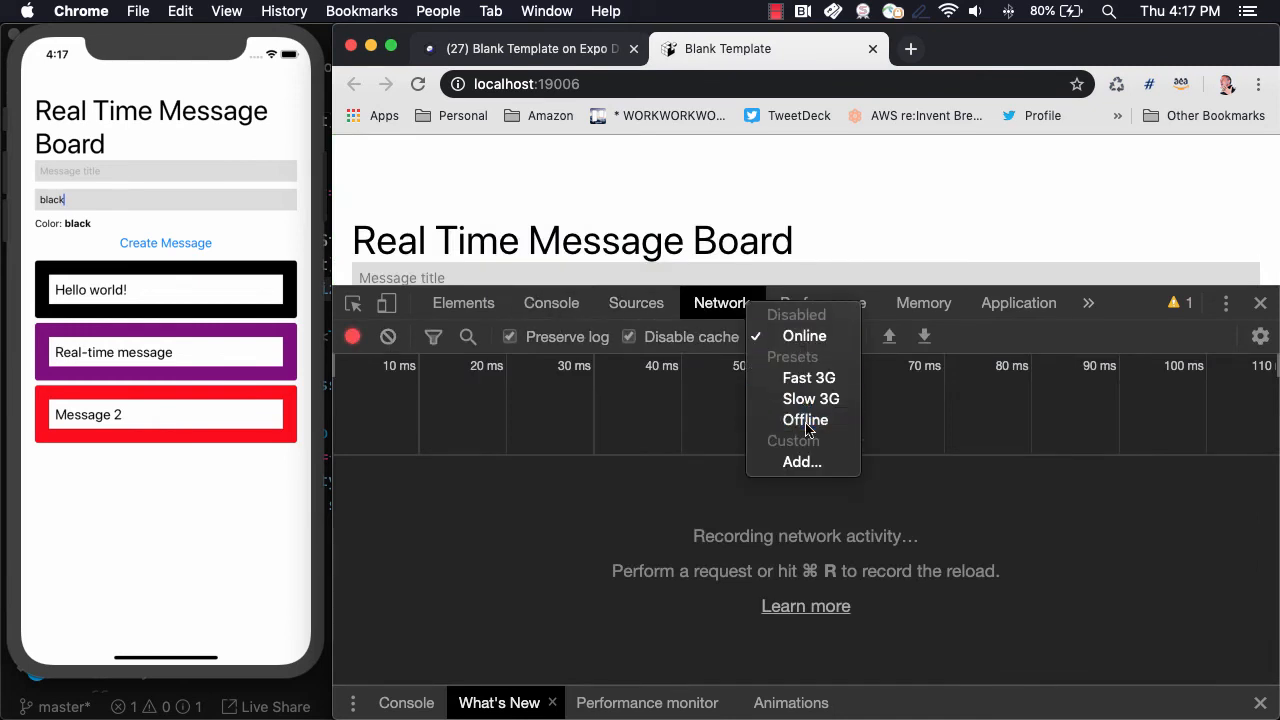
left_click(804, 420)
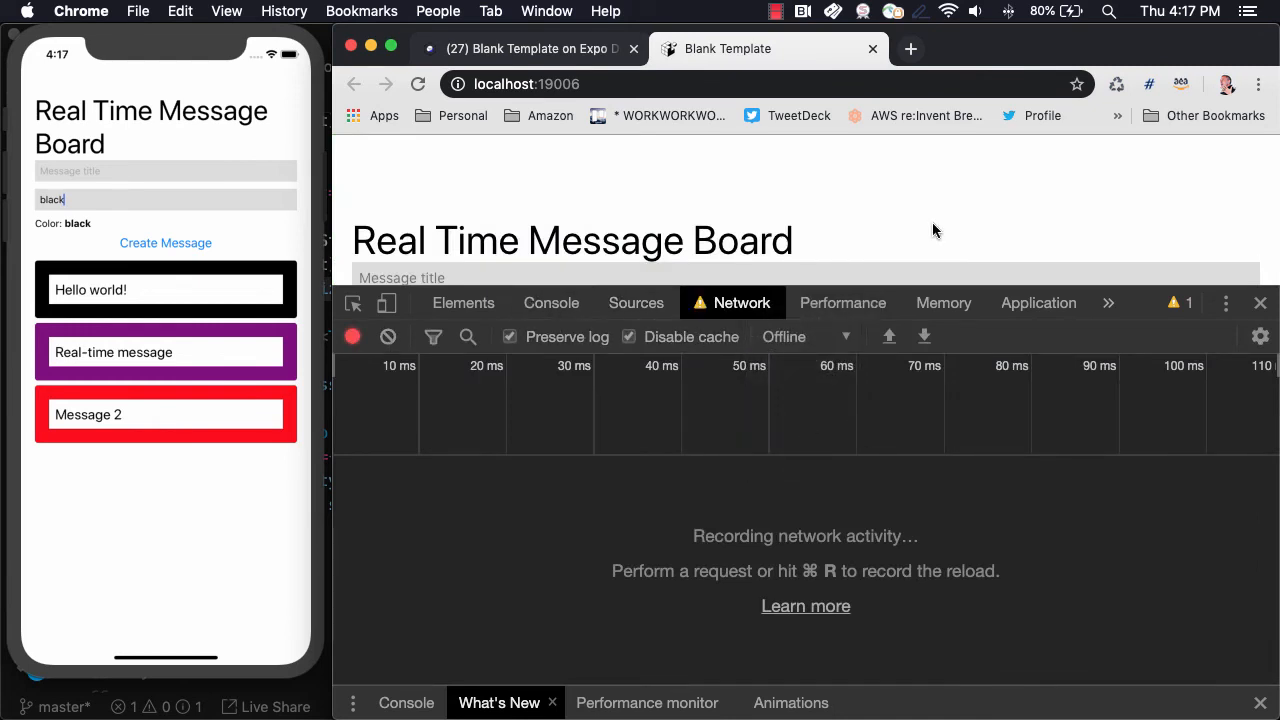
left_click(804, 276)
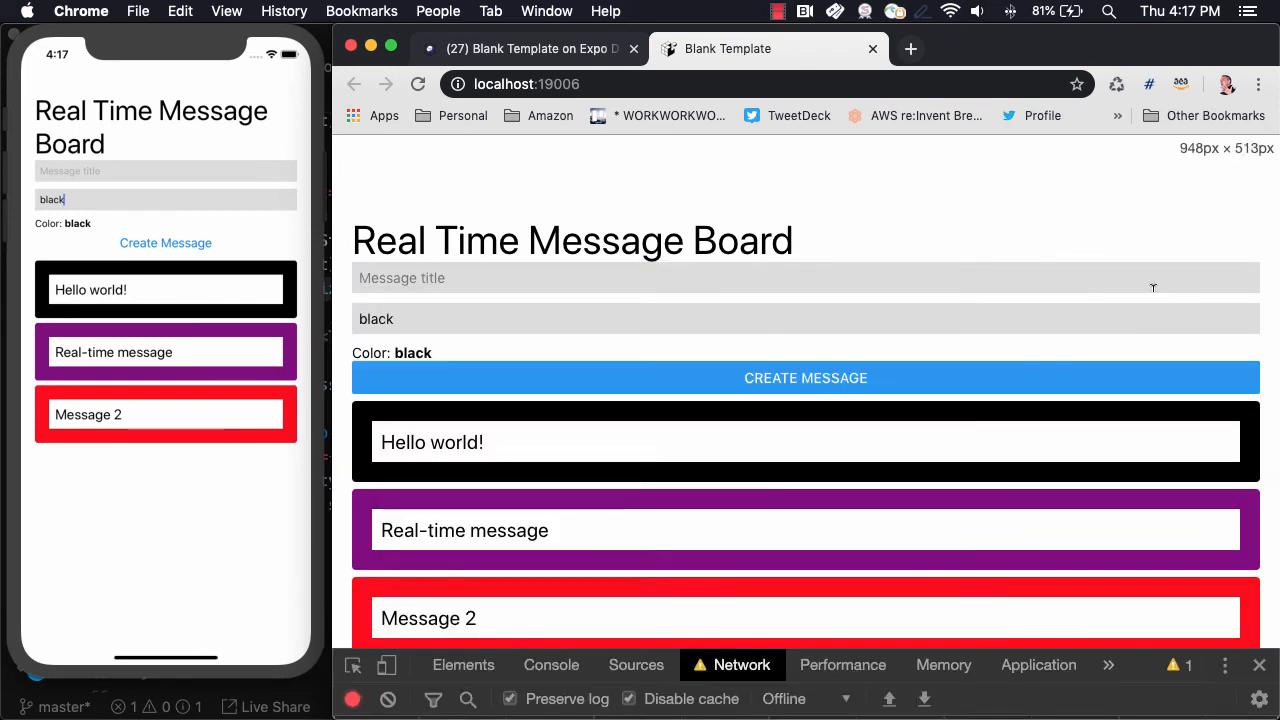
Step: Post an 'Offline' message in pink, then switch throttling back to Online so it syncs
type("Offline message")
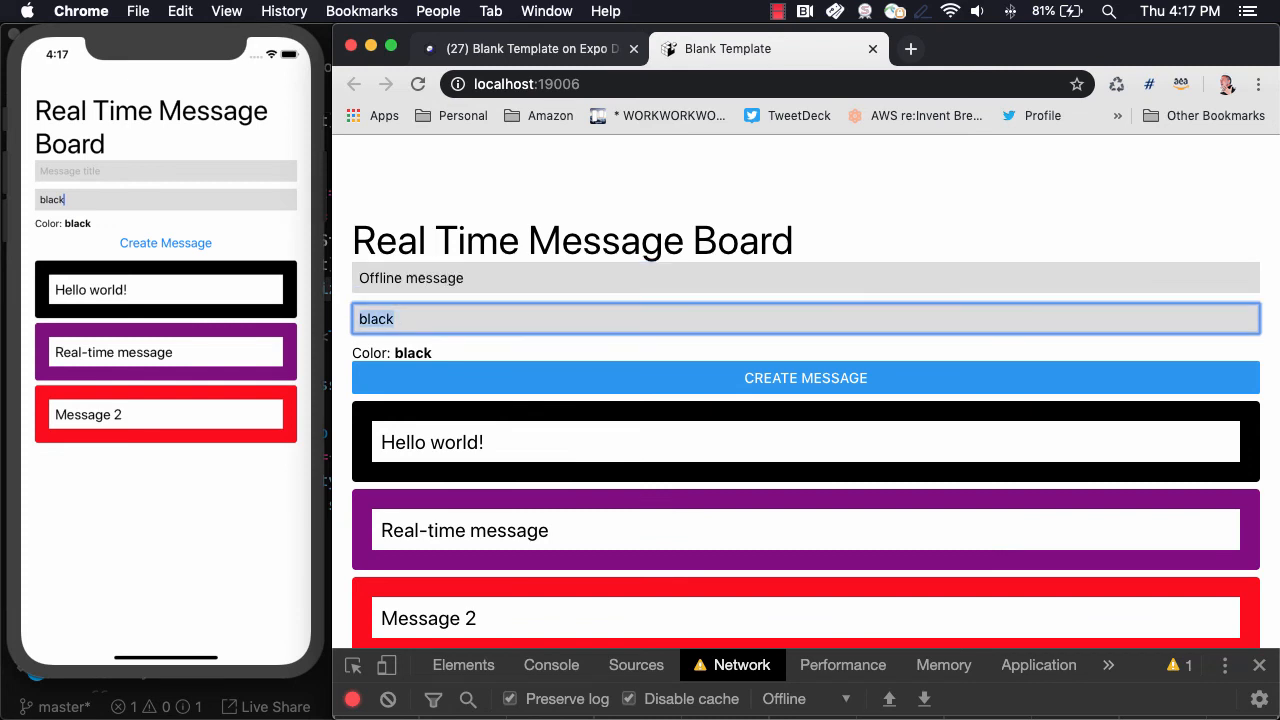
type("pink")
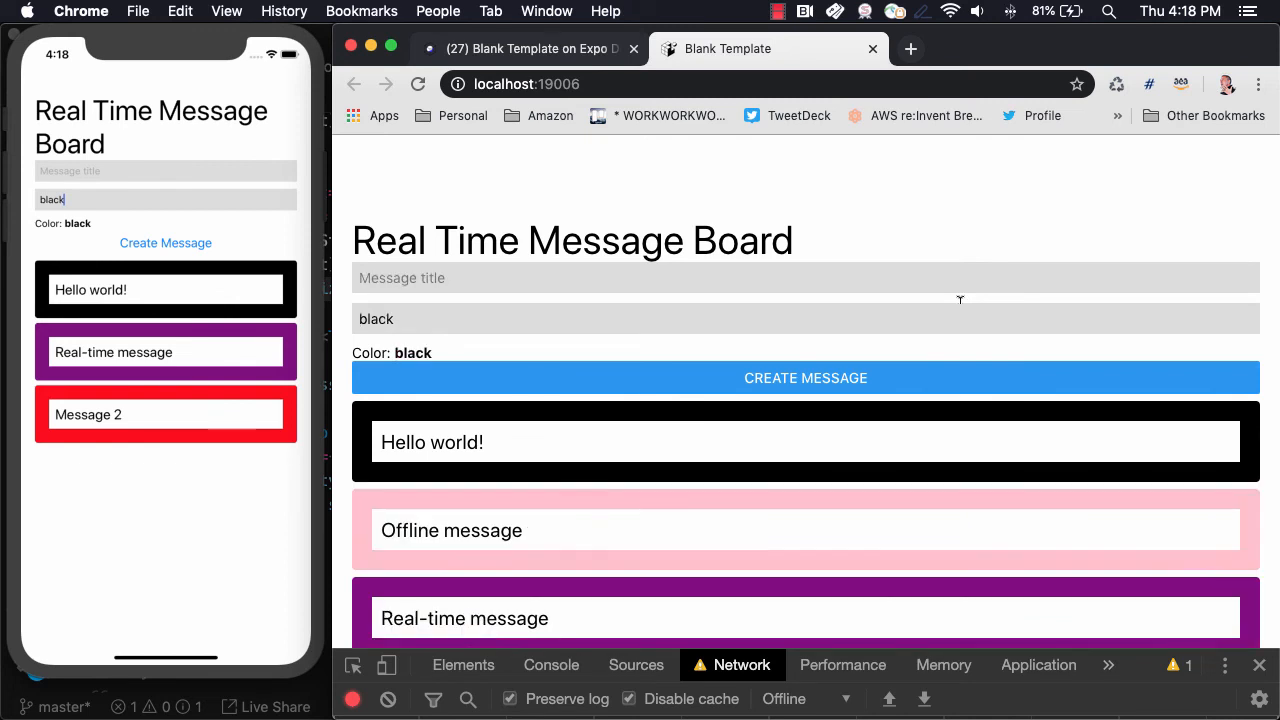
scroll("down", 3)
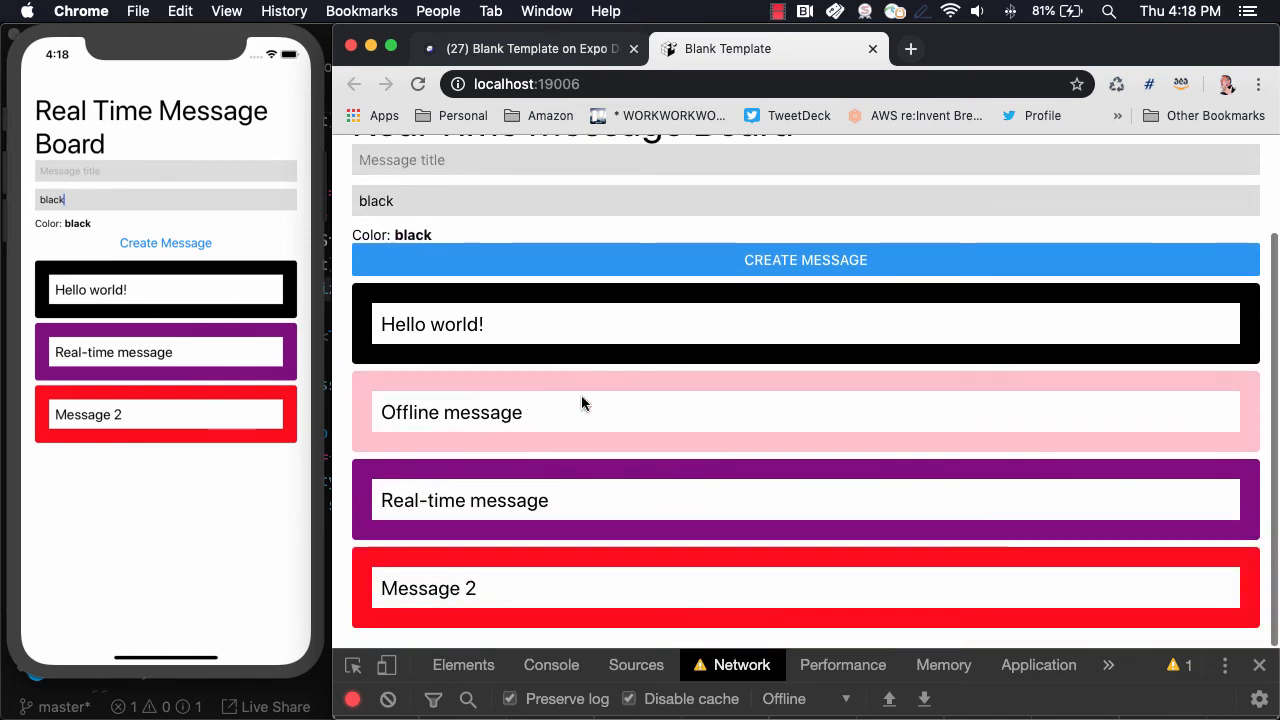
mouse_move(1128, 652)
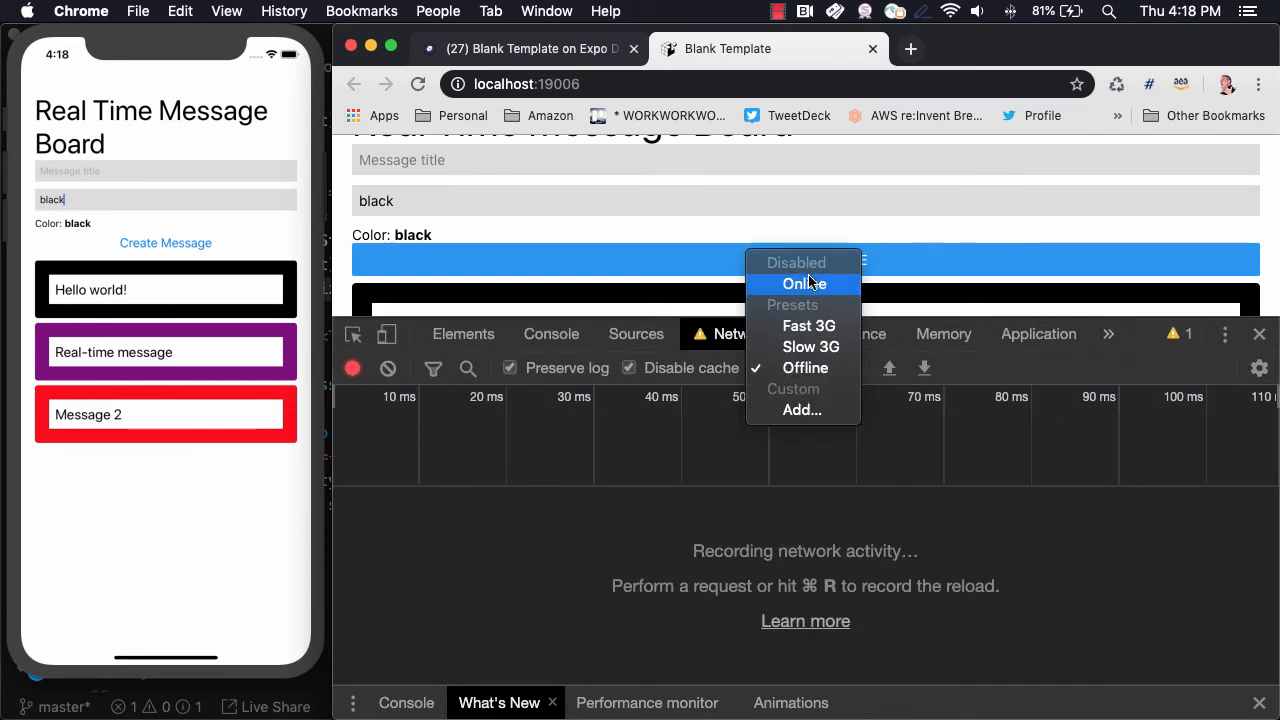
left_click(804, 284)
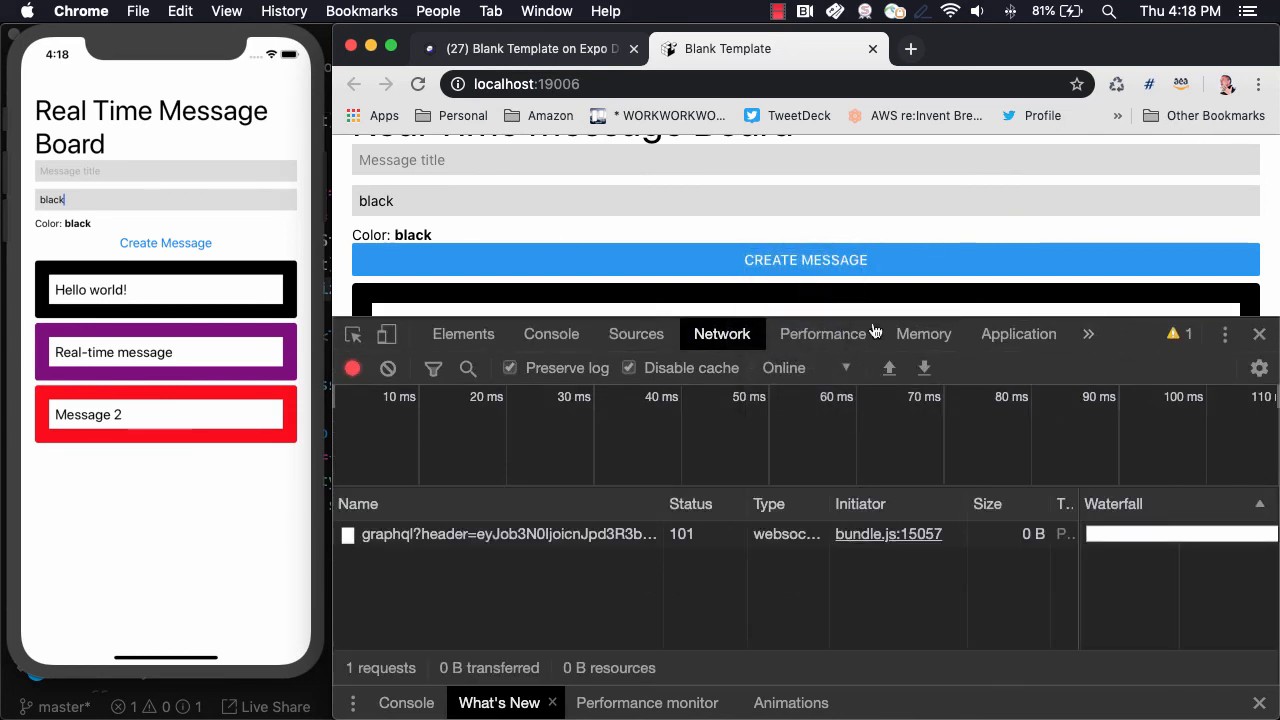
left_click(804, 260)
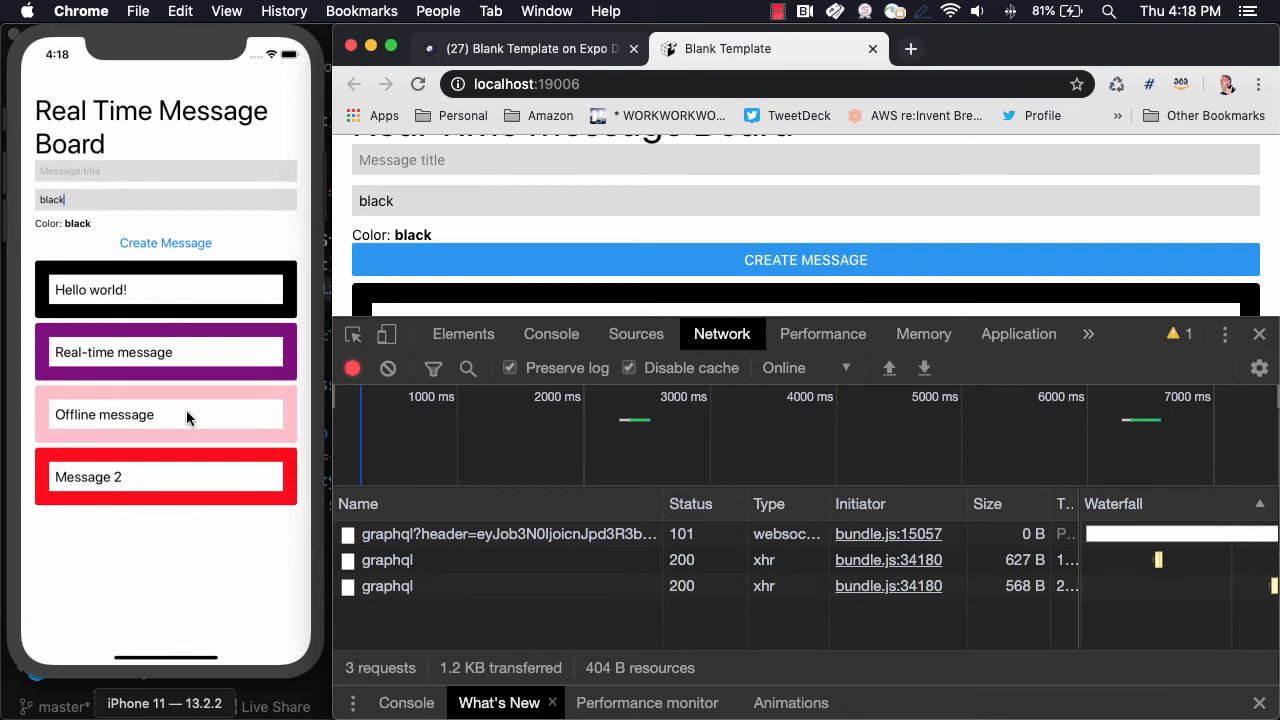
mouse_move(64, 488)
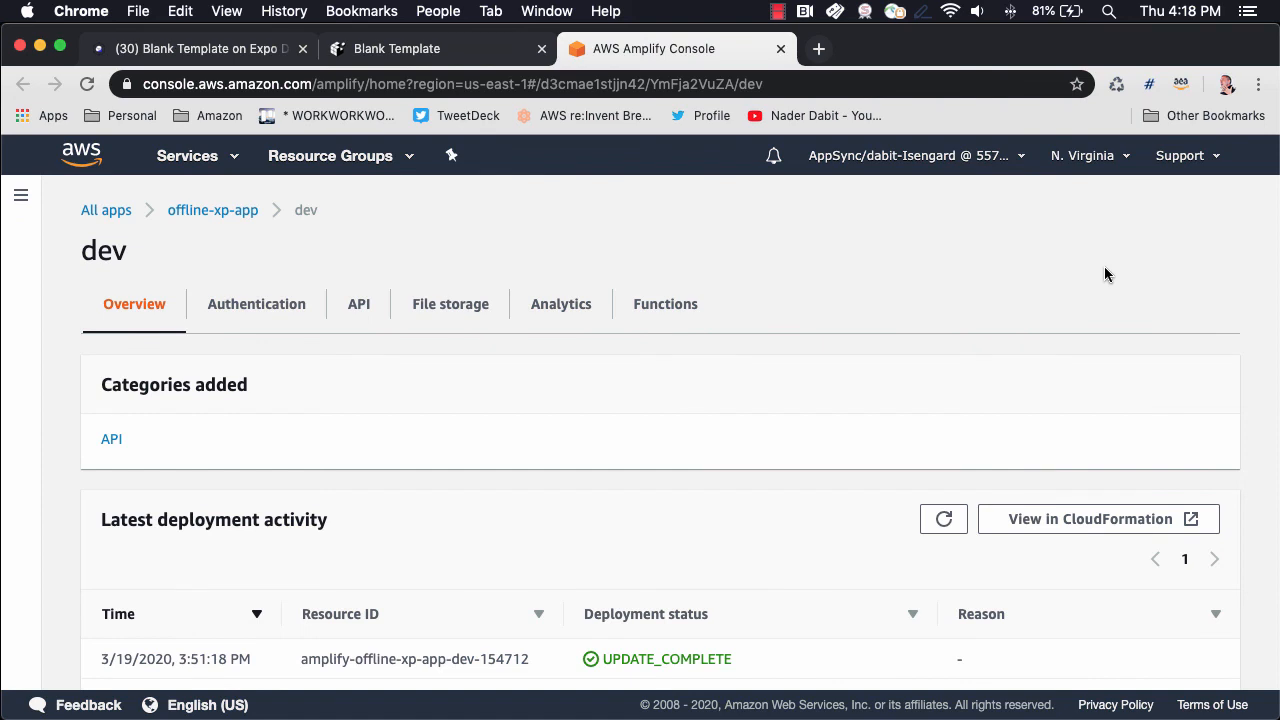
mouse_move(112, 440)
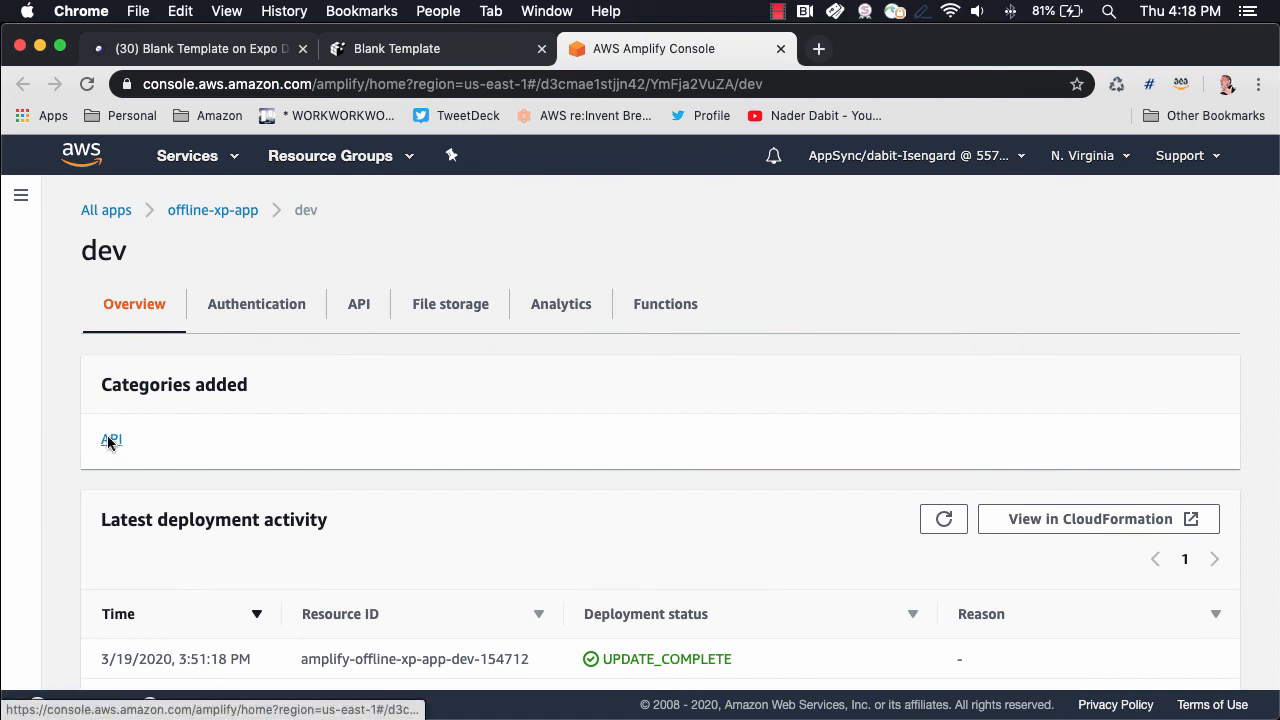
Step: Show the dev backend's API category details for the GraphQL API amplifyDatasource-dev
left_click(358, 304)
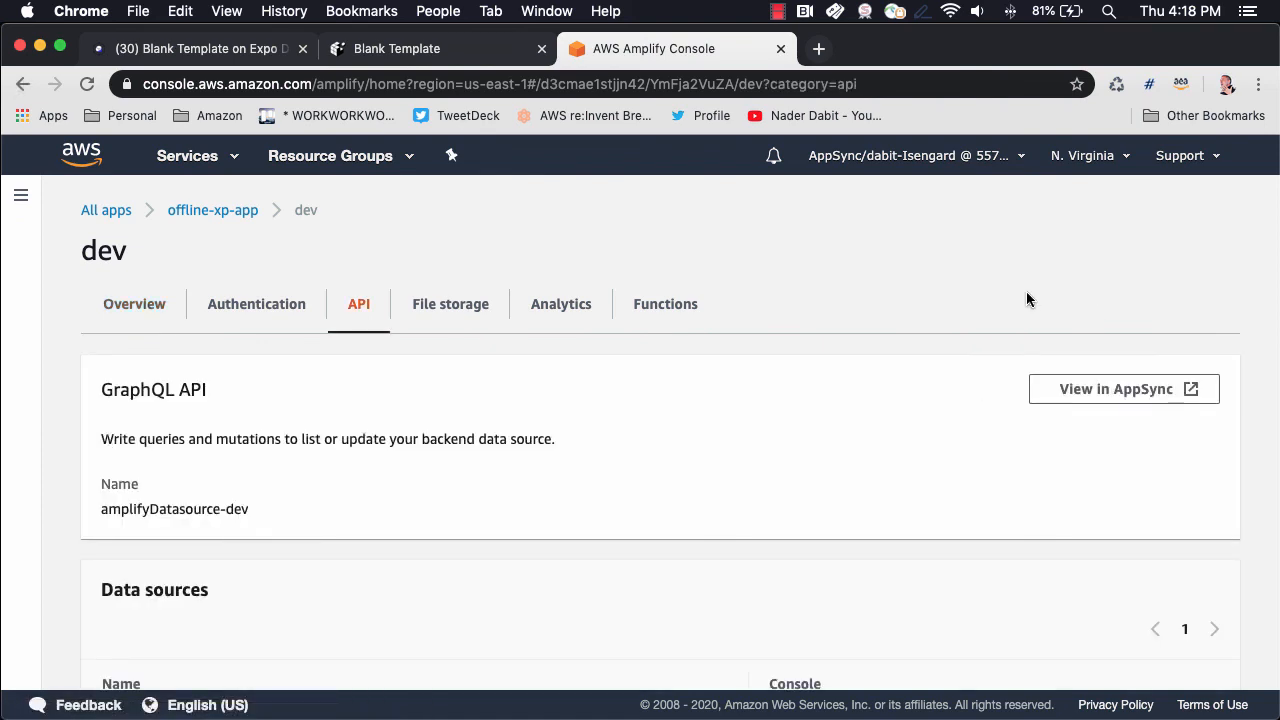